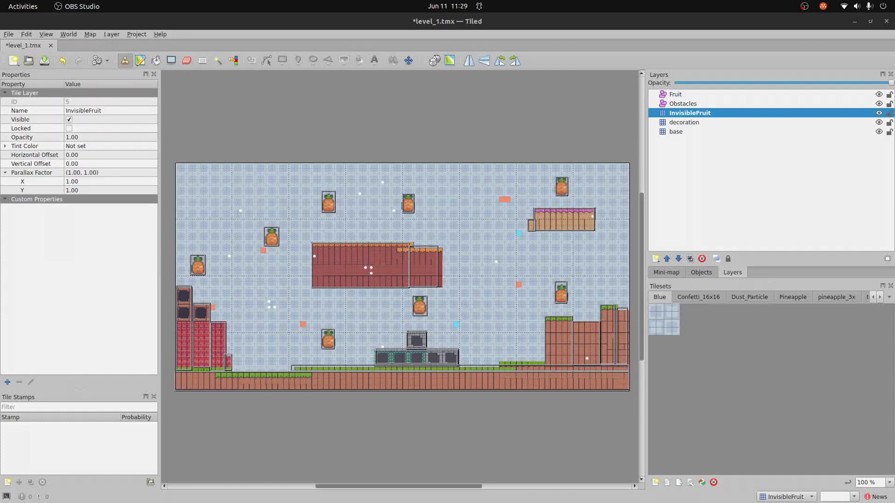
mouse_move(777, 421)
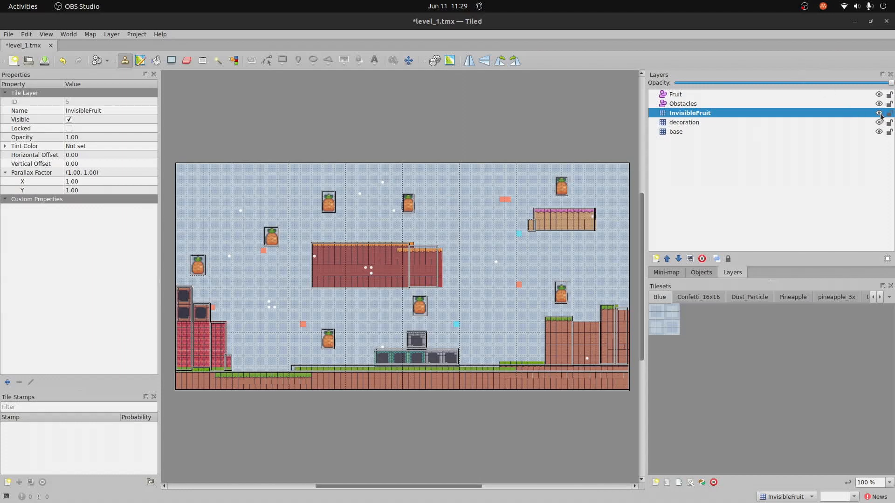
Step: Bring the running chicken game on the emulator into view over the level_1.tmx objects
left_click(879, 113)
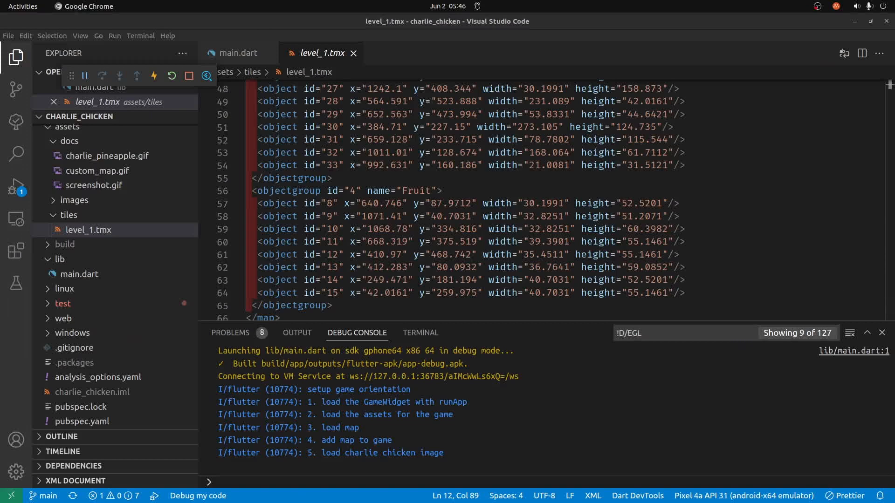
left_click(89, 230)
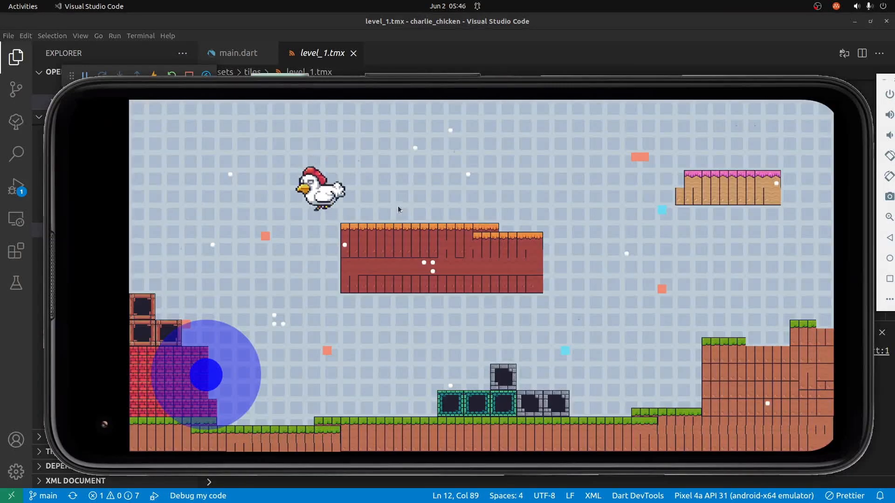
mouse_move(422, 253)
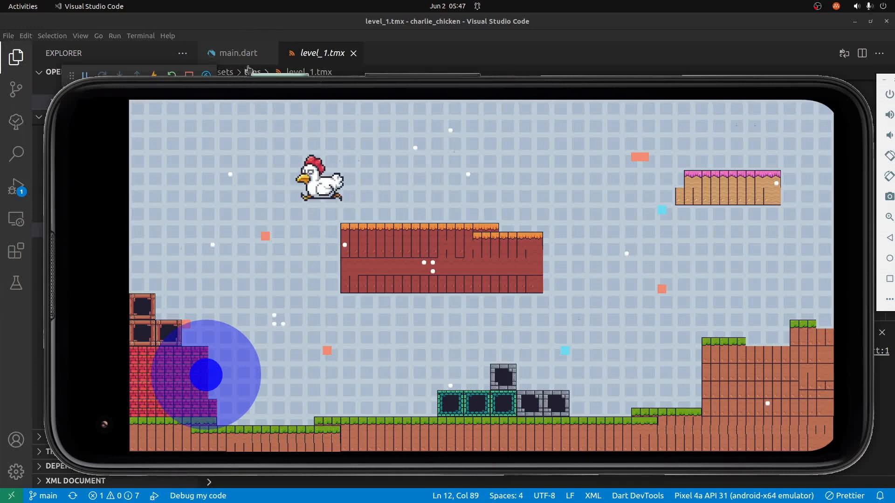
mouse_move(236, 52)
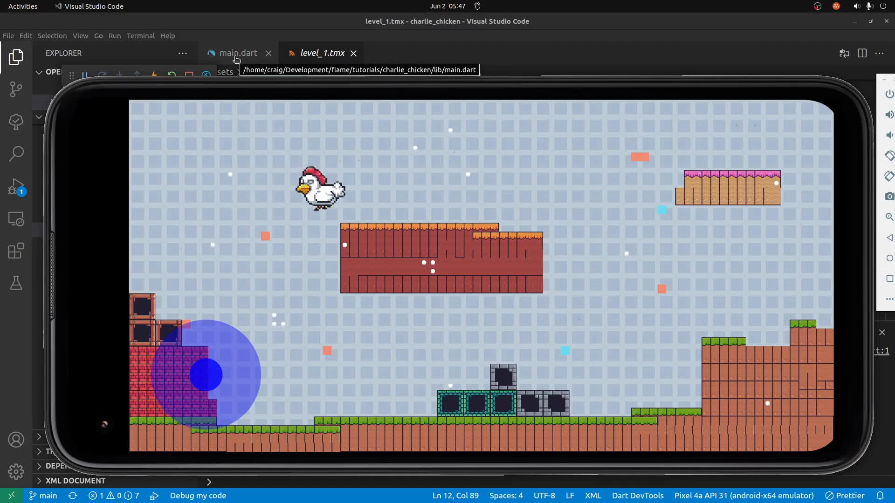
Step: With main.dart active, create actors and world folders inside lib
left_click(238, 52)
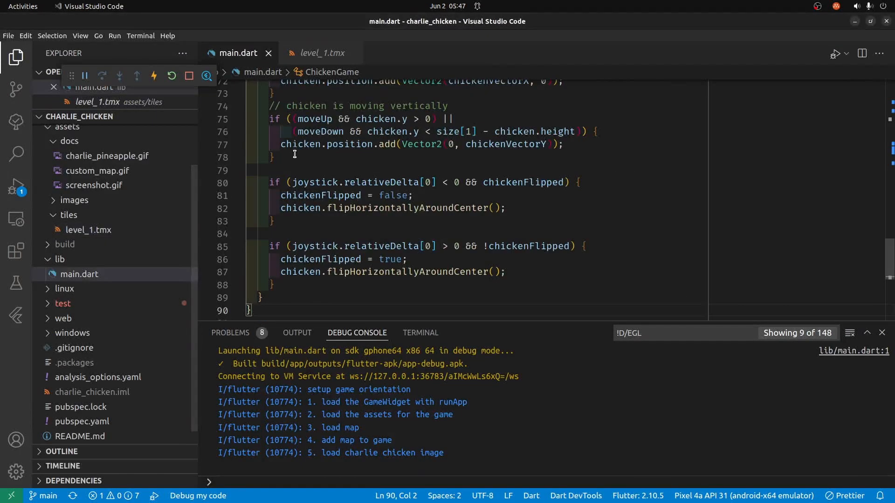
mouse_move(158, 217)
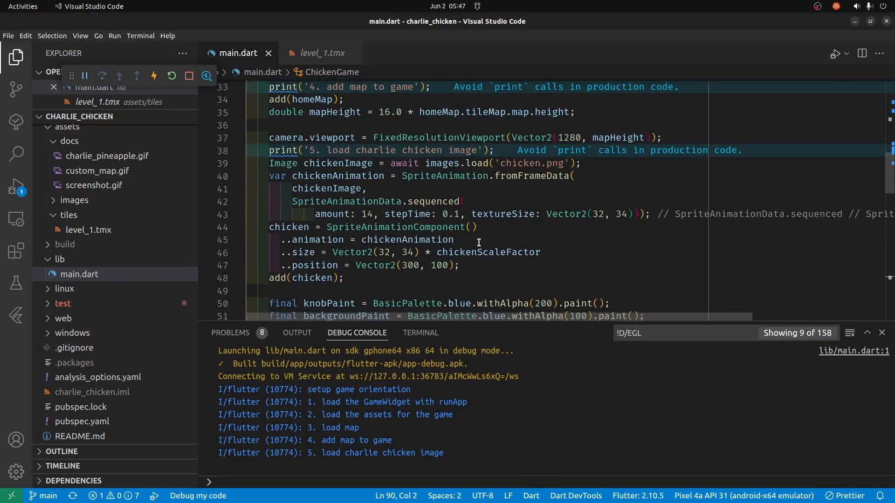
scroll("down", 3)
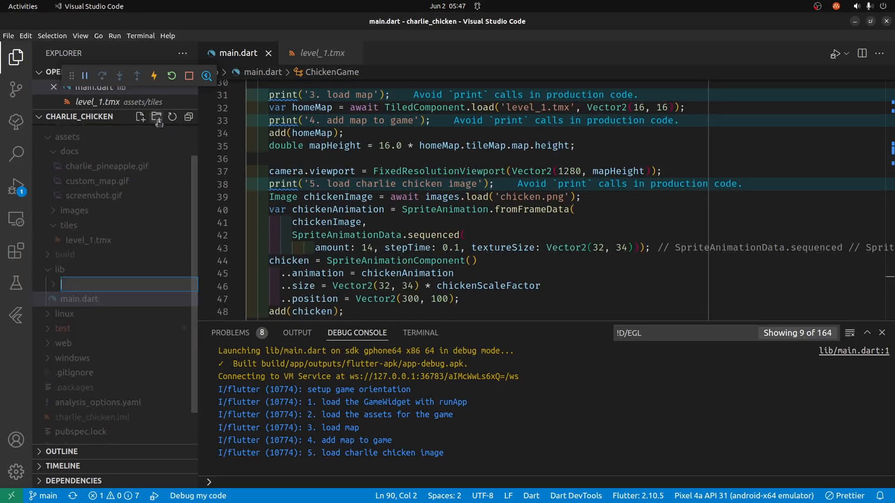
type("actors")
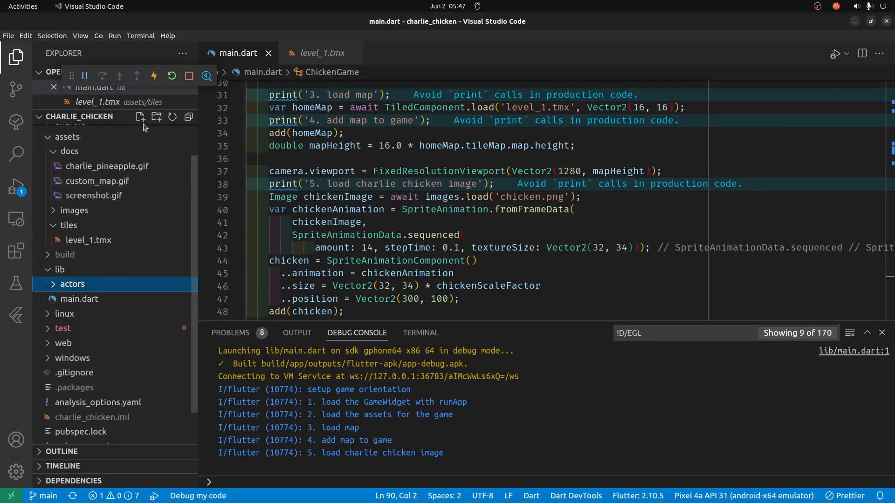
left_click(80, 298)
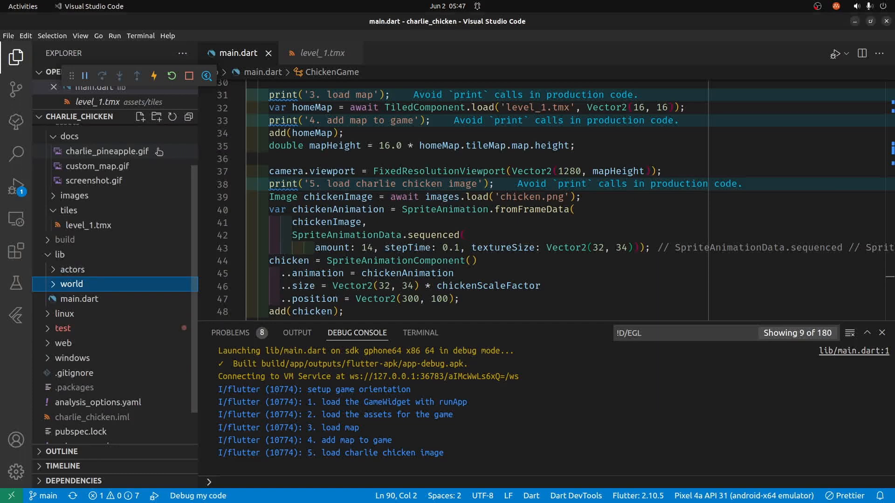
left_click(73, 269)
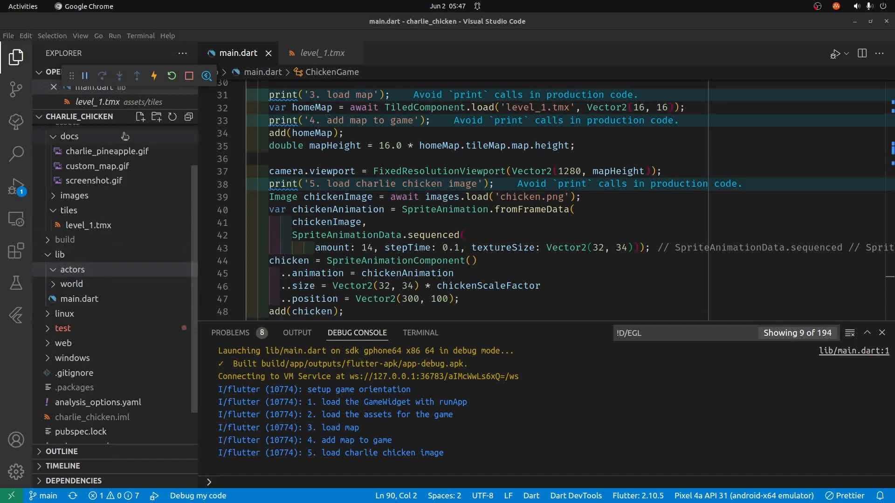
Step: Create a new fruit.dart file inside the actors folder
left_click(138, 117)
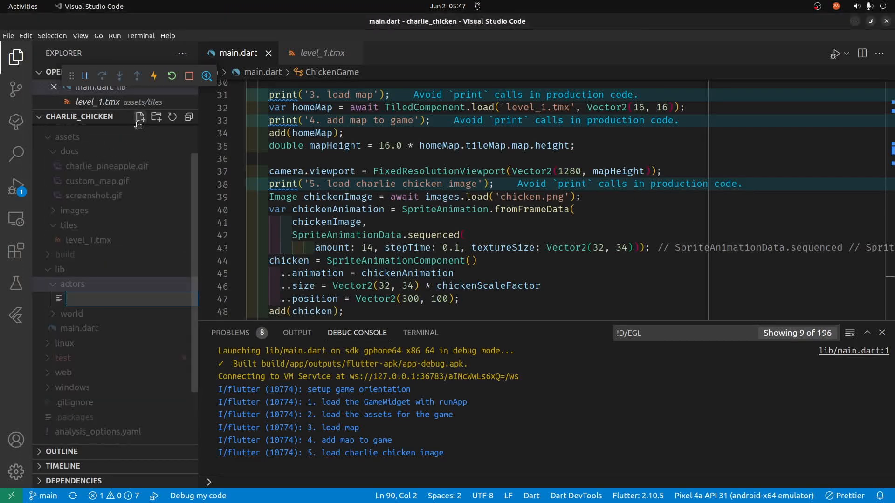
type("f")
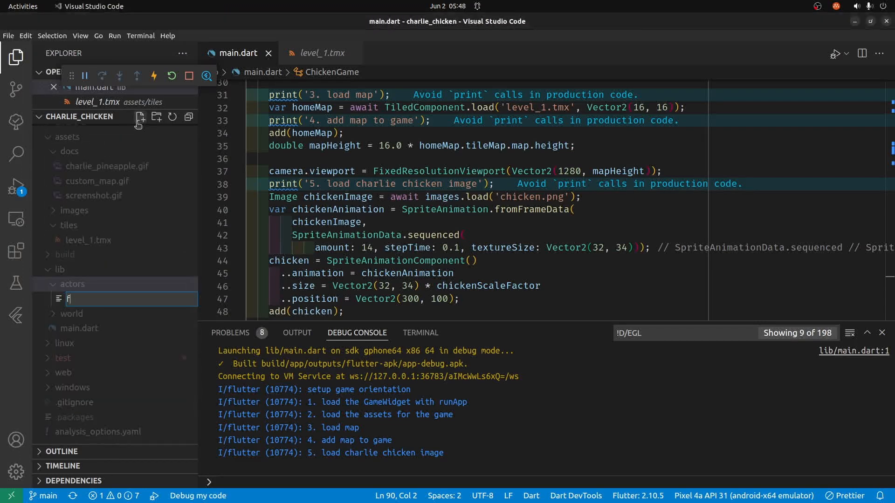
type("ruit.da")
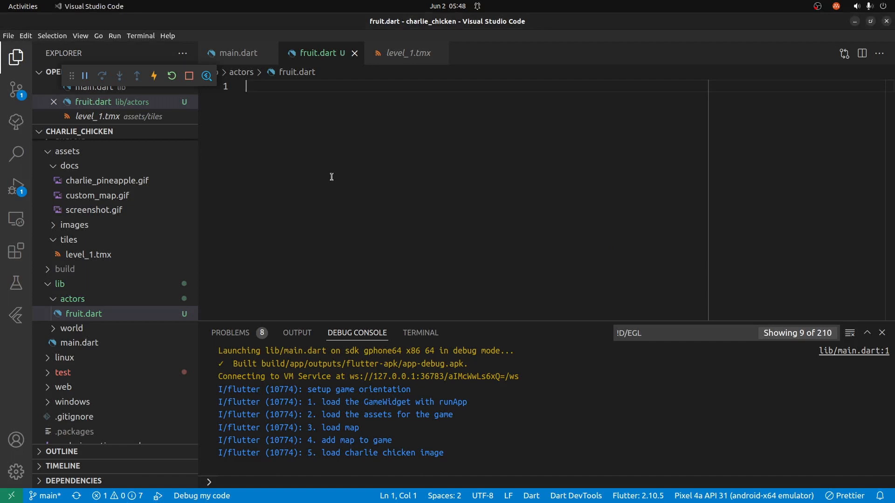
Step: Declare class Fruit extends SpriteComponent with HasGameRef, CollisionCallbacks
type("cla")
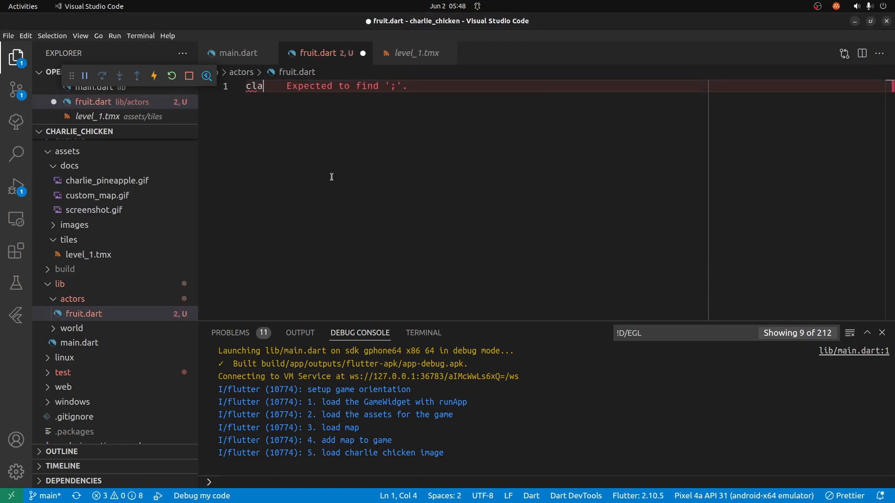
type("ss Fruit")
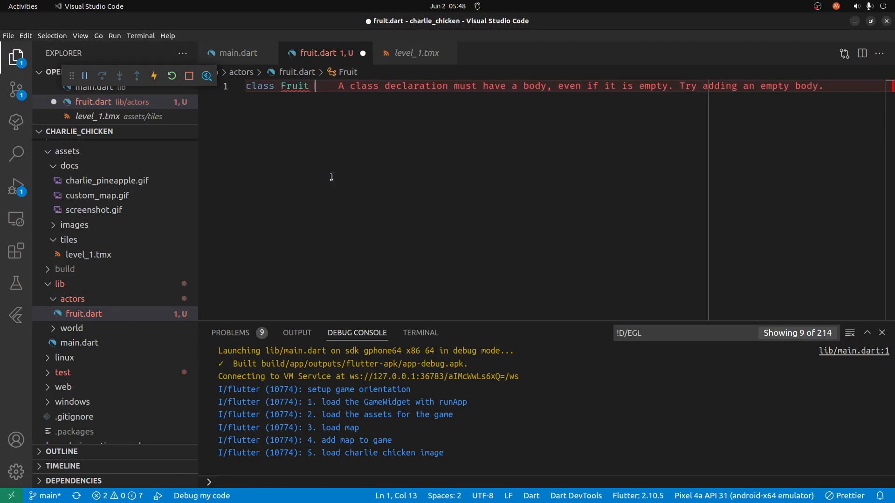
type("extends Sprit")
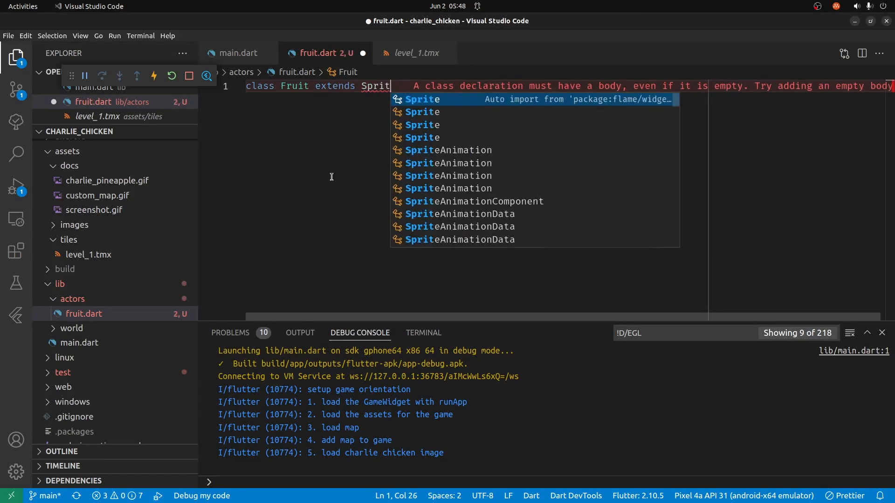
type("eCop")
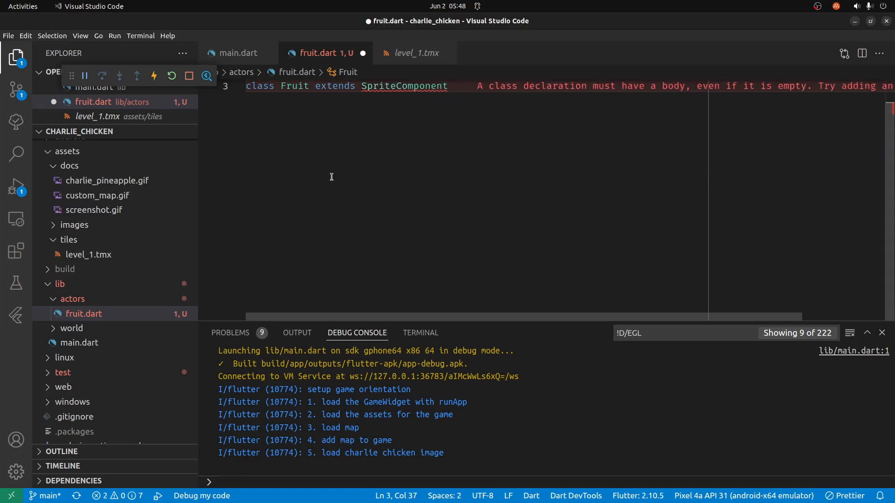
type("with")
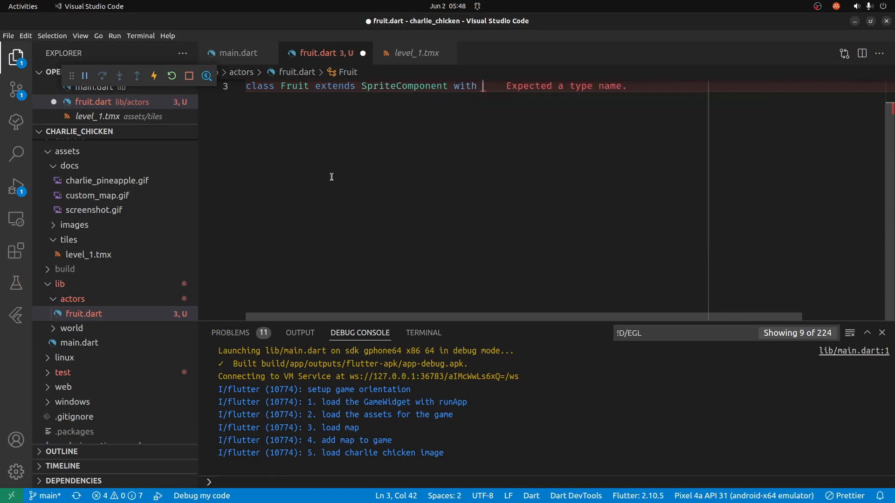
type("HasGameRef,")
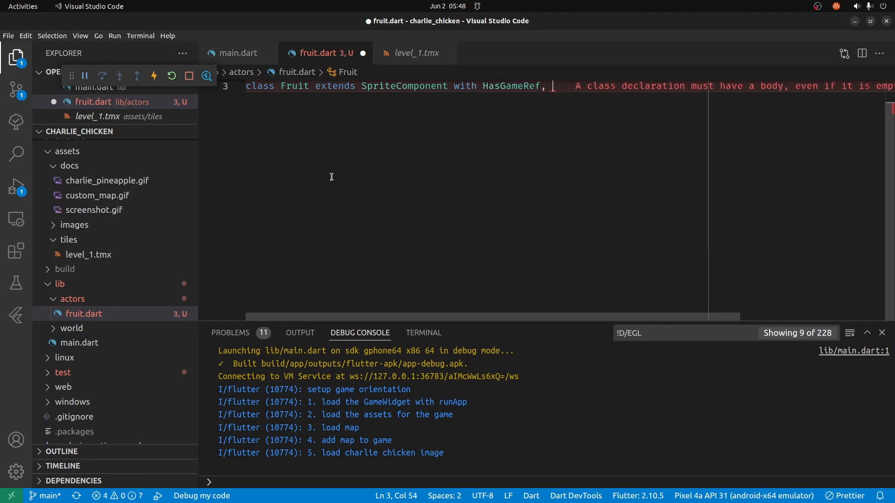
type("CollisionCallbacks")
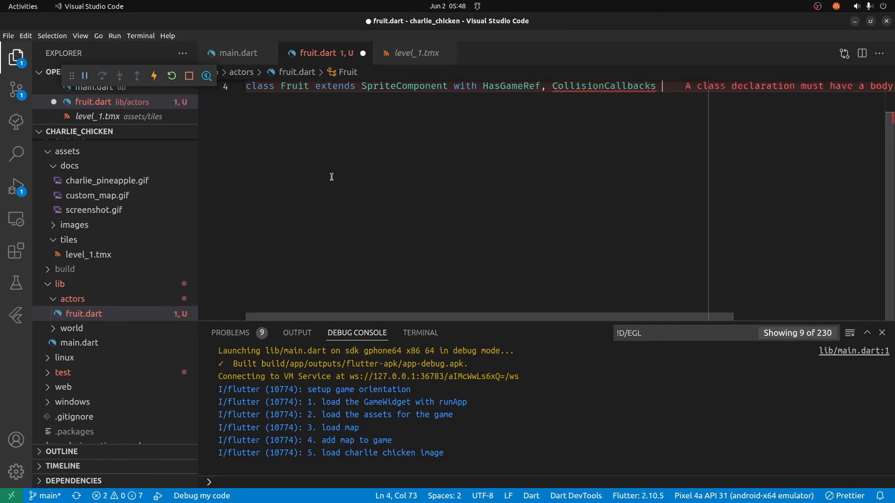
type("{")
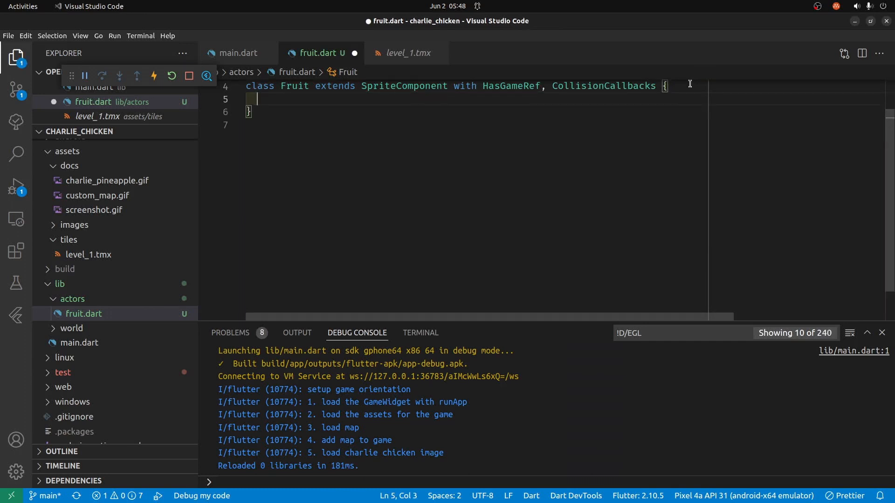
Step: Add a final TiledObject fruit field to the Fruit class
type("fin")
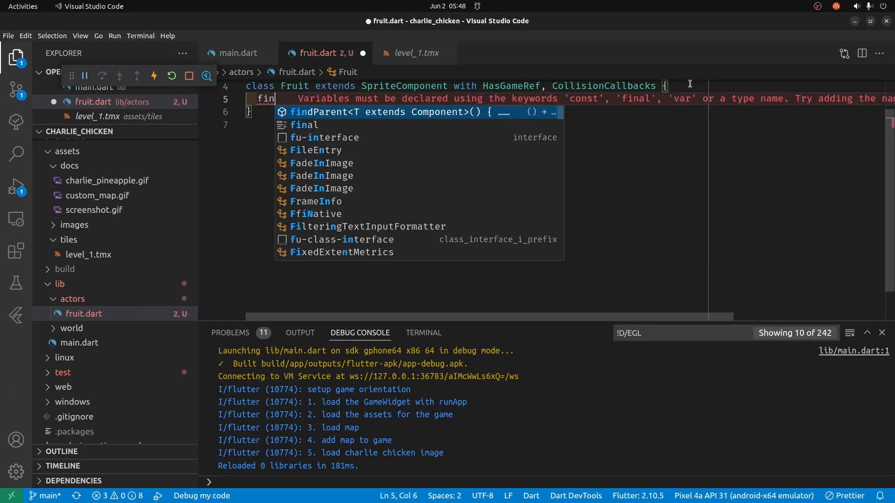
type("al")
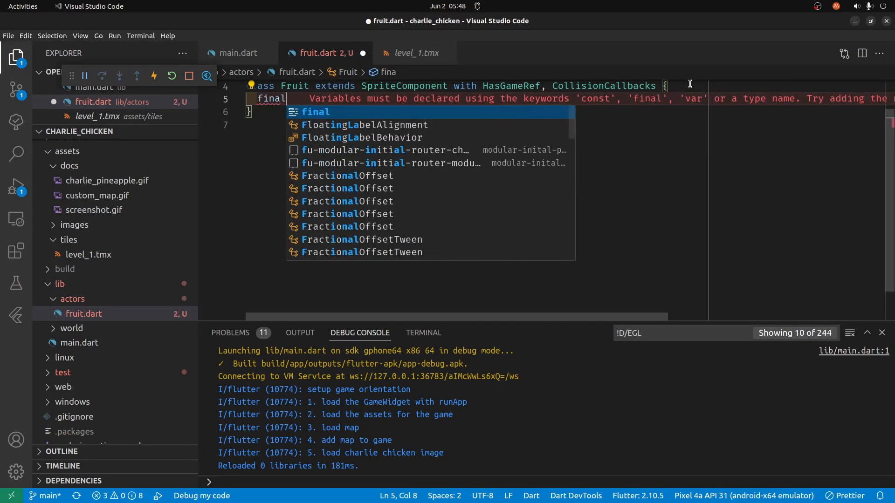
type("Tiled")
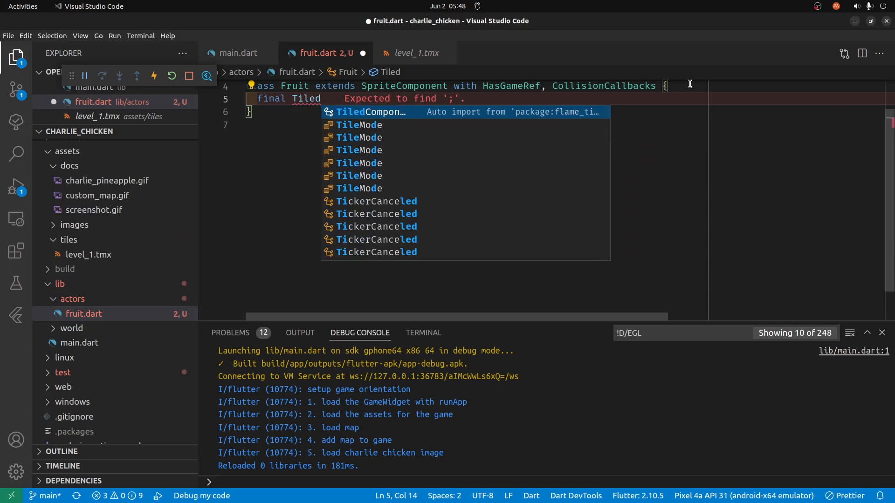
type("Object f")
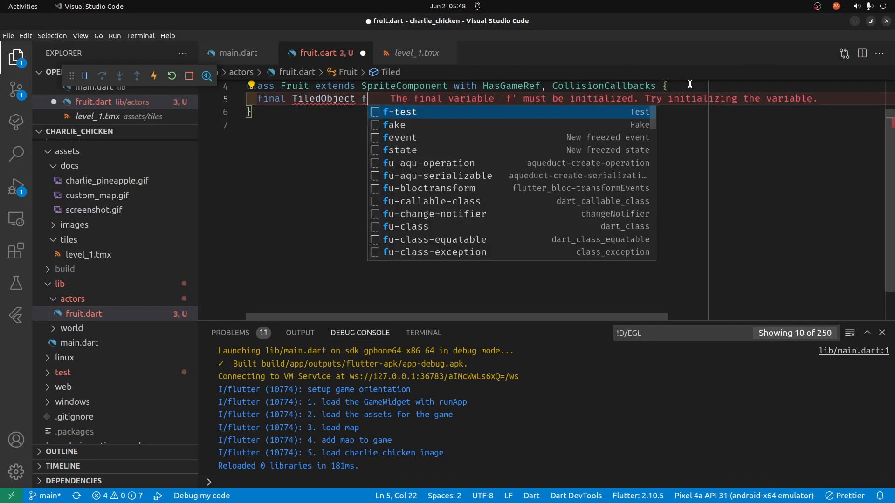
type("ruit")
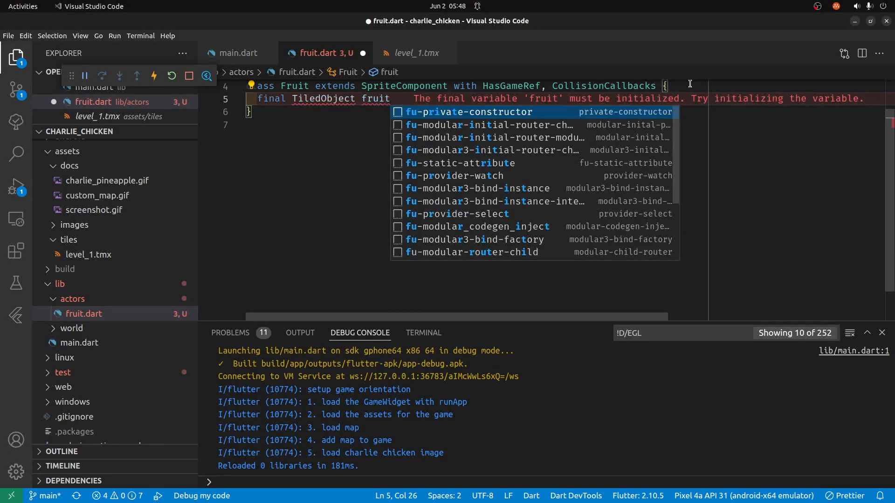
type(";")
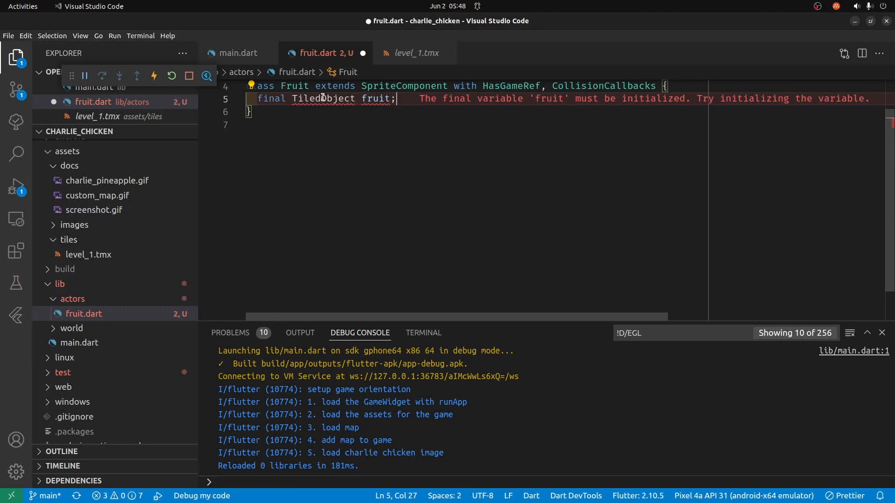
Step: Import package:tiled/tiled.dart so TiledObject resolves
left_click(312, 98)
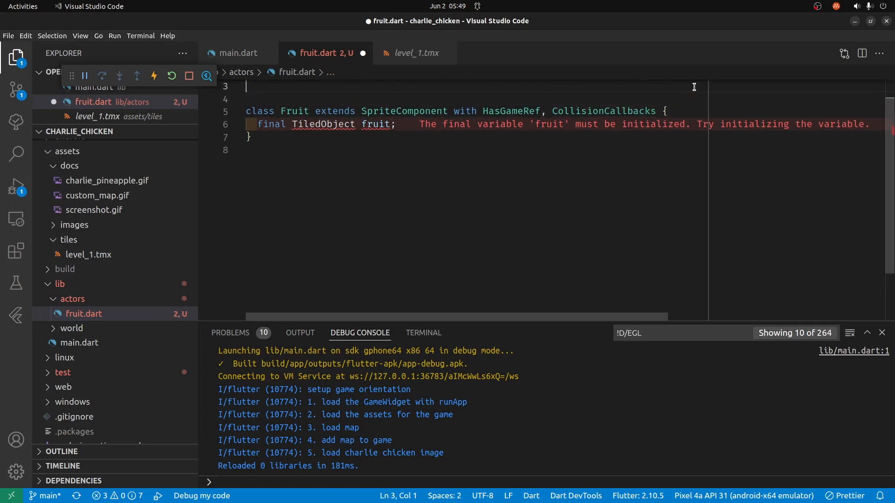
type("i")
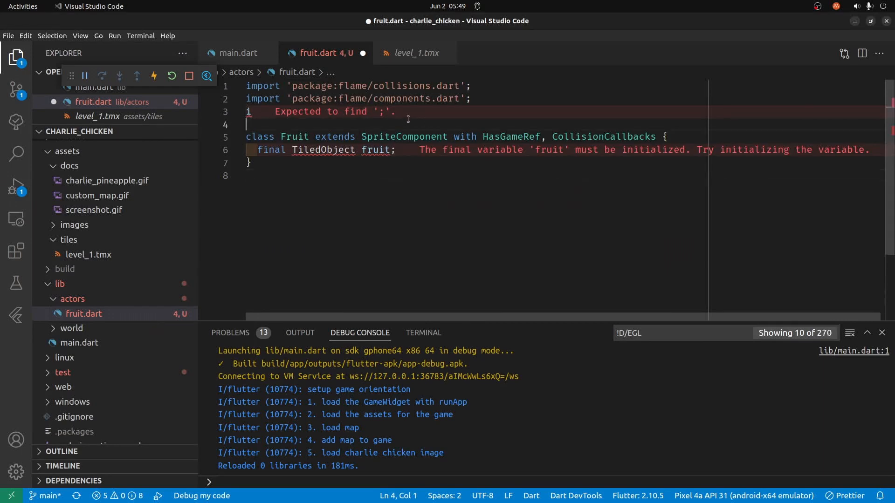
type("mport")
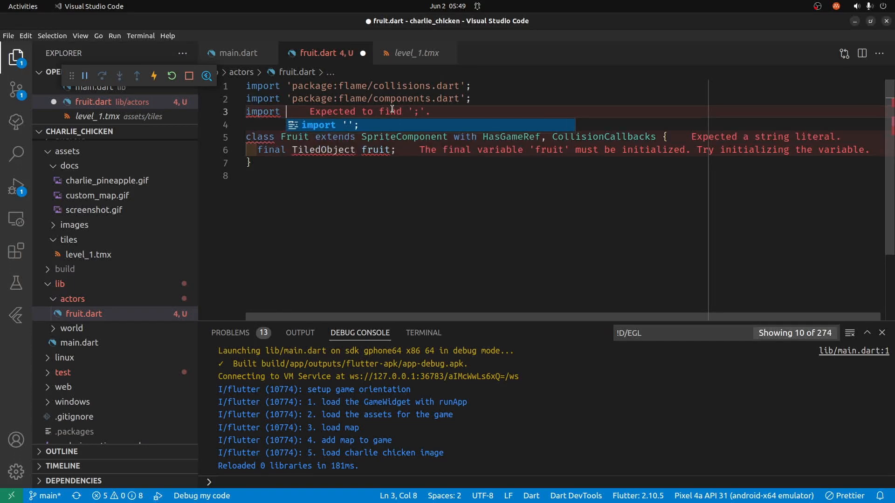
type("package:/ti'")
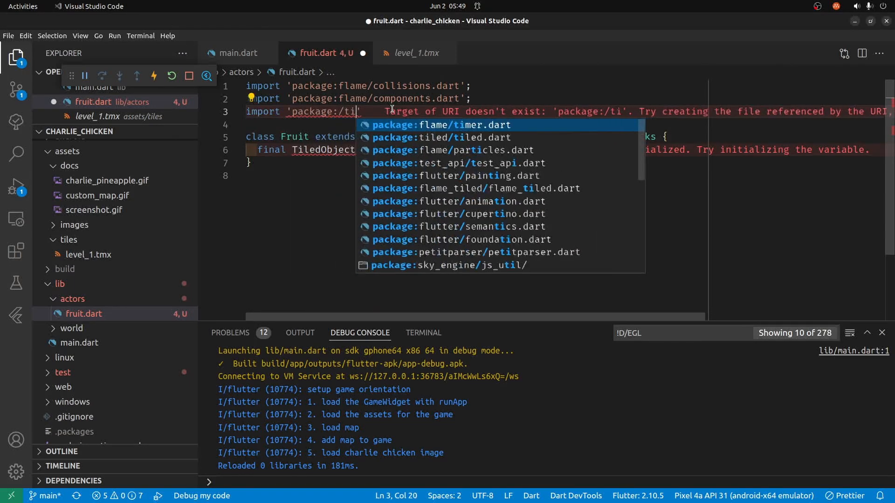
type("led")
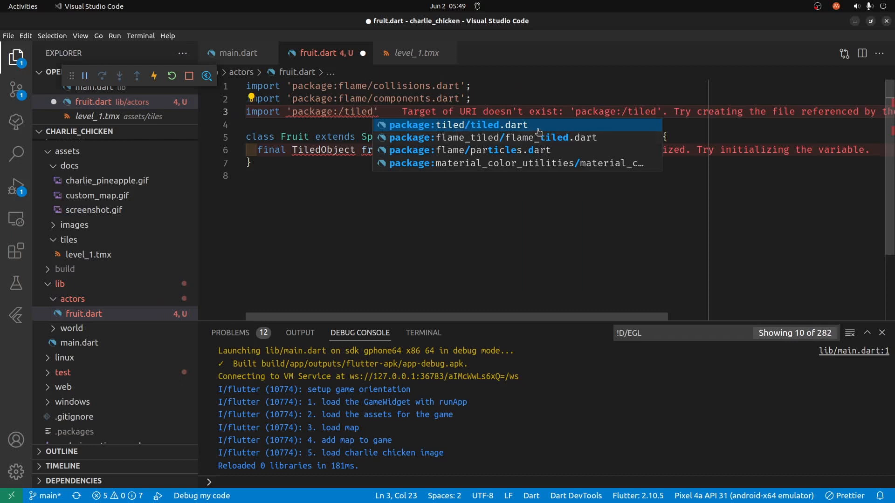
left_click(449, 123)
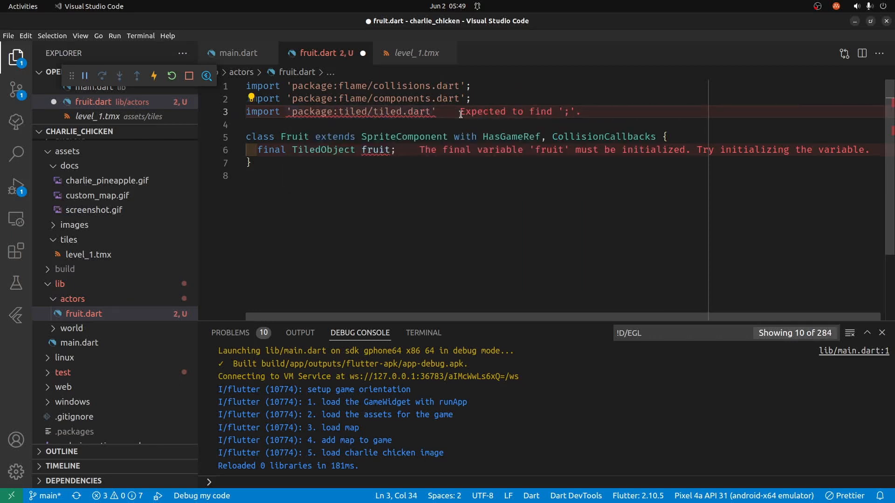
type(";")
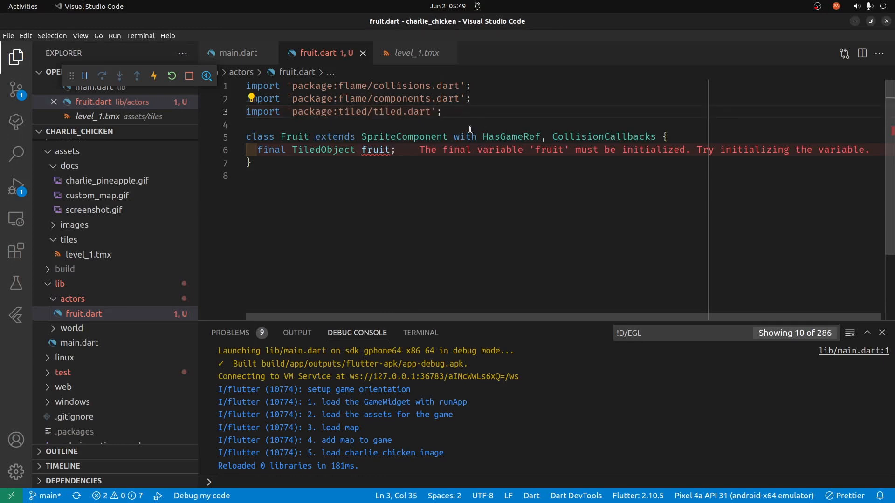
mouse_move(323, 149)
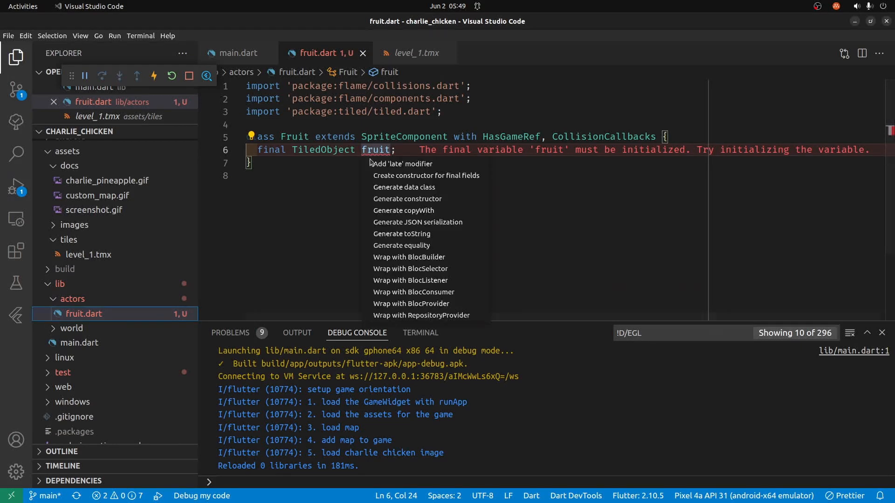
mouse_move(426, 175)
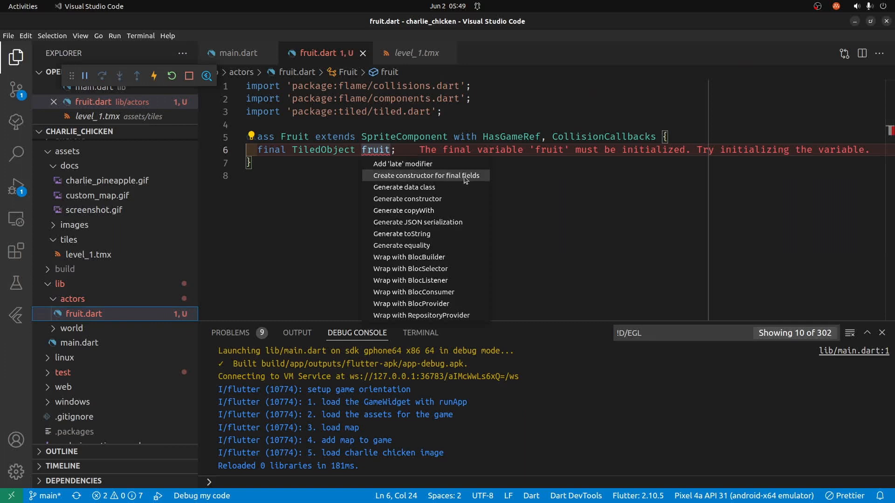
Step: Generate a Fruit(this.fruit) constructor via quick fix and save fruit.dart
left_click(425, 175)
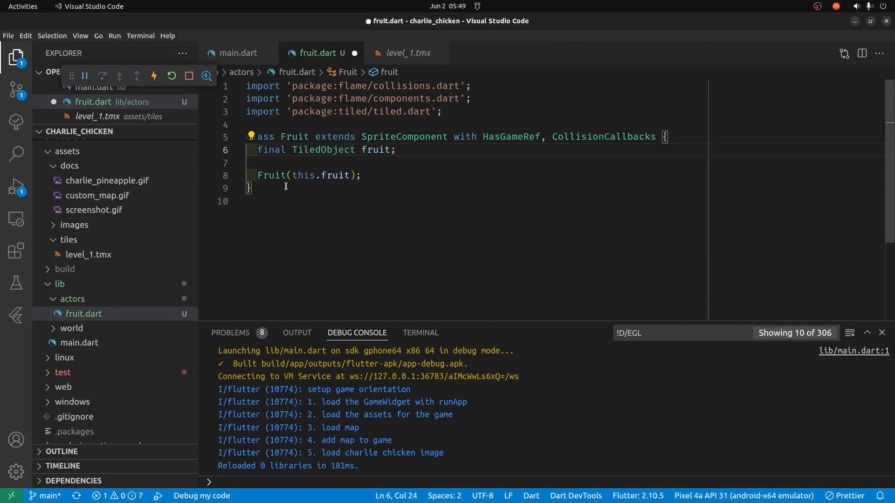
mouse_move(441, 175)
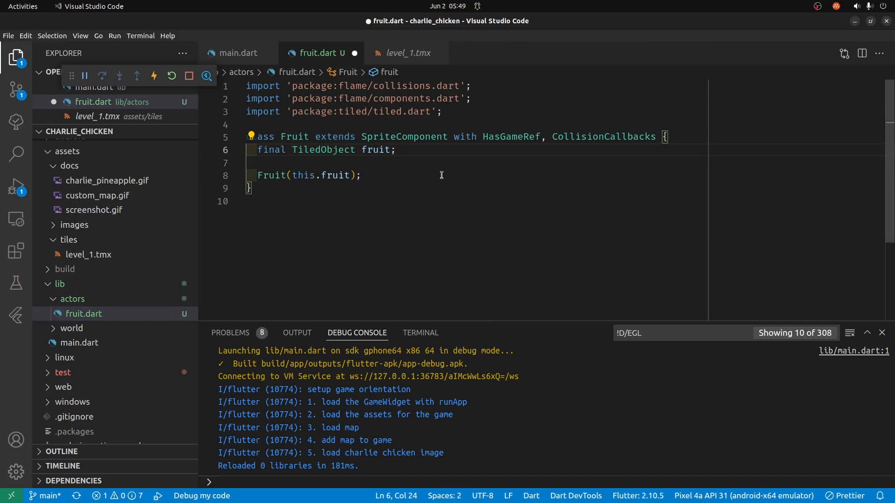
key("ctrl+x")
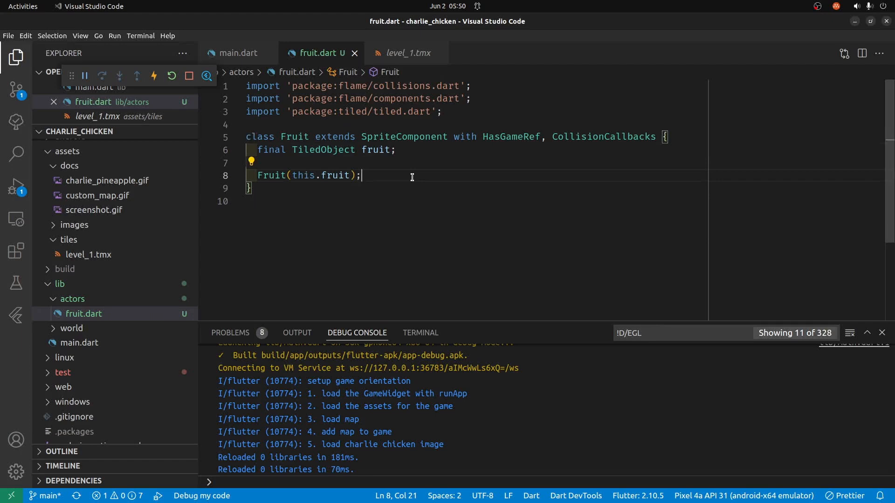
type("a")
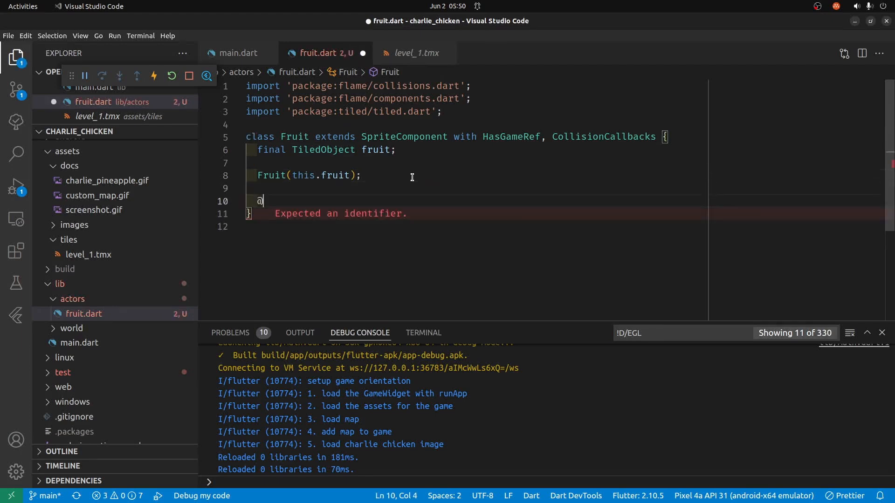
type("o")
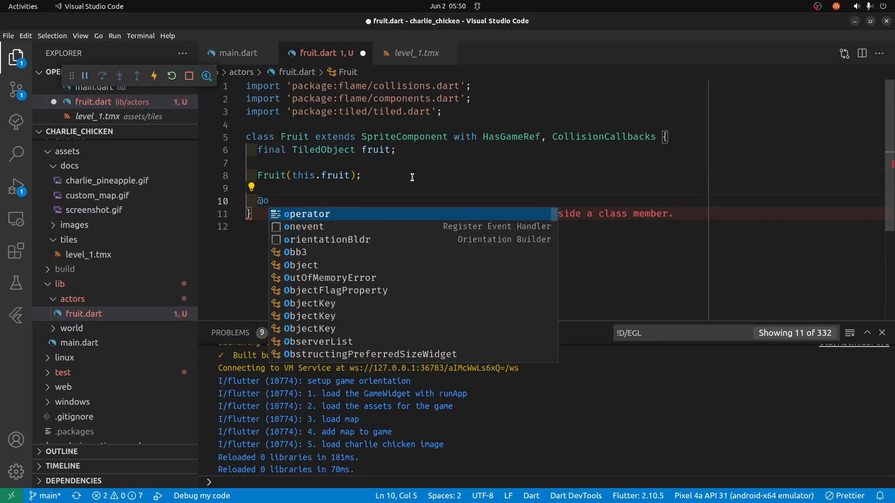
type("vv")
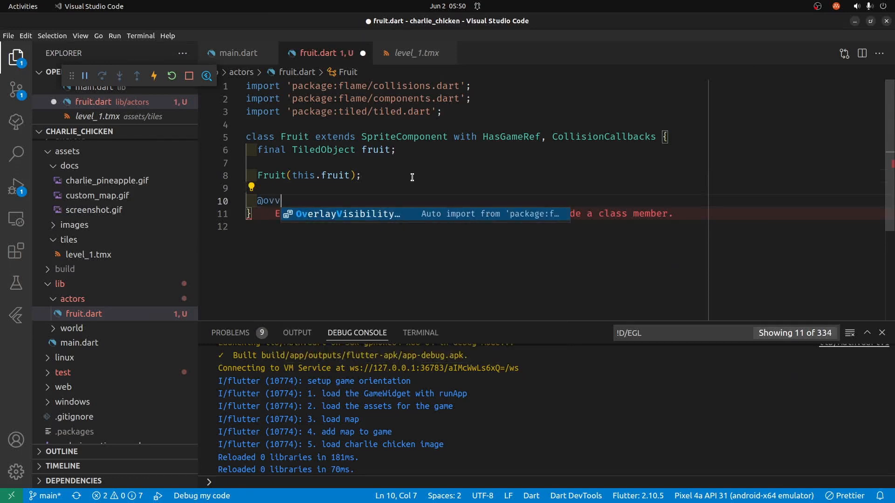
type("er")
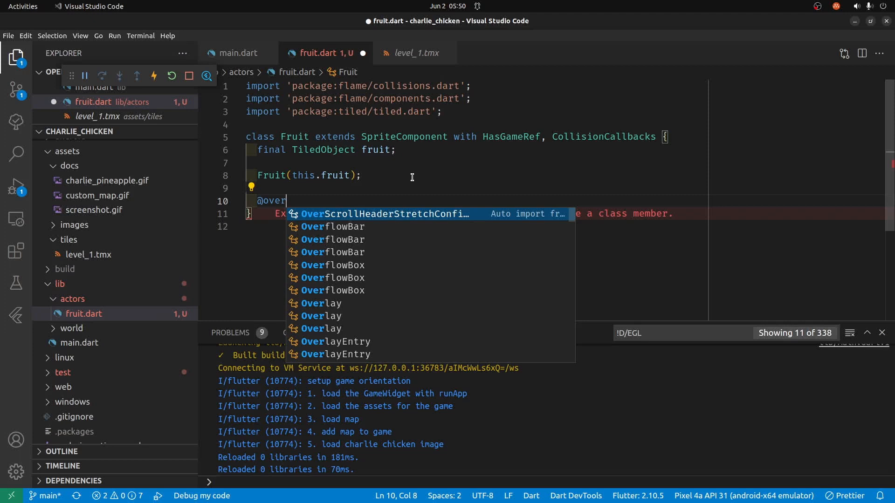
type("ride")
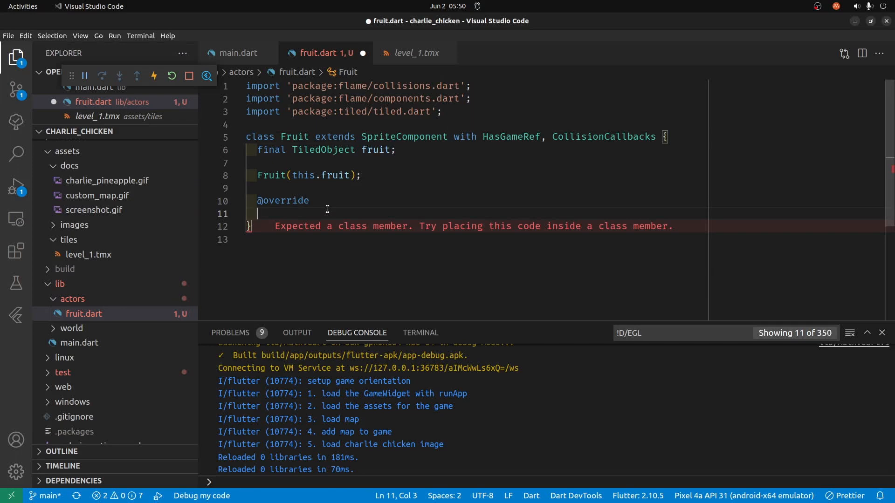
type("Future<")
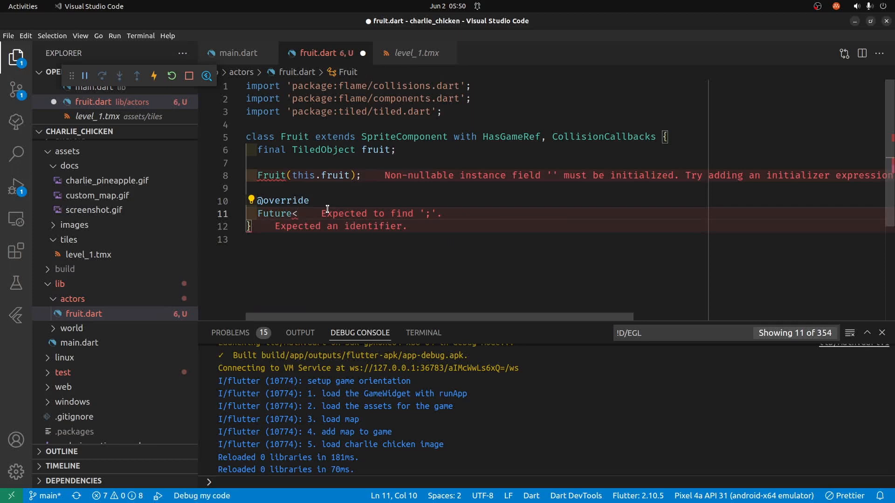
type("void>")
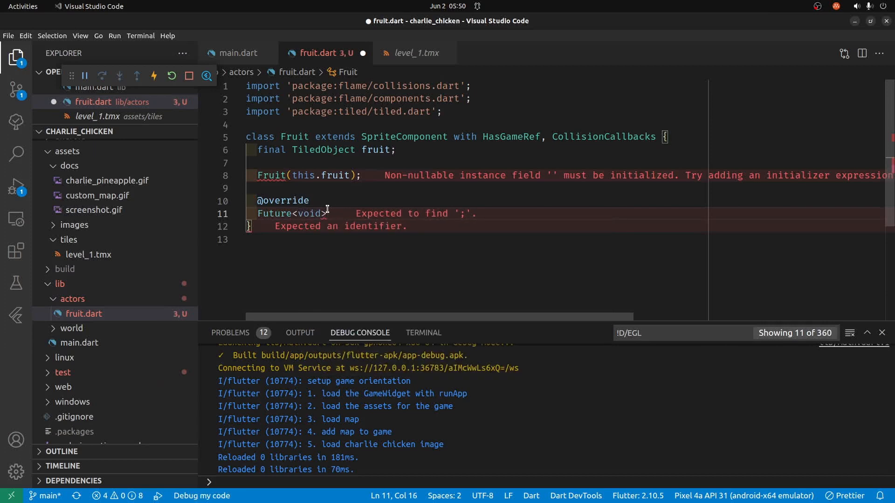
type("onl")
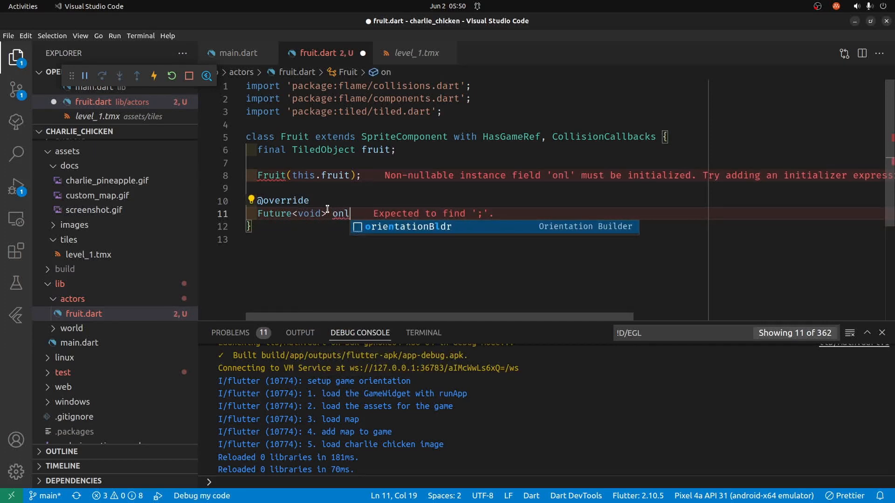
type("Load() a")
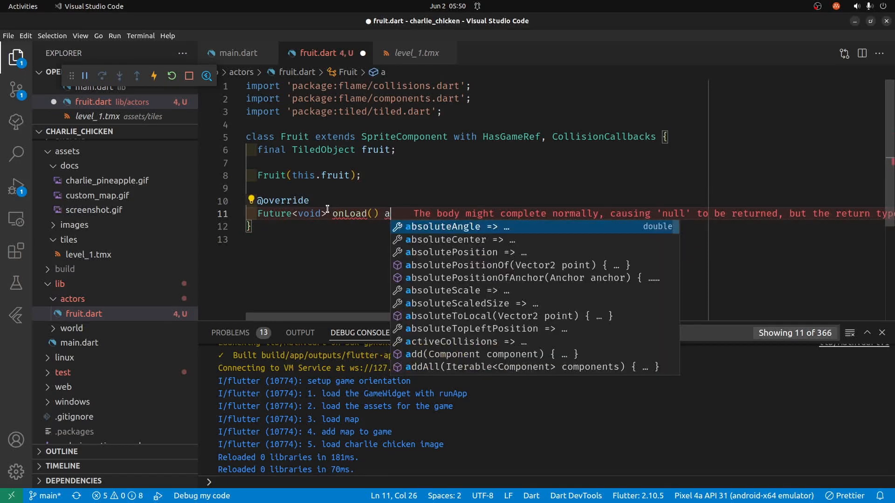
type("sync")
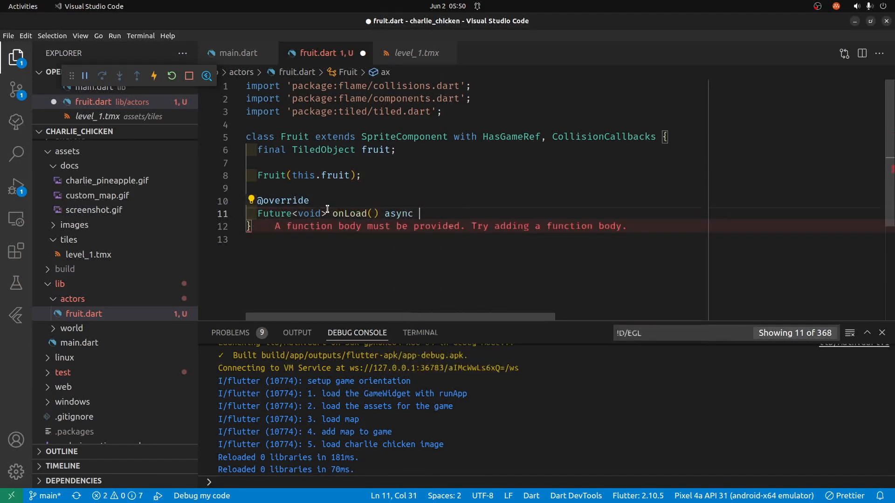
type("{")
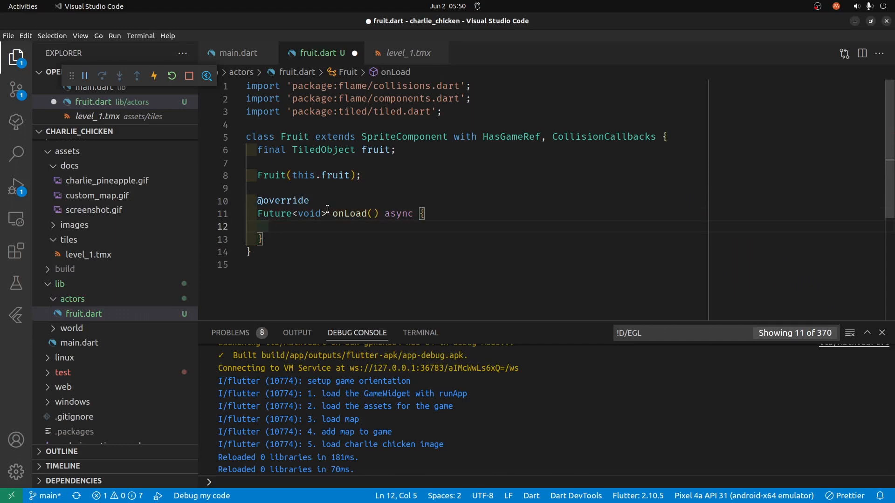
type("await super.onLoad(")
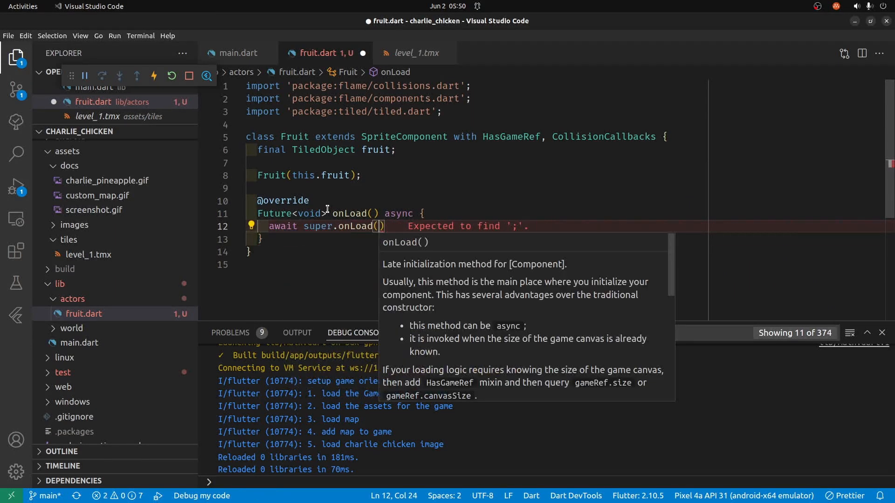
type(";")
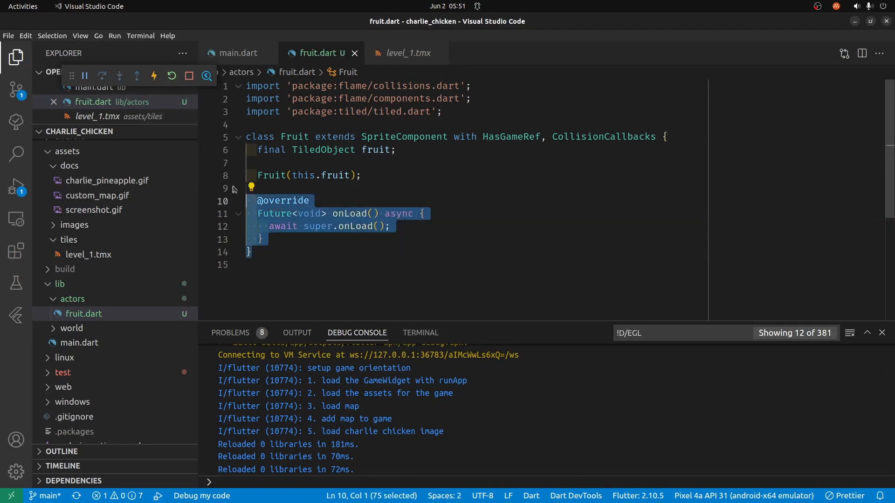
left_click(236, 53)
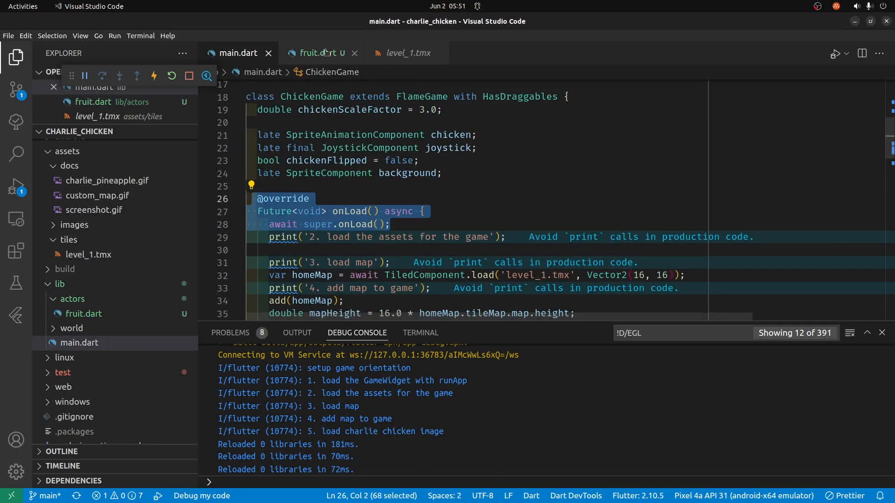
left_click(319, 52)
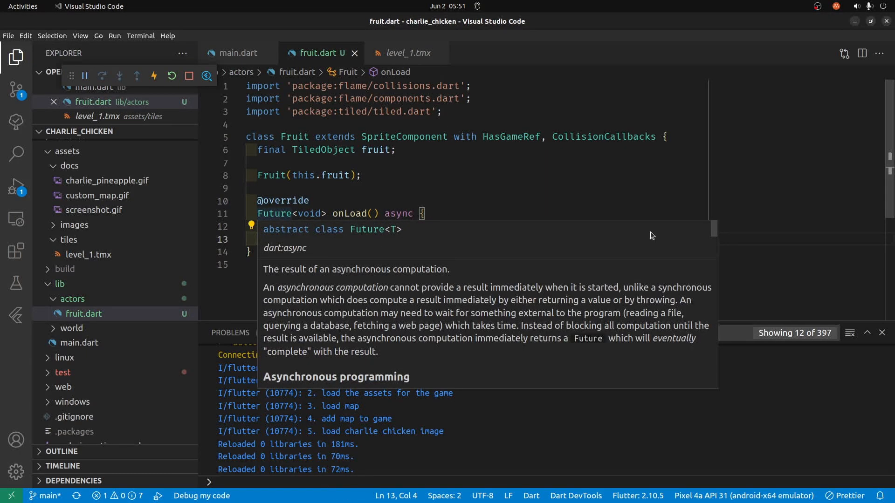
mouse_move(410, 215)
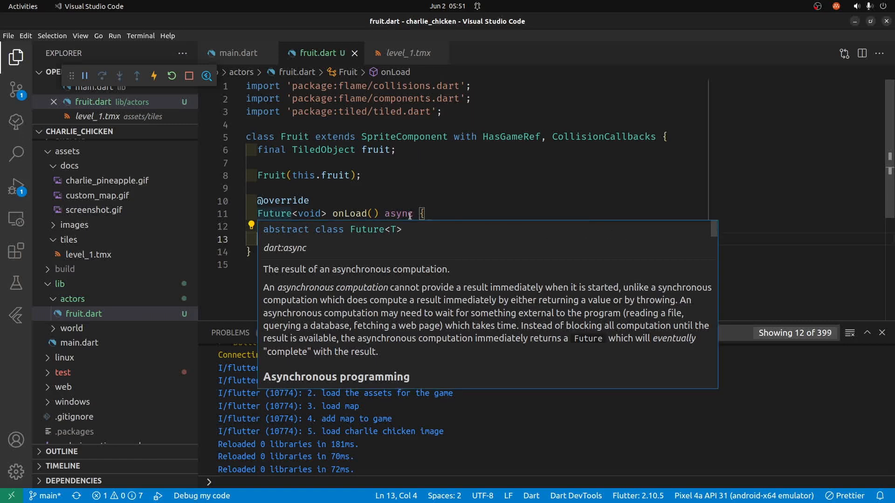
type("await super.onLoad();")
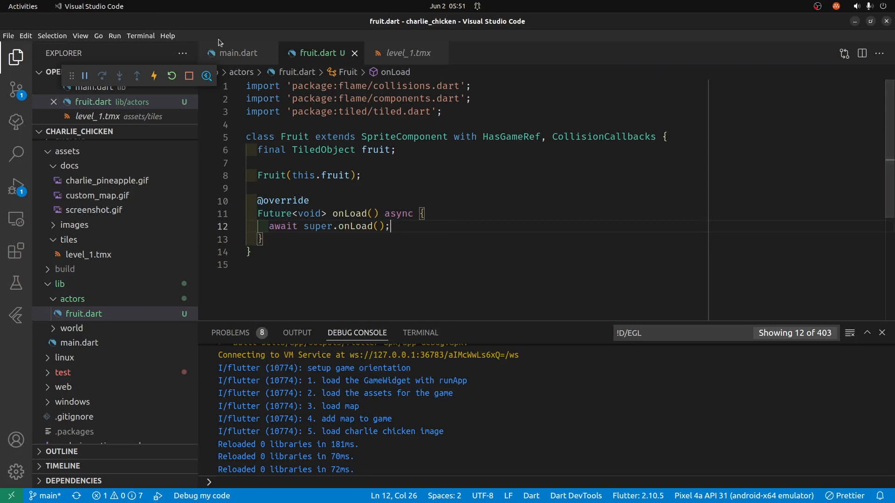
left_click(237, 53)
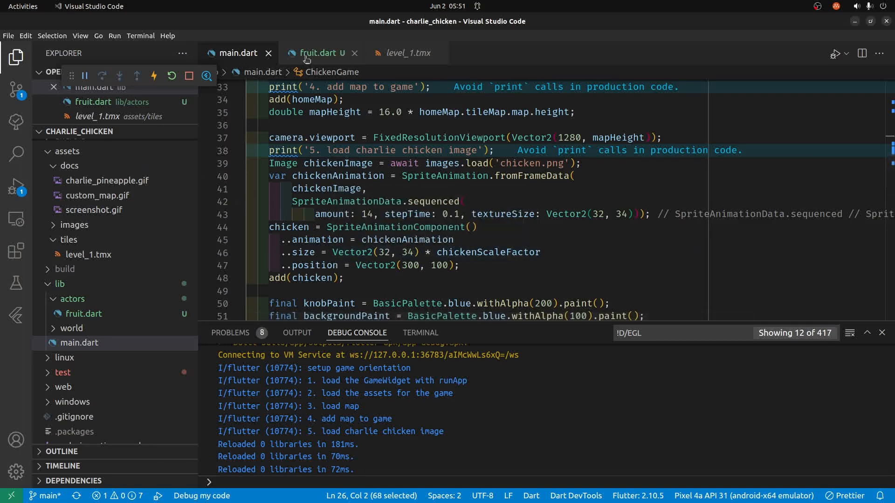
mouse_move(405, 54)
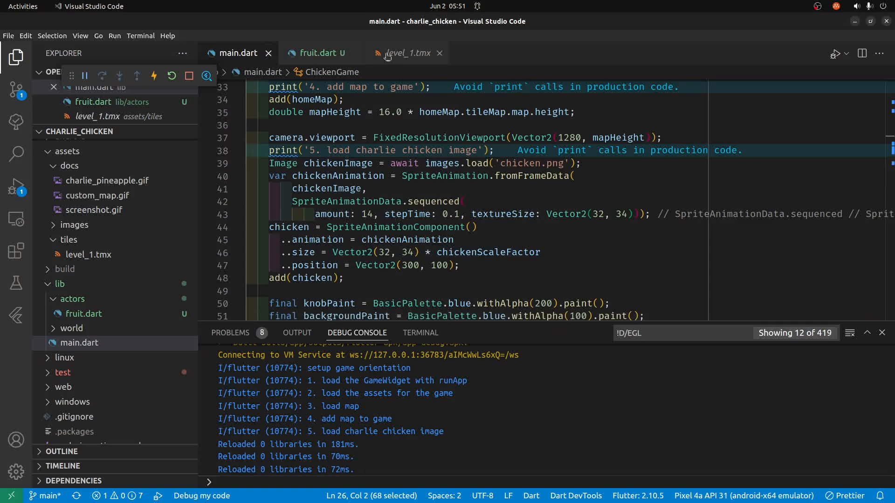
Step: Assign sprite = await gameRef.loadSprite('world/Pineapple.') and expand the world image folder
left_click(317, 52)
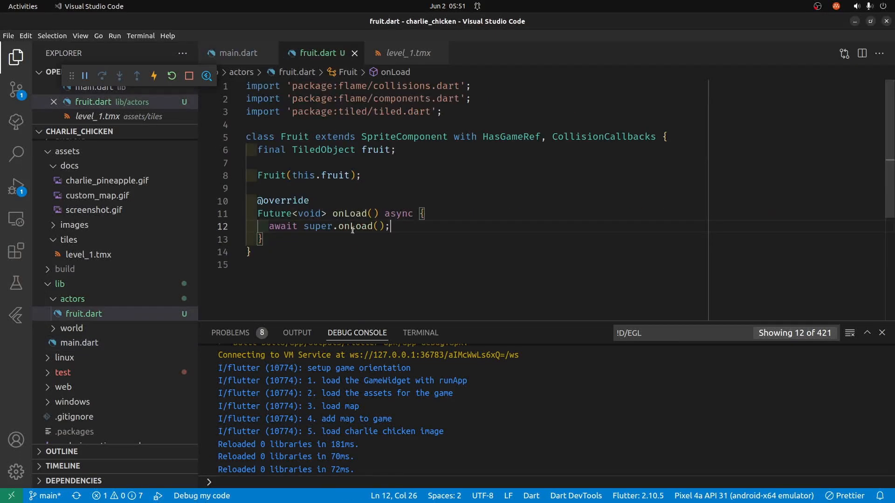
mouse_move(459, 219)
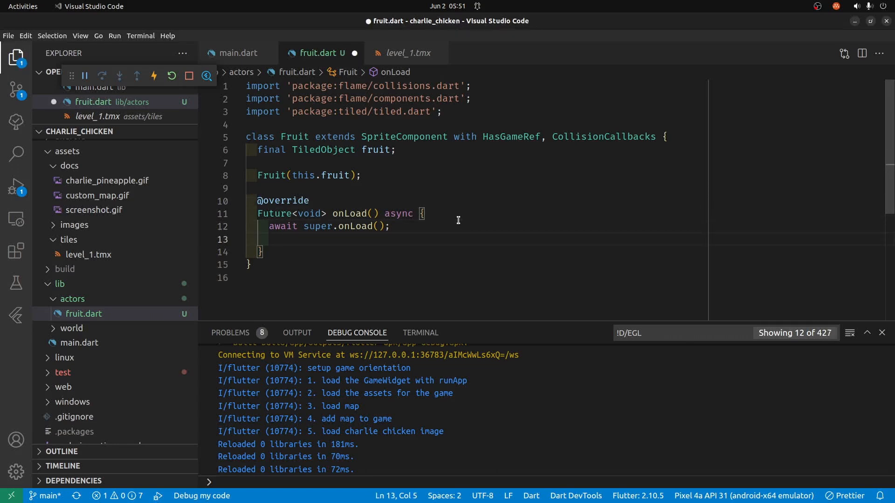
type("sprite = await gameRef")
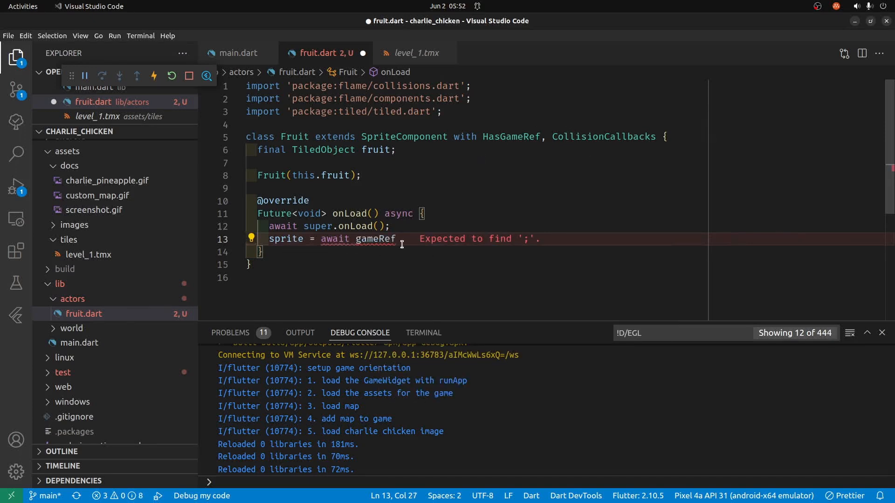
mouse_move(373, 239)
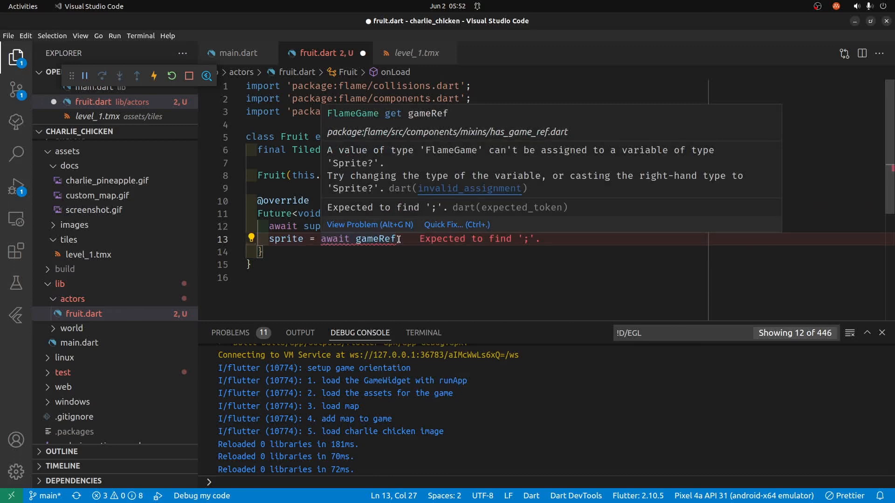
type(".lo")
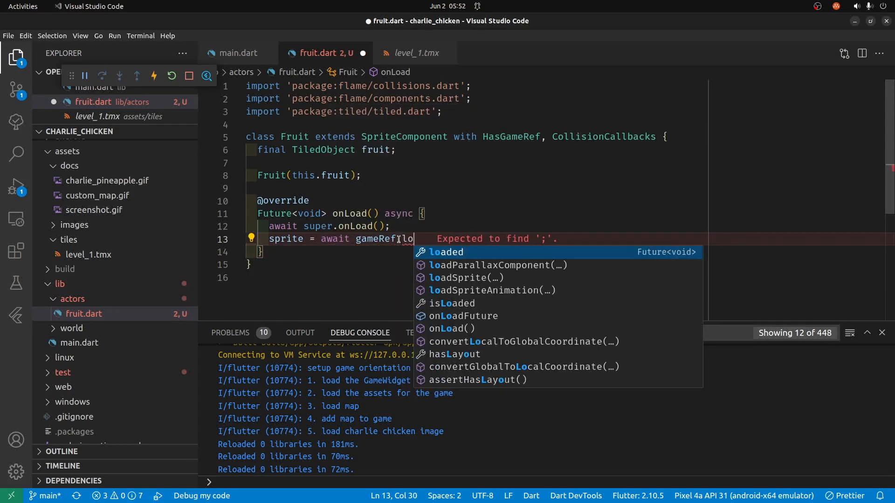
left_click(464, 278)
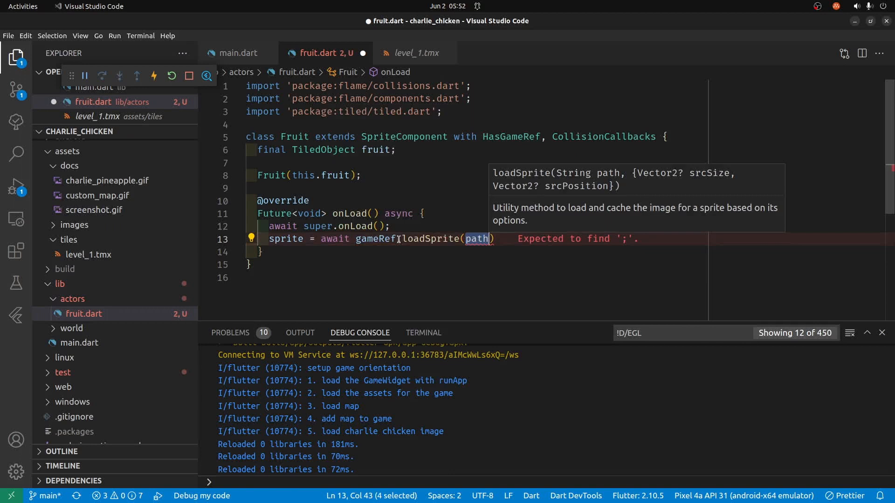
type("''")
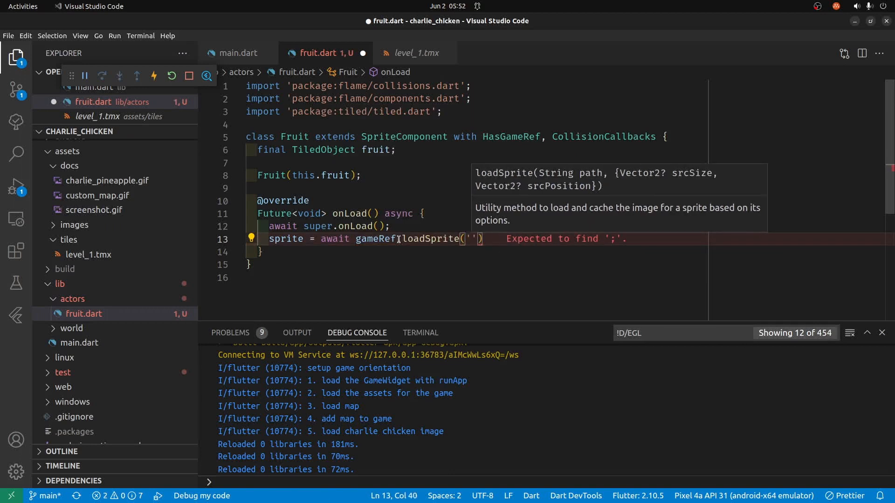
type("world")
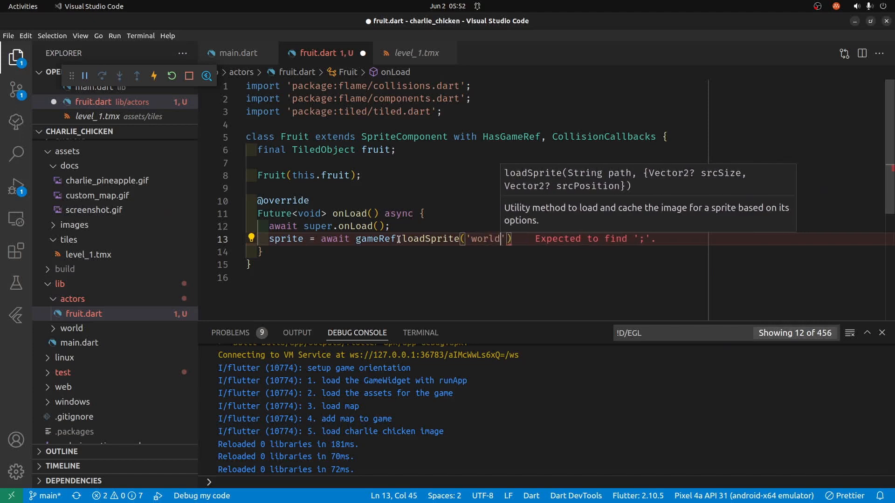
type("/Pin")
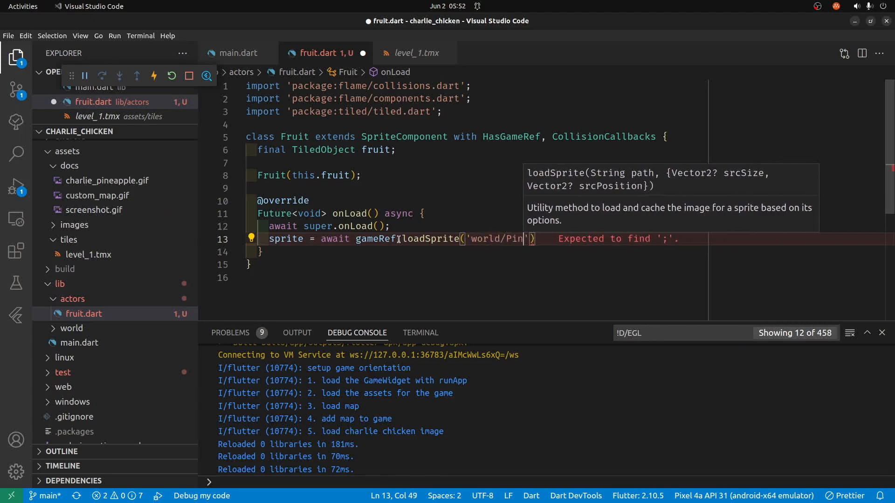
type("eapp")
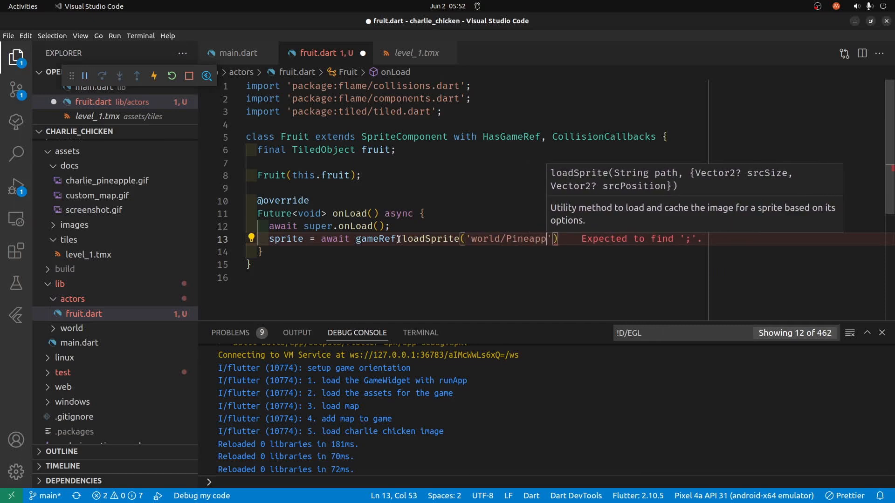
left_click(75, 279)
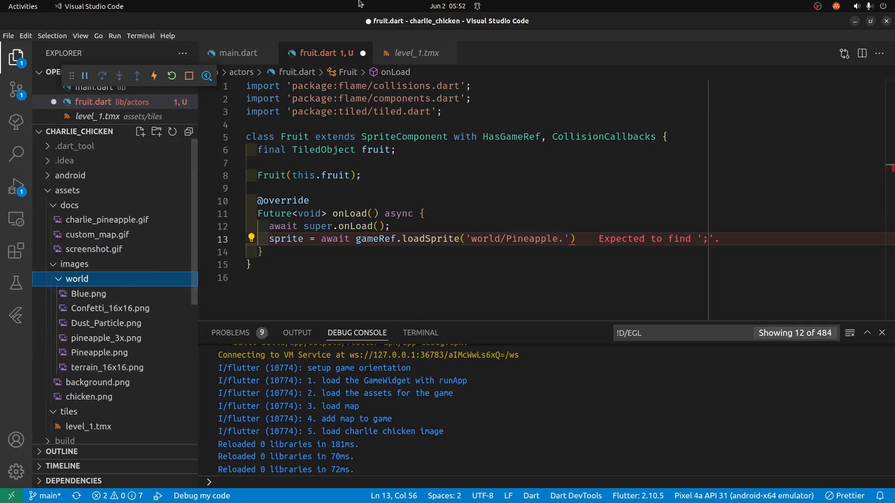
Step: After checking level_1.tmx and main.dart, change the path to 'world/pineapple_3x.png'
left_click(413, 52)
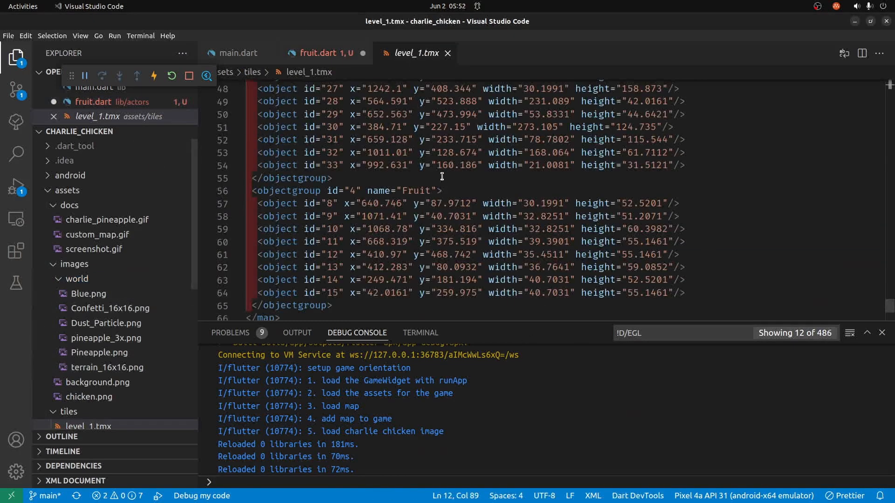
left_click(233, 52)
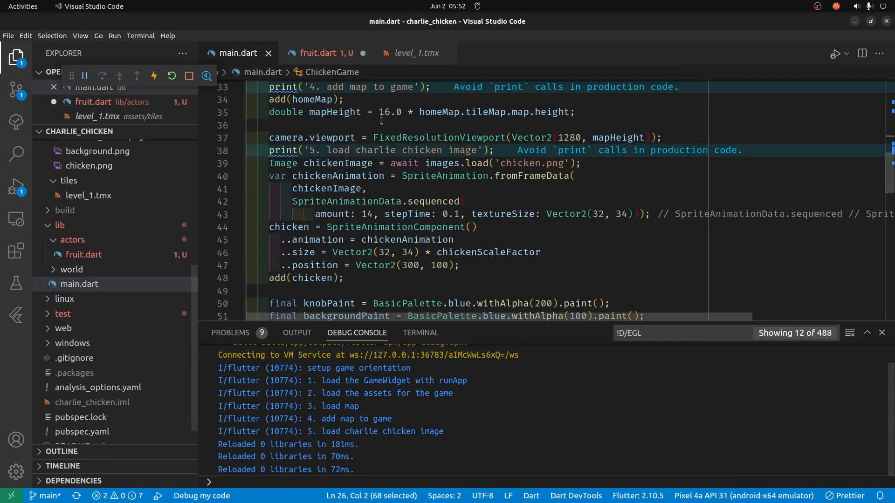
left_click(324, 52)
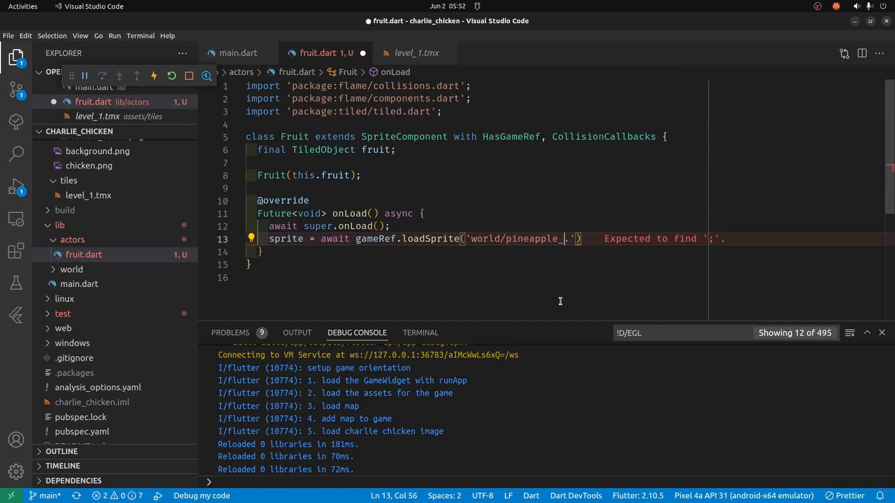
type("3x")
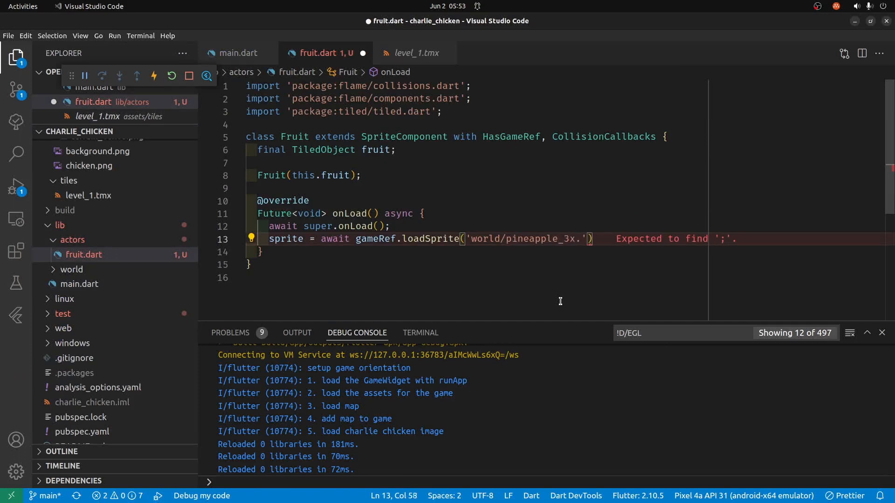
type("pn")
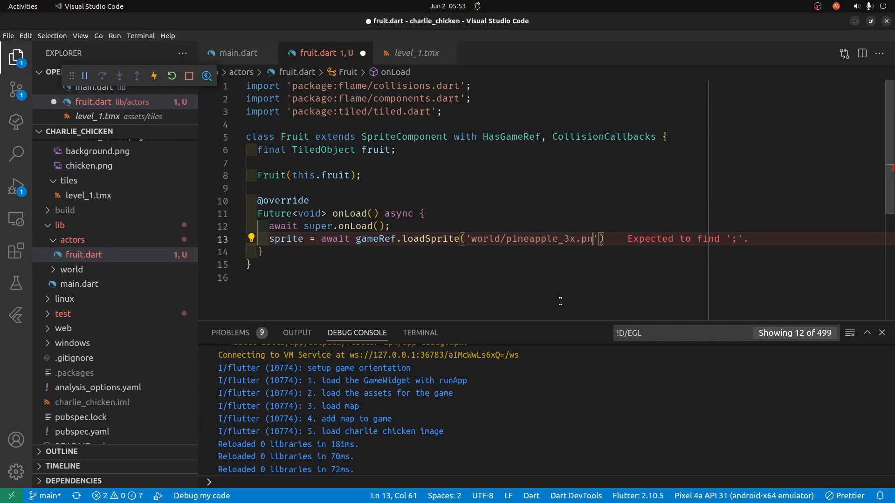
type("g")
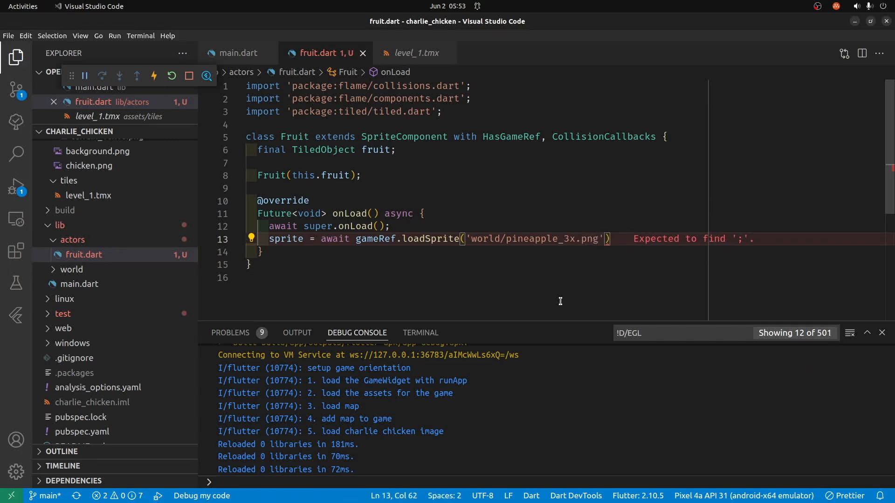
Step: Begin a ..srcSize = Vector cascade on the loaded sprite
type("..")
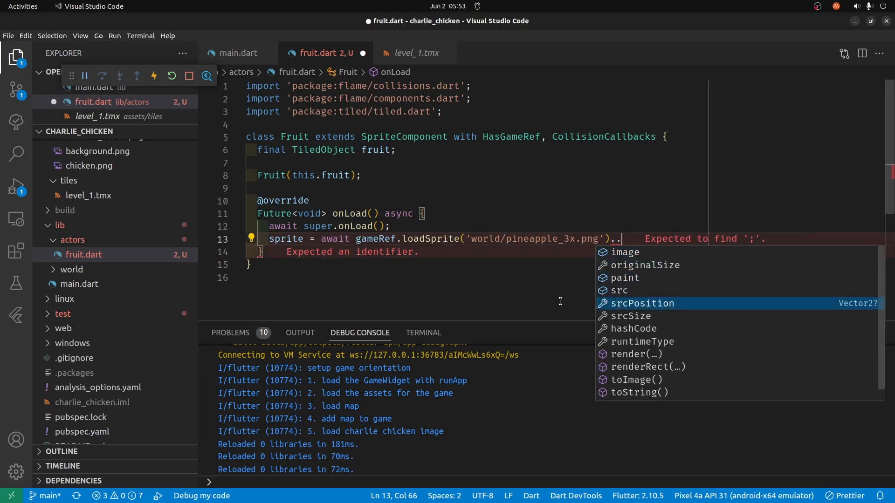
type("srcSize")
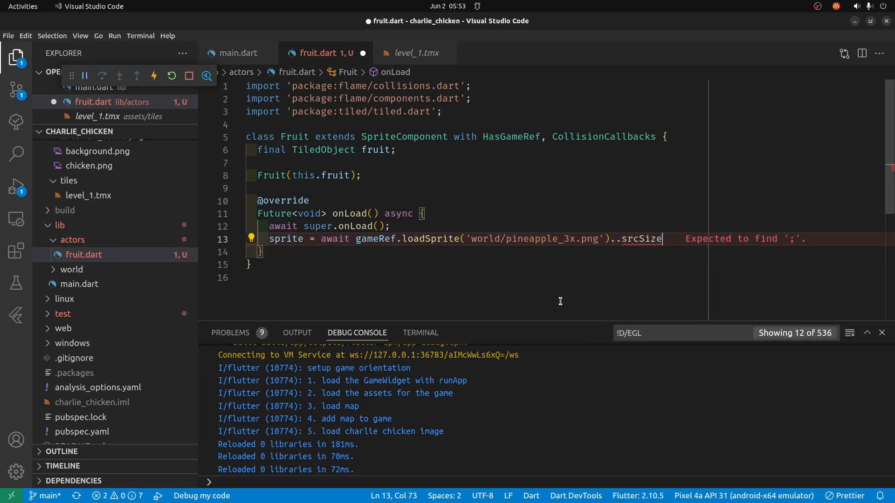
type("=Vector")
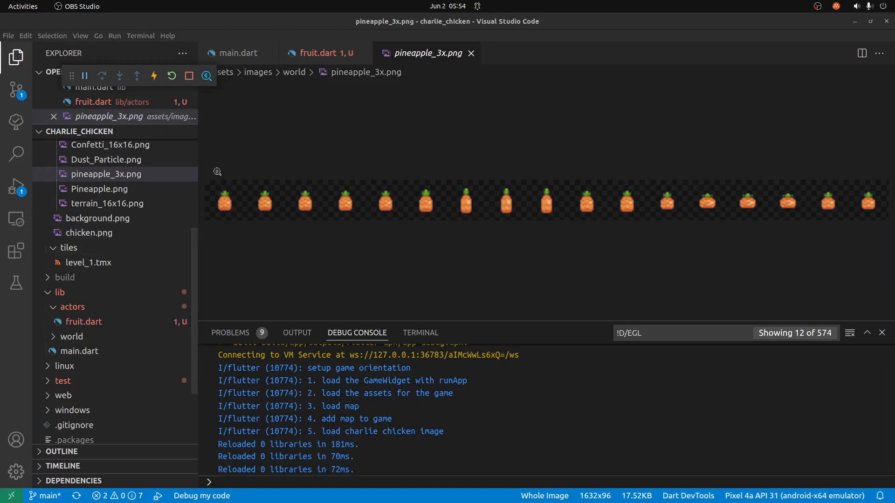
Step: Complete the cascade as ..srcSize = Vector2.all(96) in fruit.dart
left_click(318, 52)
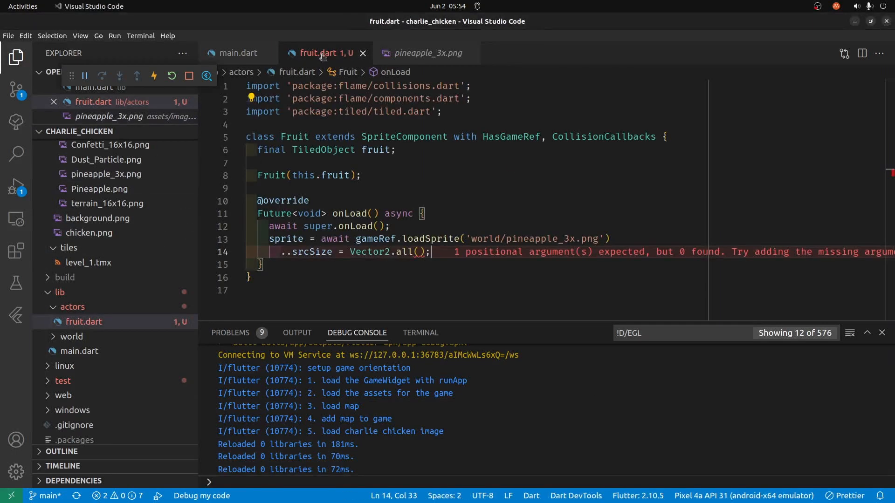
mouse_move(460, 255)
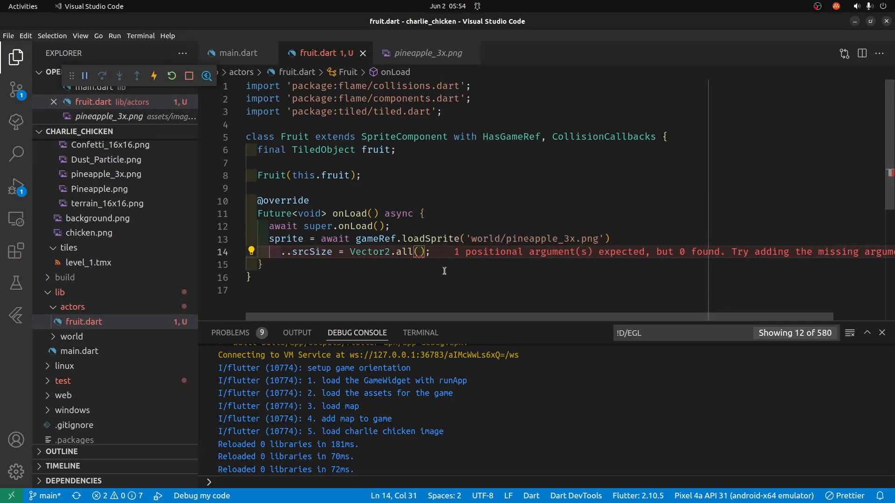
type("96")
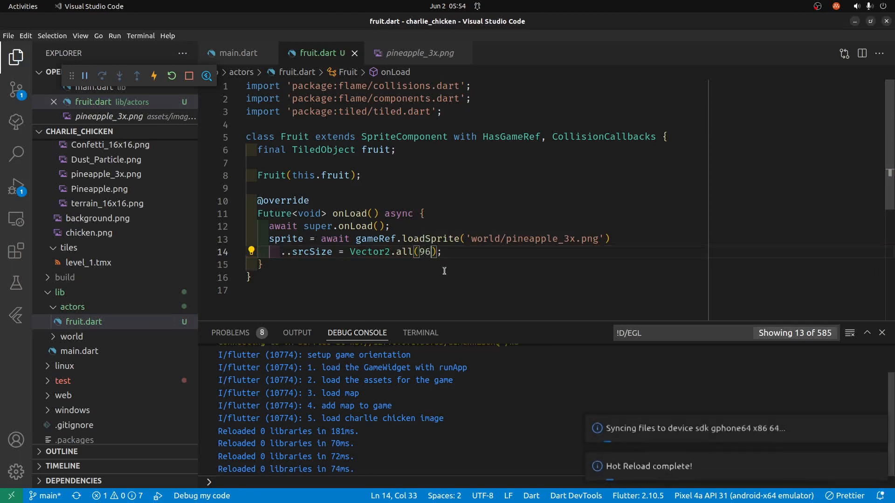
mouse_move(236, 52)
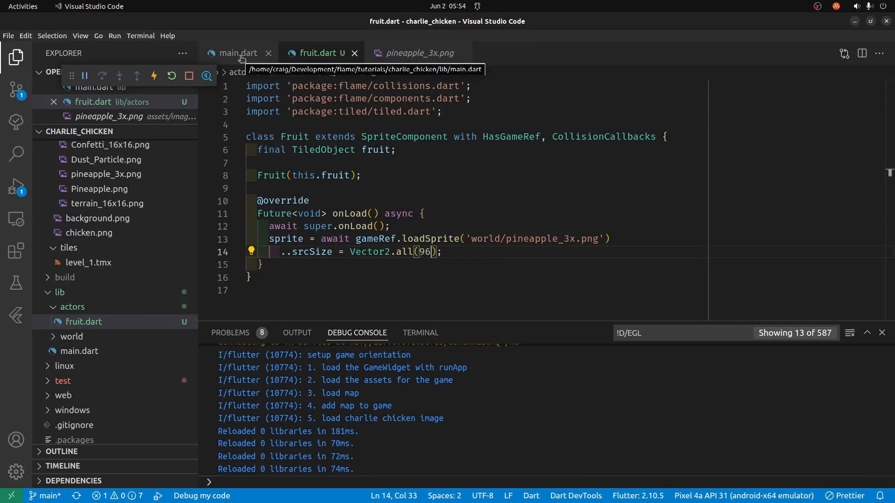
Step: Switch to main.dart to review the chicken sprite setup code
left_click(234, 52)
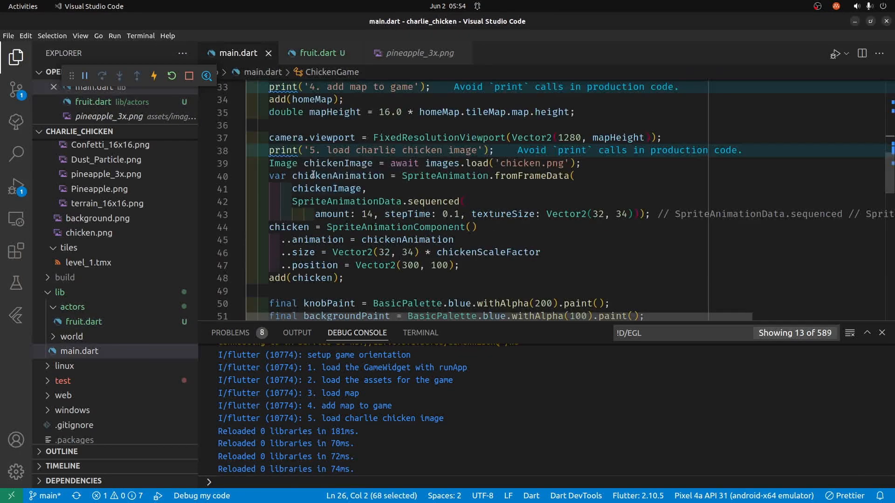
mouse_move(507, 214)
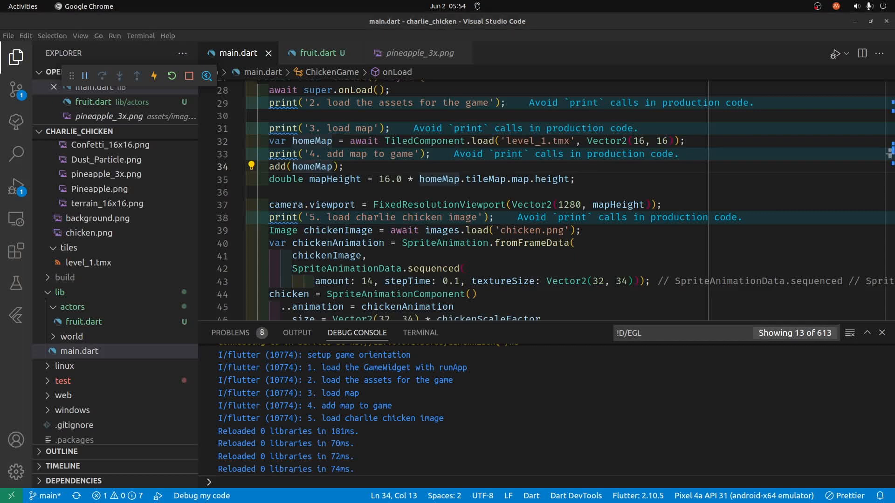
mouse_move(355, 53)
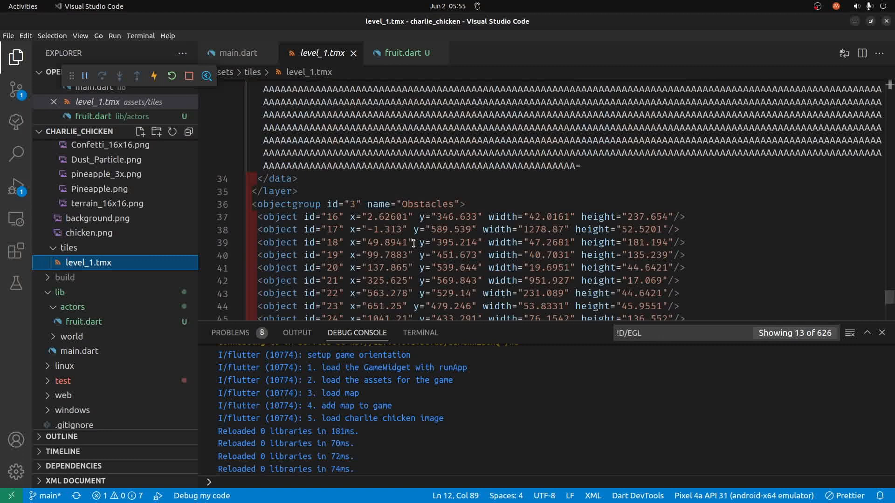
Step: Write the declaration List<TiledObject> fruitObject = under the get fruit comment in onLoad
scroll("down", 3)
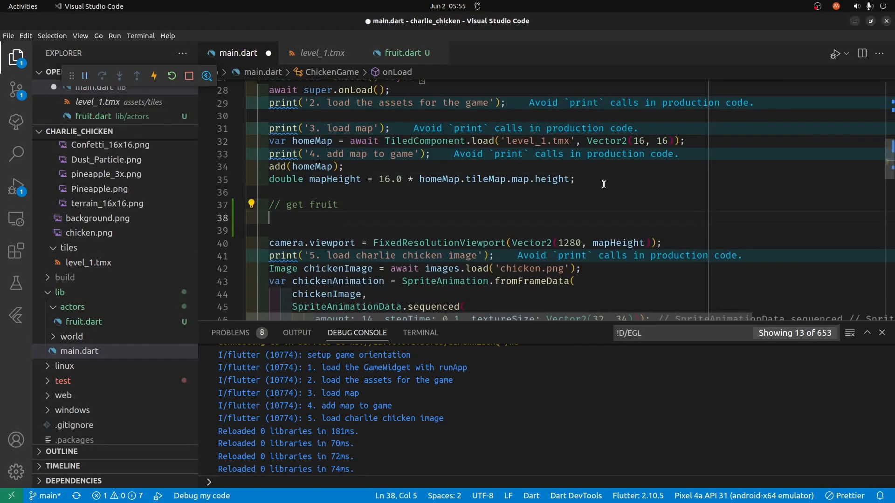
type("List<")
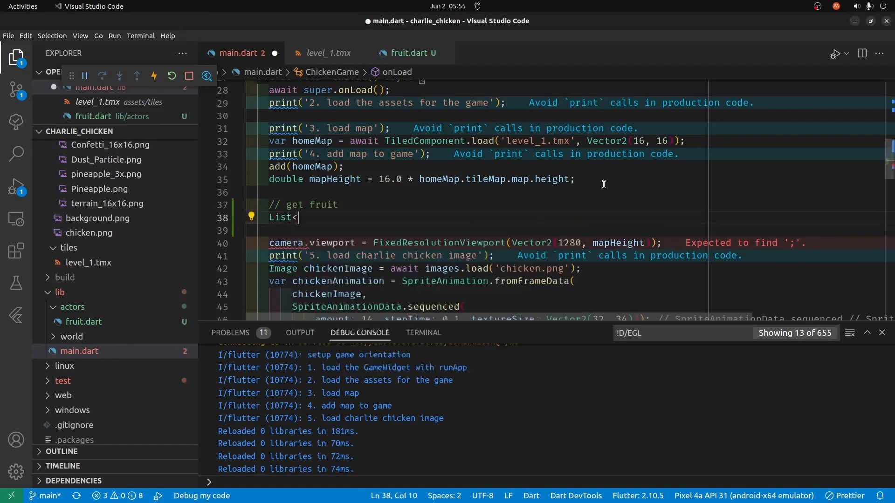
type("Tiled")
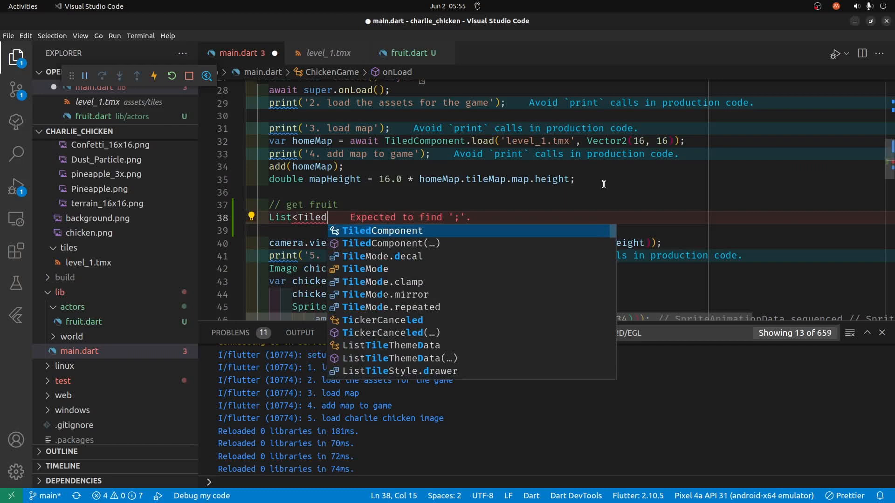
type("Object>")
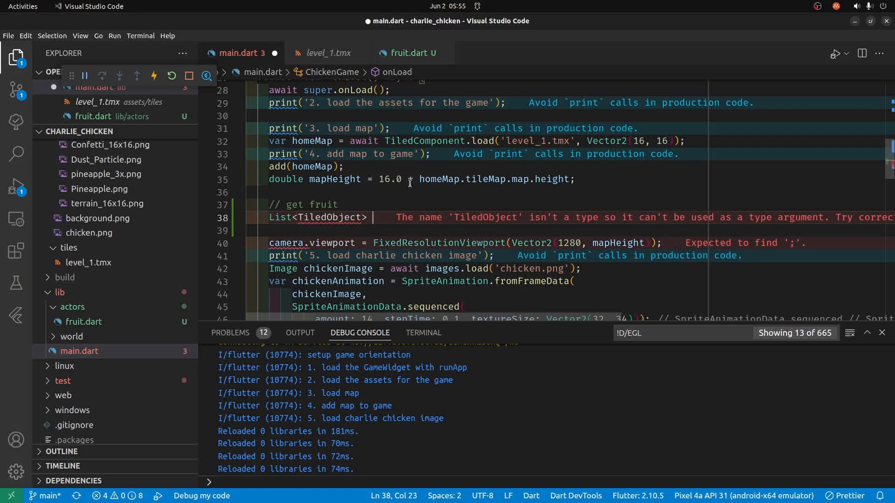
type("frut")
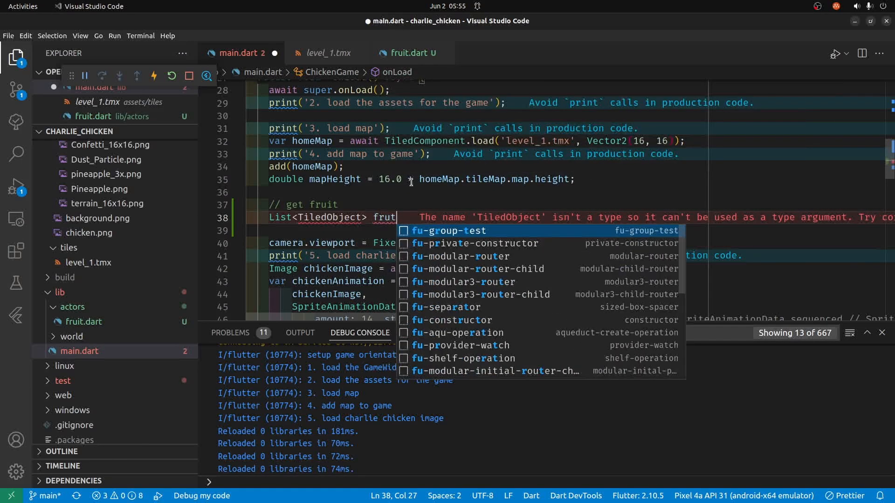
key("BackSpace")
type("itOb")
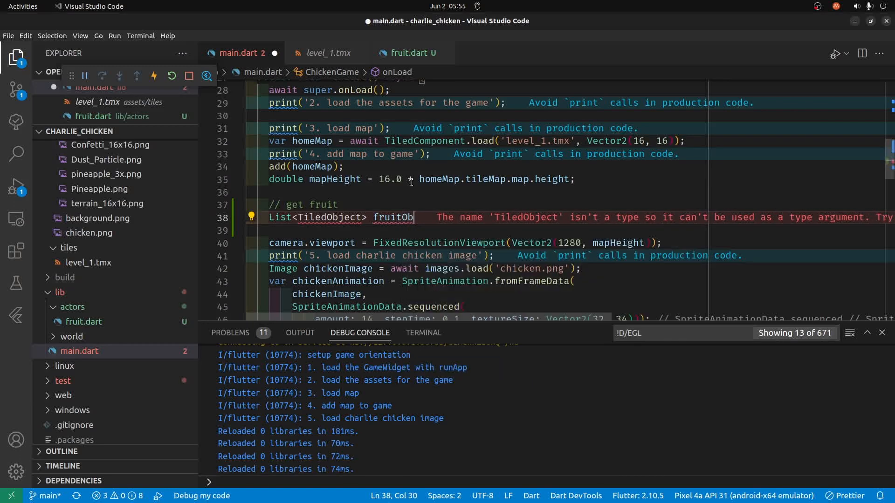
type("ject =")
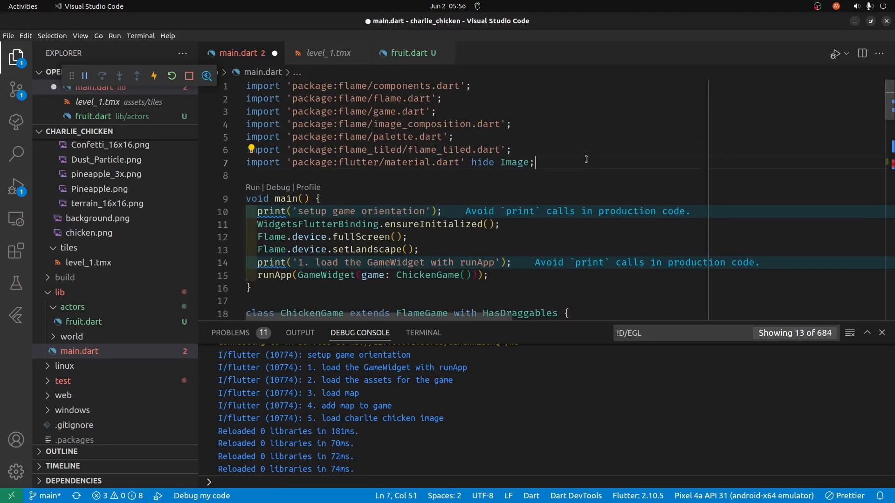
Step: Add import 'package:tiled/tiled.dart'; to main.dart and view the flame_tiled dependency in pubspec.yaml
type("import")
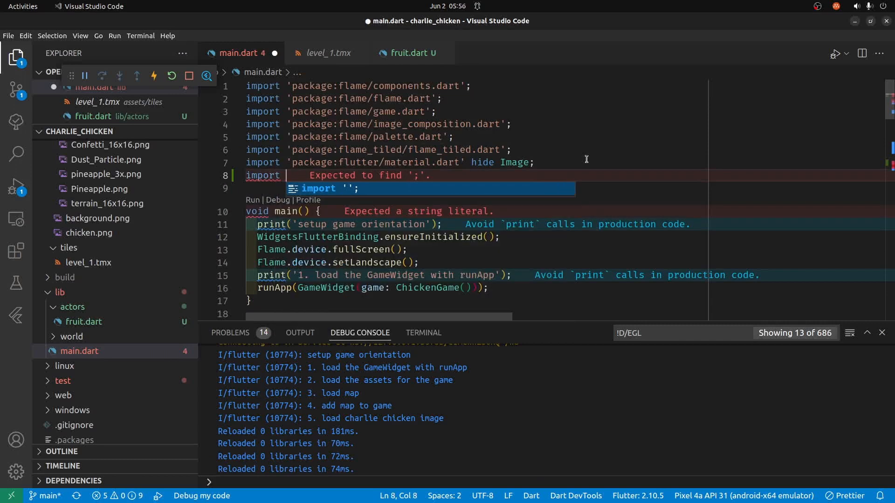
type("'package:")
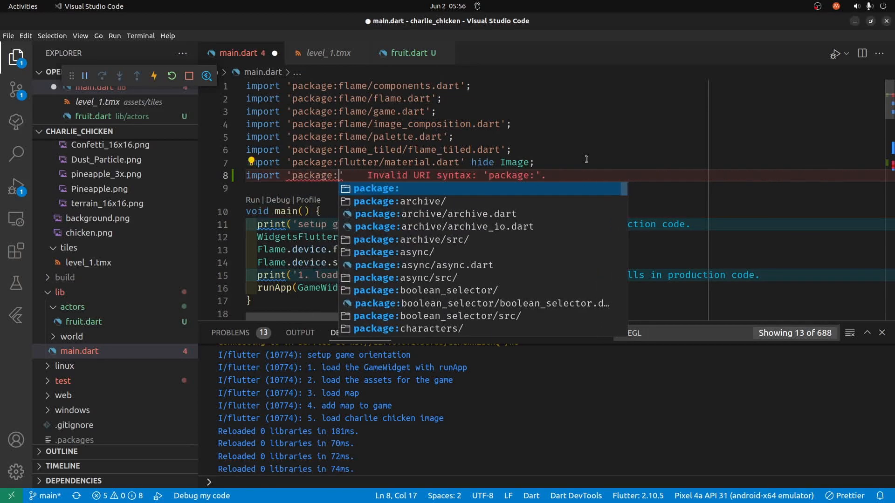
type("tiled/tiled.dart")
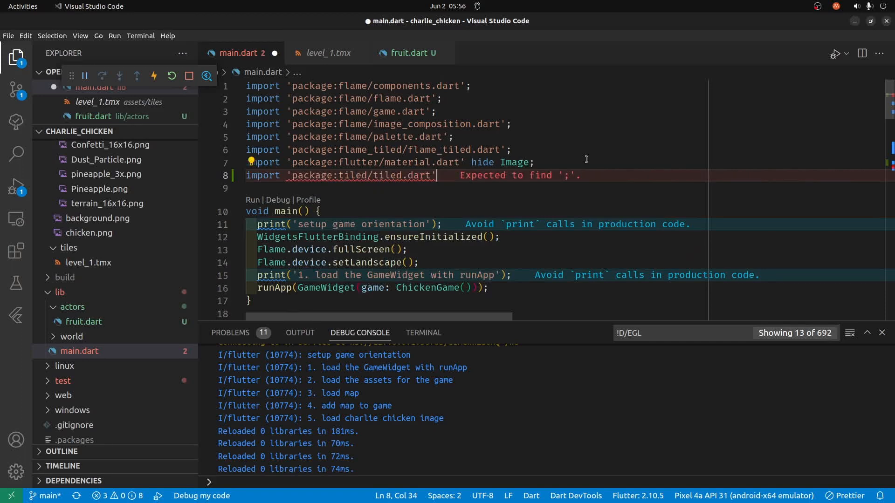
type(";")
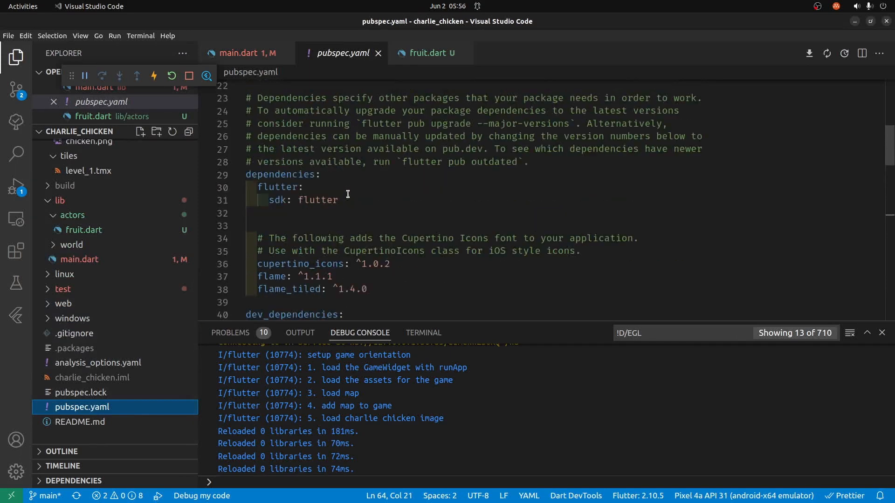
scroll("down", 3)
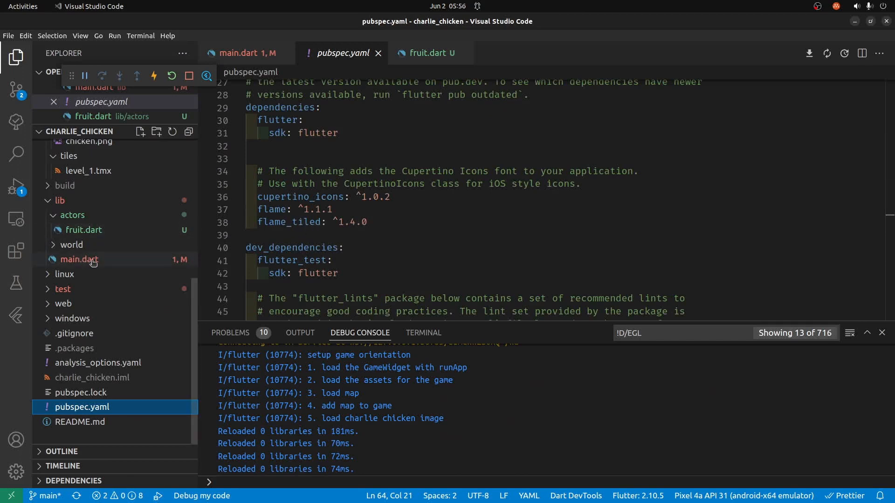
Step: Assign fruitObject from homeMap.tileMap in main.dart's onLoad
left_click(81, 259)
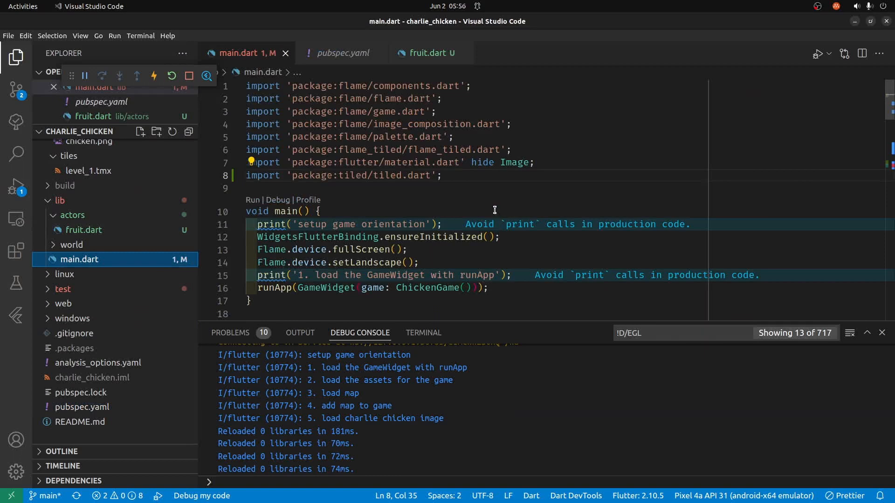
scroll("down", 3)
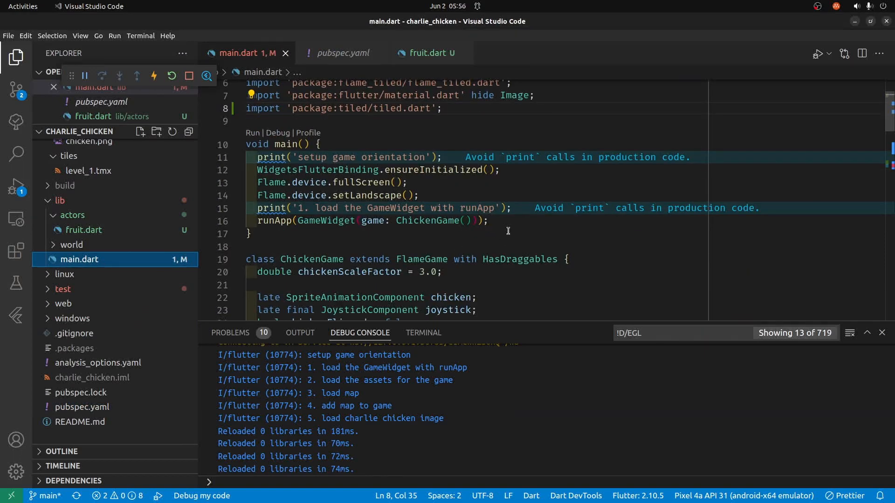
scroll("down", 3)
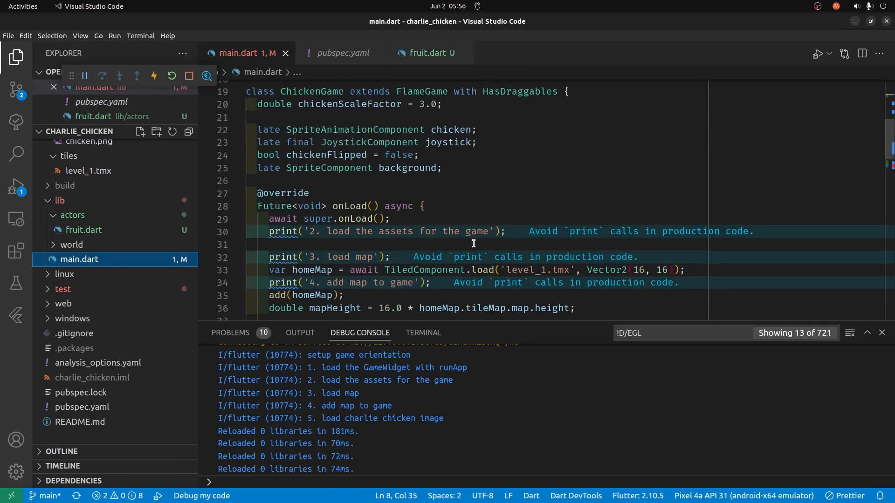
scroll("down", 3)
type("List<TiledObject> fruitObject =")
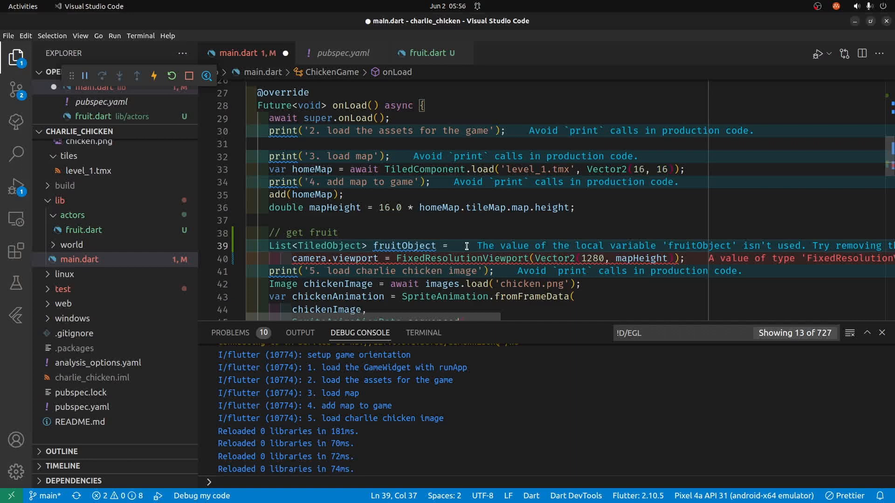
type("home")
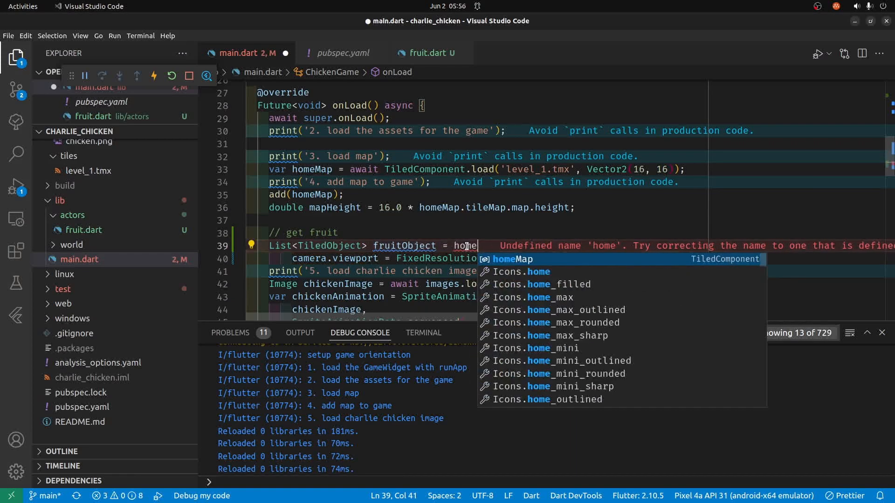
type("Map.tileMap")
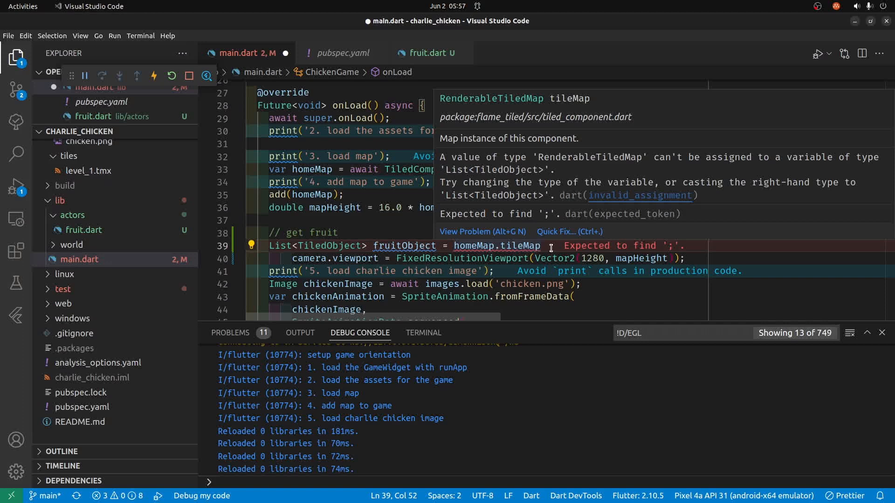
Step: Extend the assignment to homeMap.tileMap.getLayer<ObjectGroup>('Fruit')!.objects
double_click(517, 246)
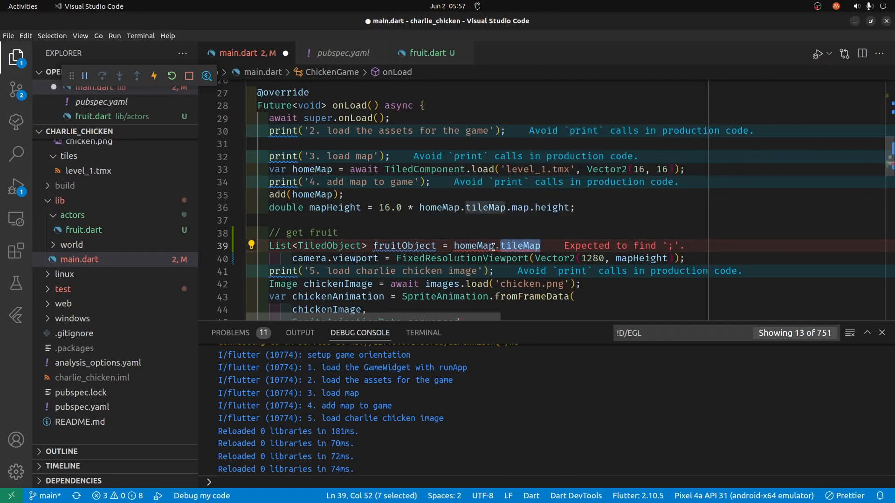
mouse_move(519, 245)
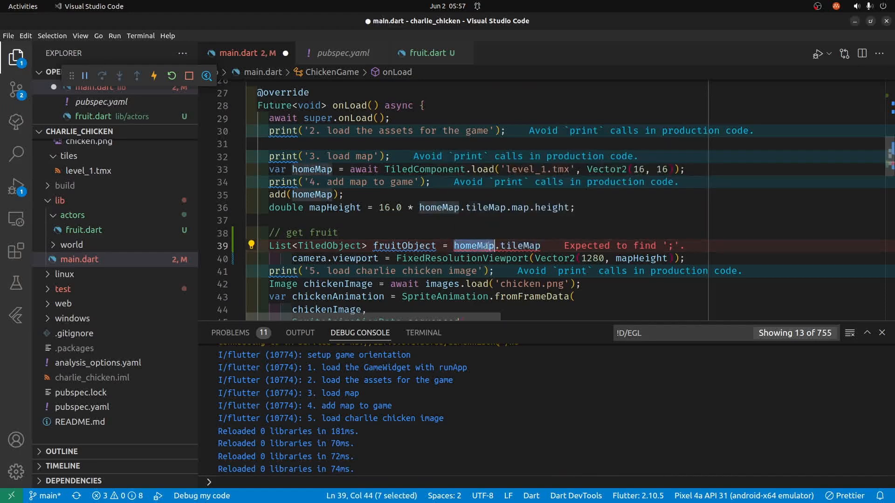
mouse_move(473, 245)
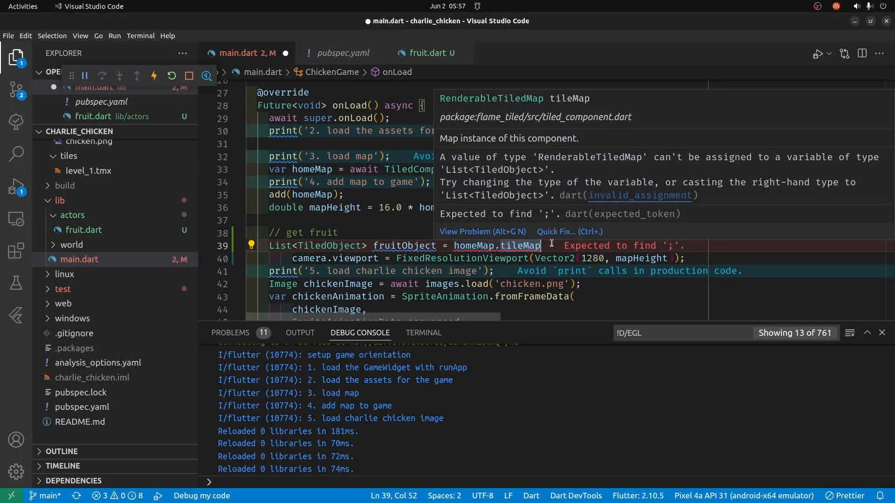
type(".")
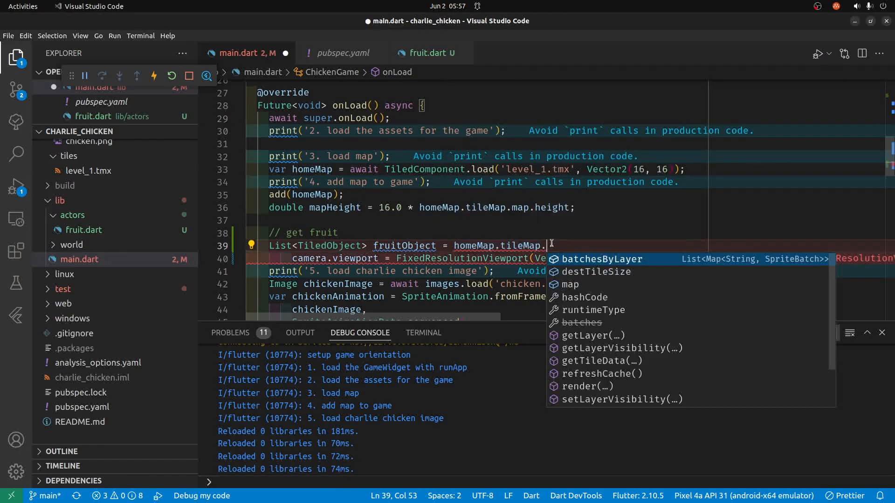
type("getLayer(name")
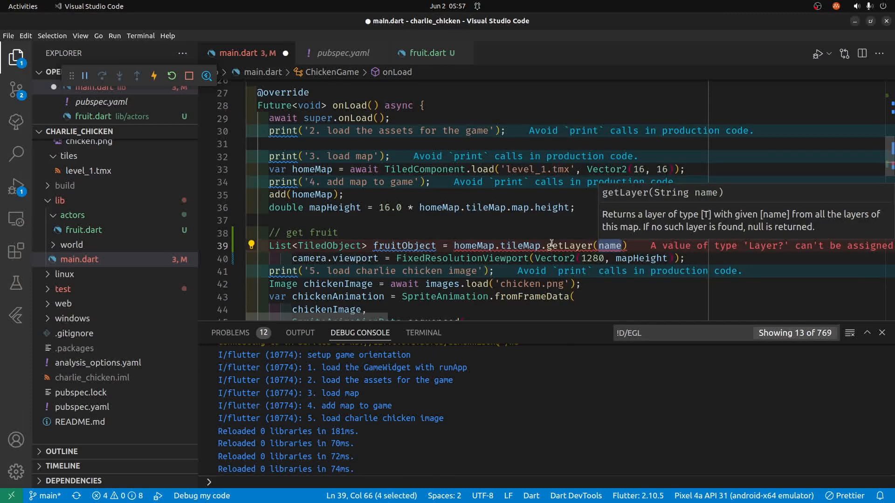
type("'")
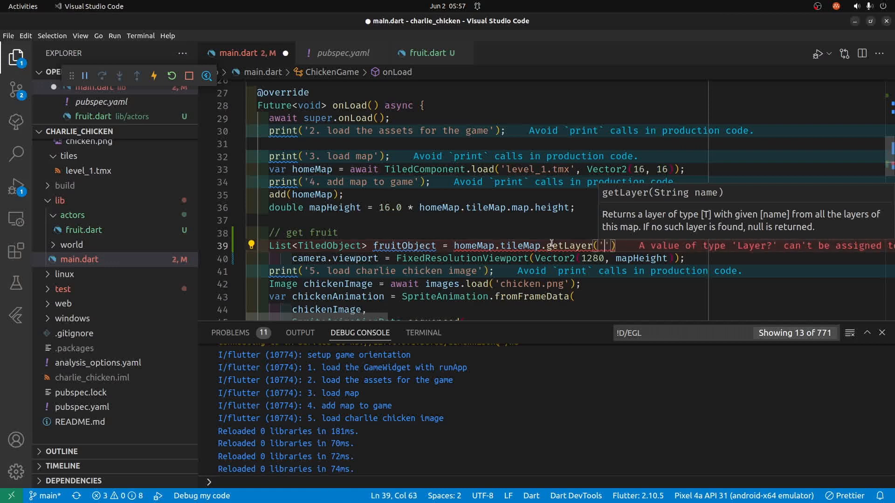
type("Fruite")
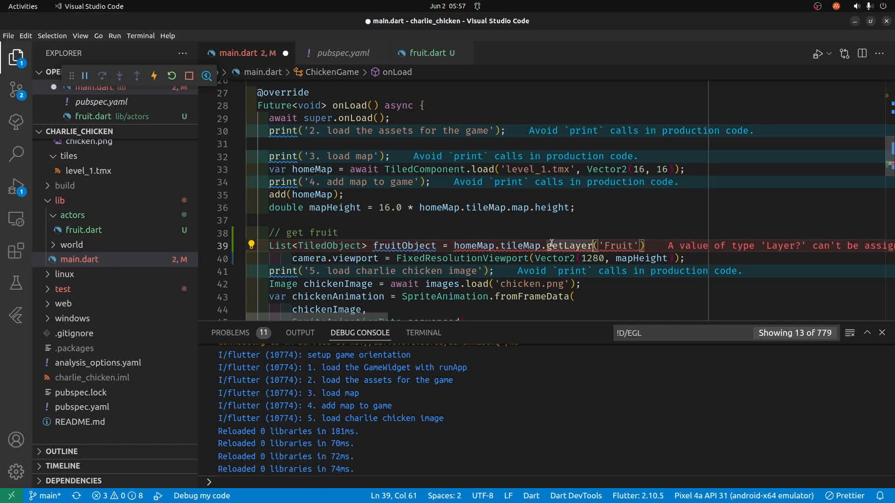
type("<Object")
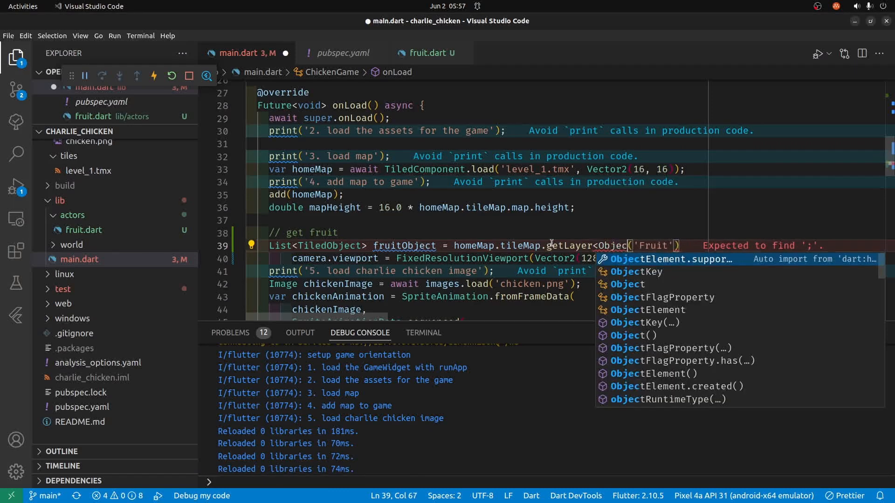
type("tGroup>")
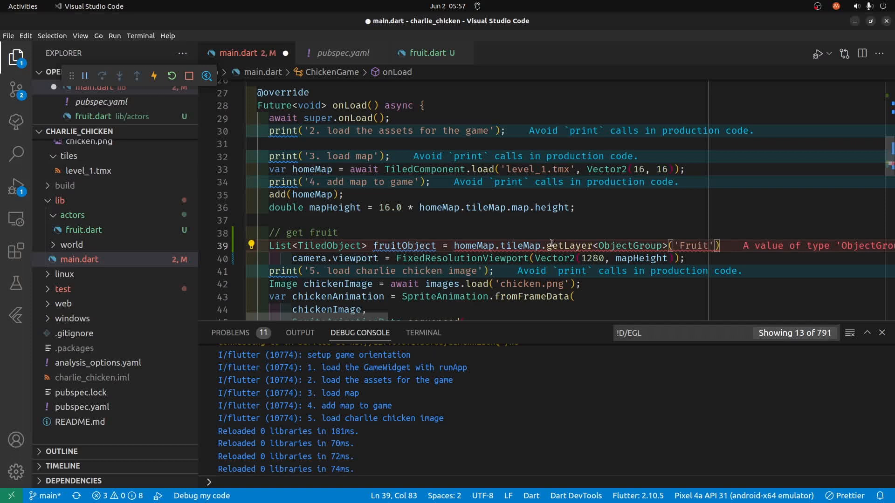
type("!")
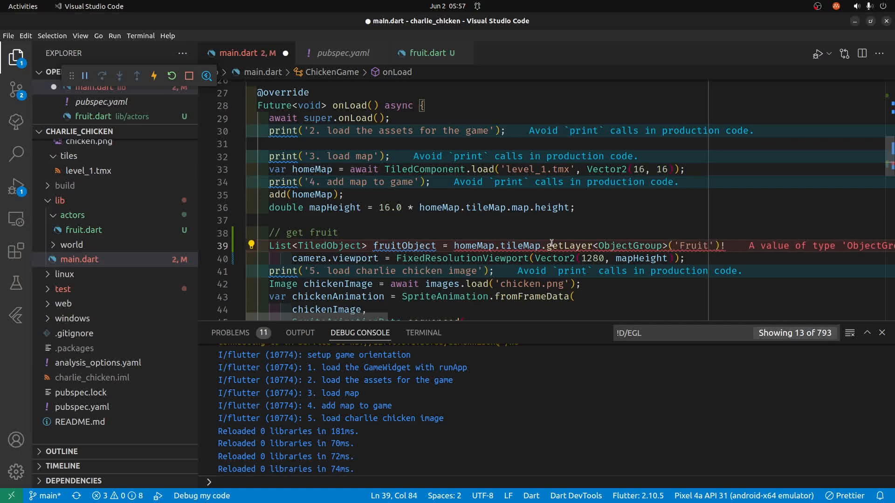
type(".objects;")
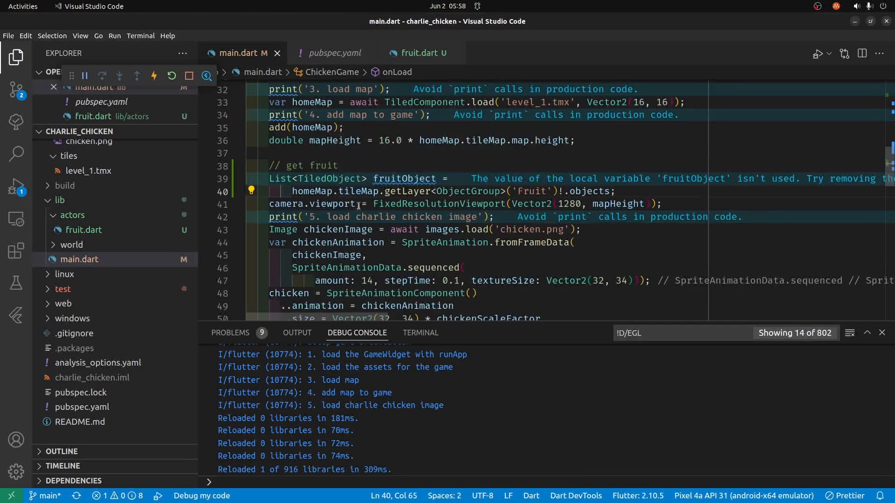
mouse_move(334, 204)
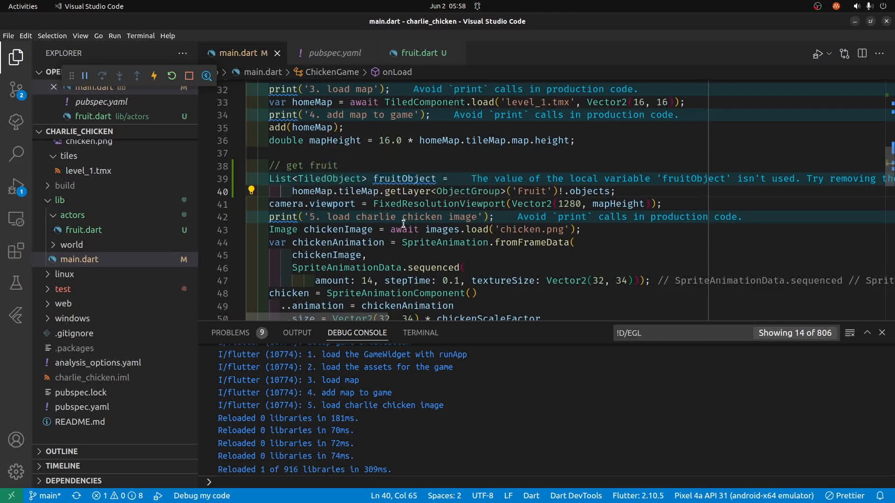
mouse_move(331, 203)
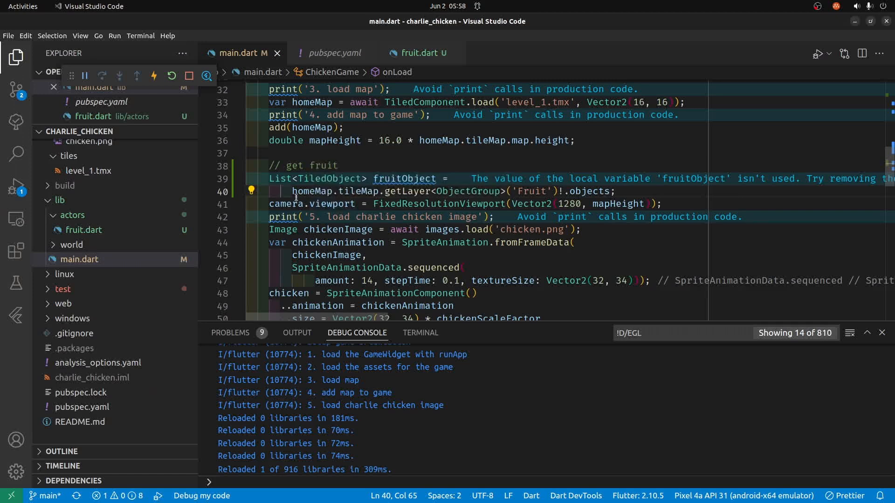
Step: Compare the 'Fruit' layer name in main.dart with name="Fruit" in level_1.tmx, then return to main.dart
double_click(311, 191)
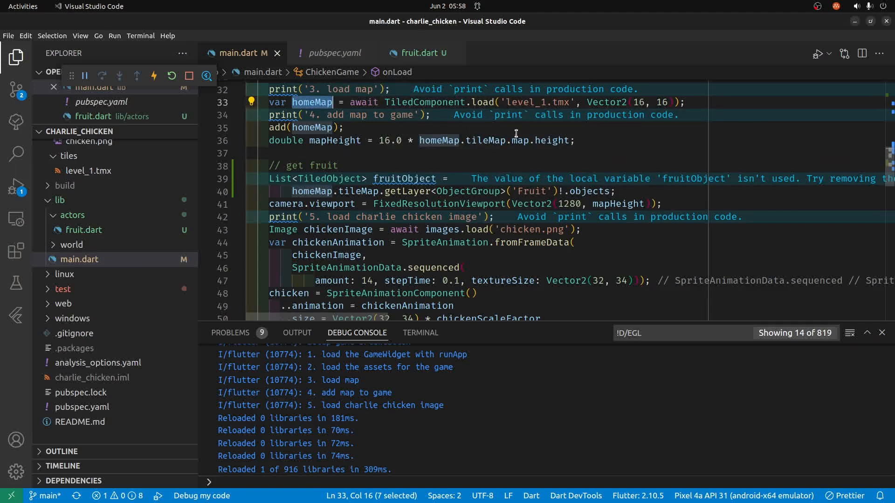
mouse_move(312, 191)
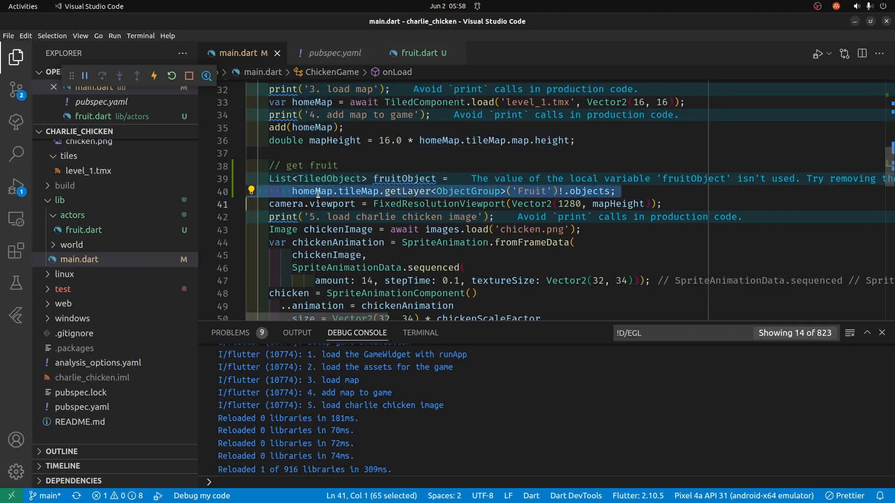
double_click(354, 191)
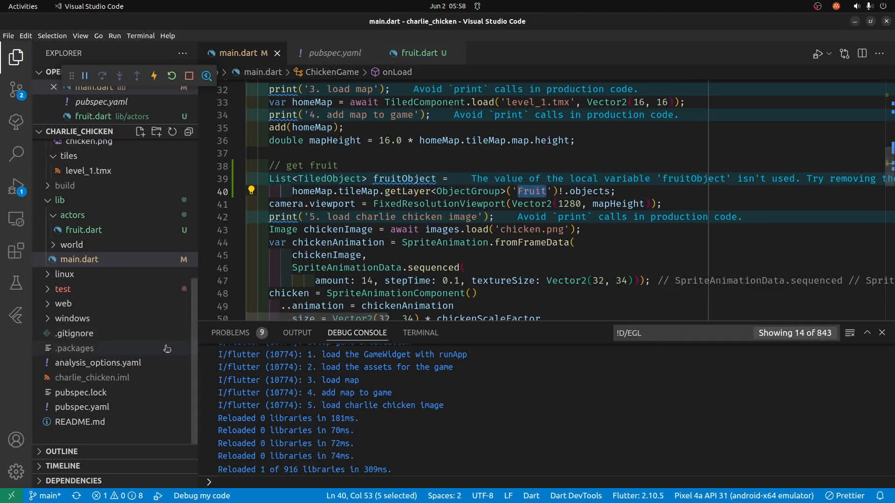
mouse_move(91, 171)
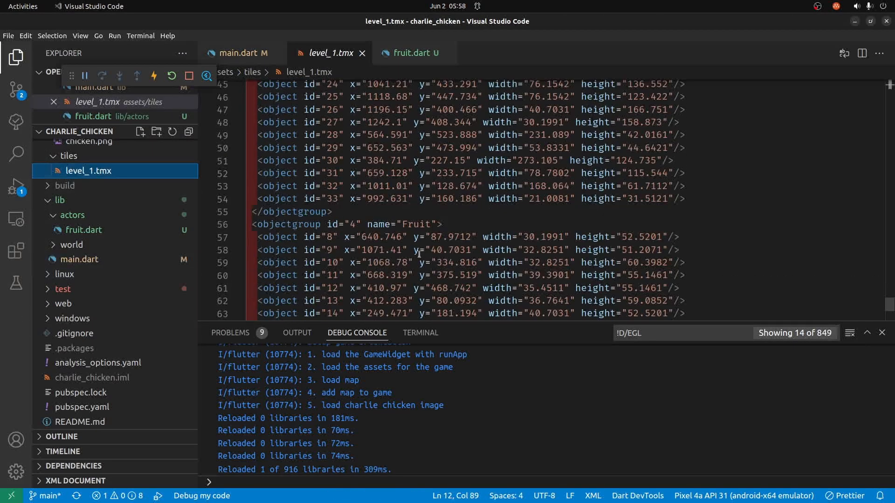
double_click(416, 223)
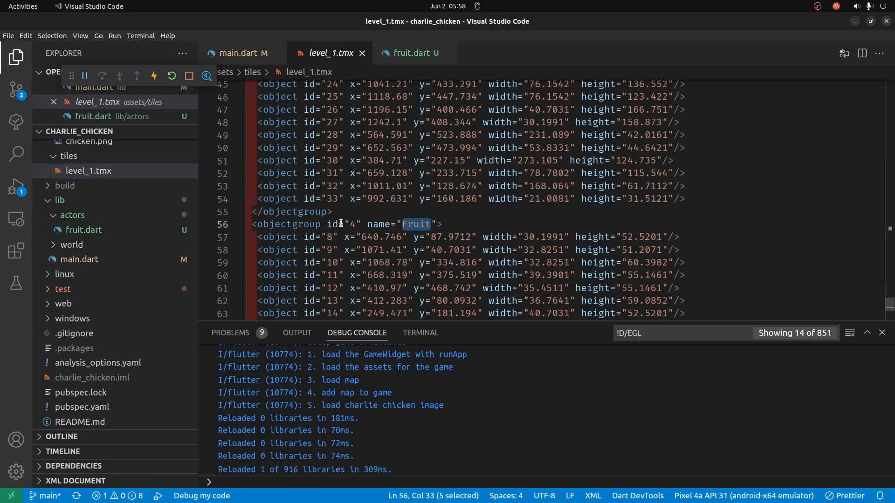
left_click(79, 259)
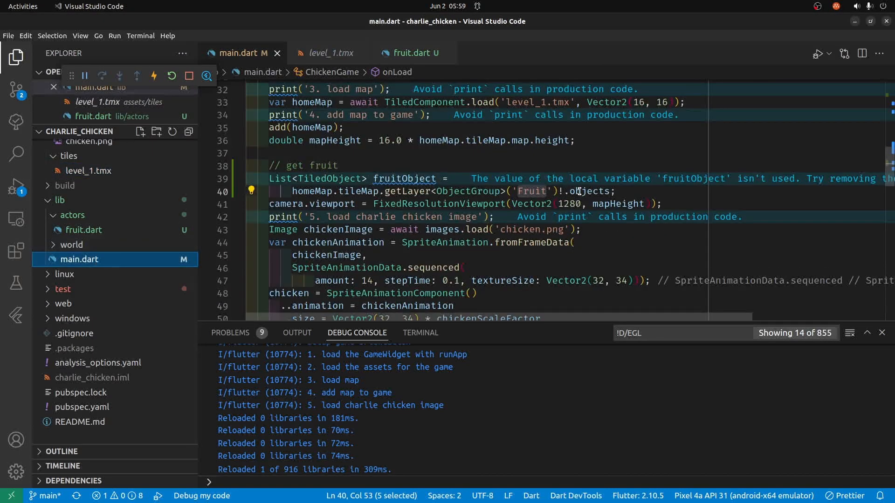
mouse_move(572, 191)
type("for")
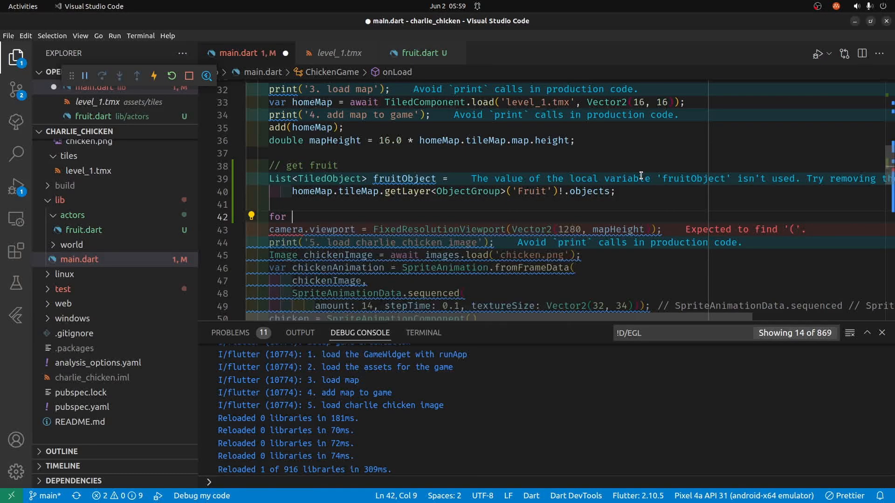
Step: Write for (var fruit in fruitObjects), renaming the list to fruitObjects, and begin an add call
type("(var fruit in")
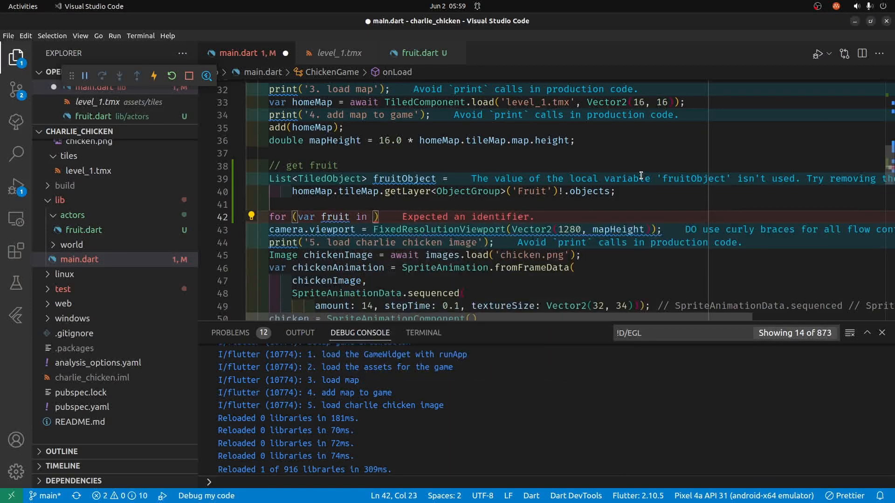
type("fruitObject")
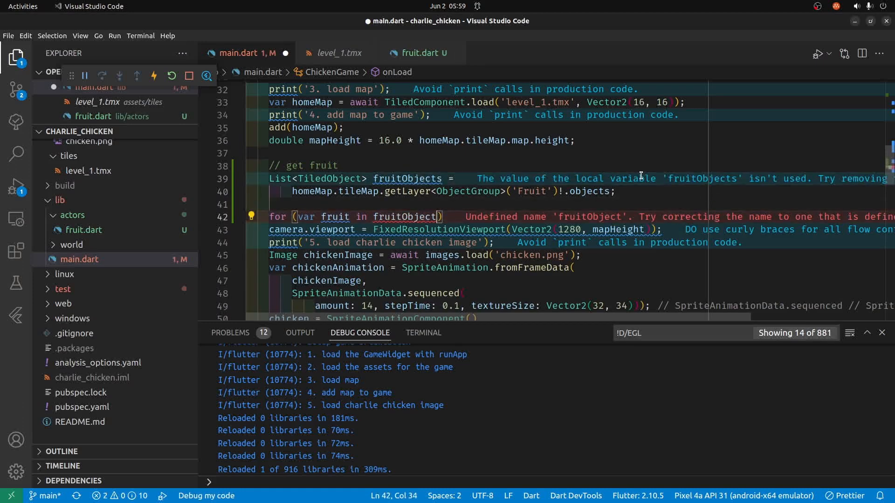
type("s")
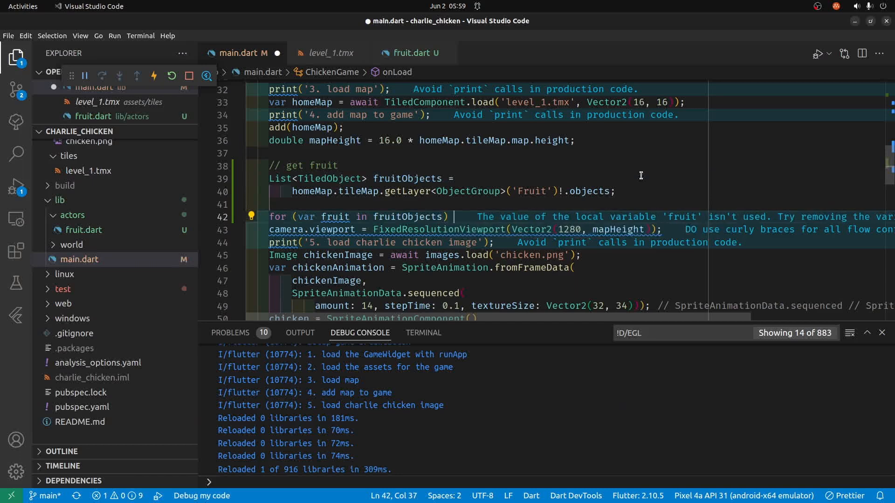
type("add(component")
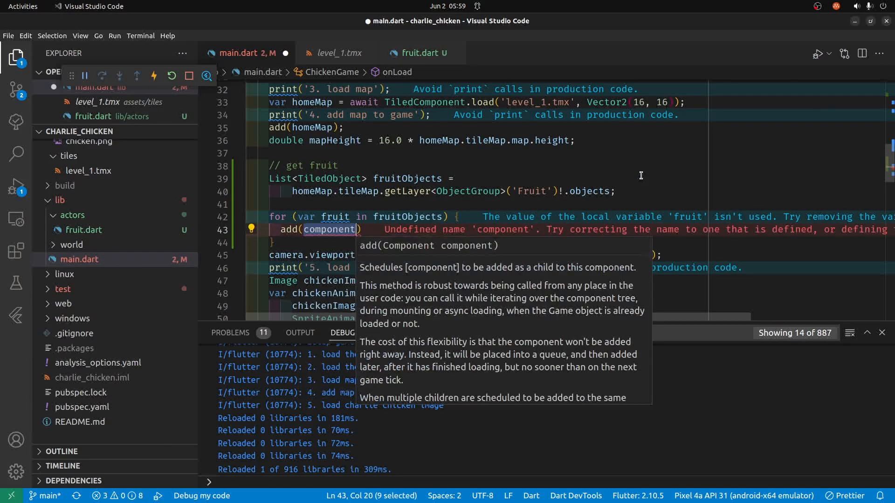
Step: Call add(Fruit(fruit)) inside the loop, importing Fruit via autocomplete
type("F")
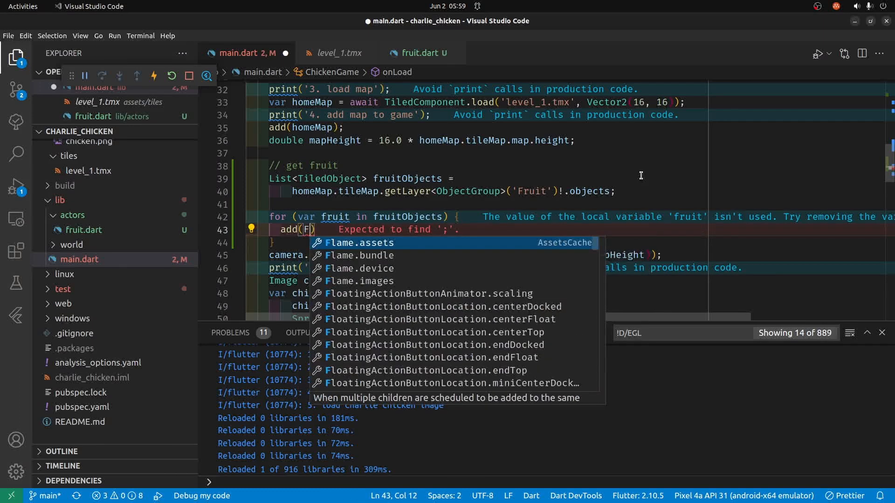
type("ruit")
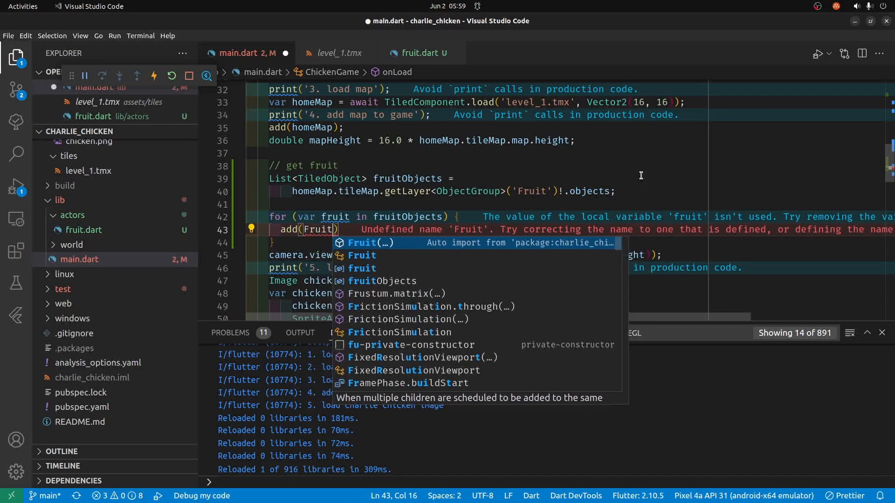
type("(fruit")
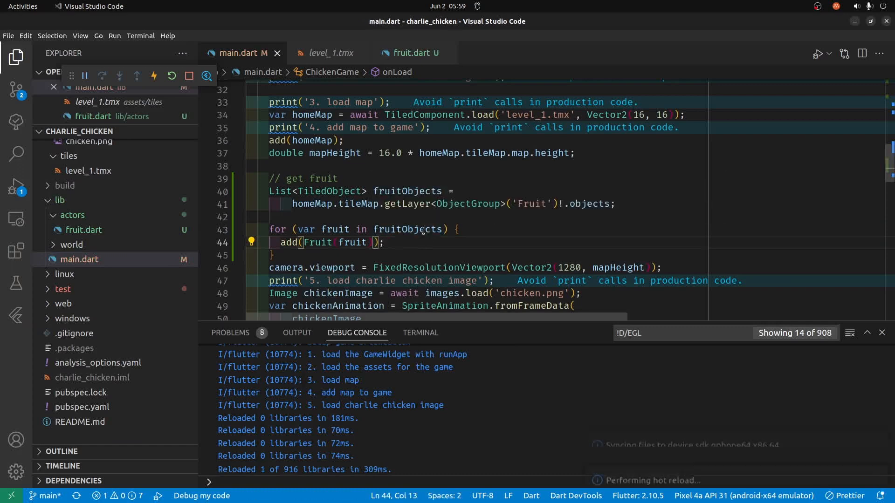
Step: Hot restart the game so the fruit code loads in the emulator
left_click(172, 76)
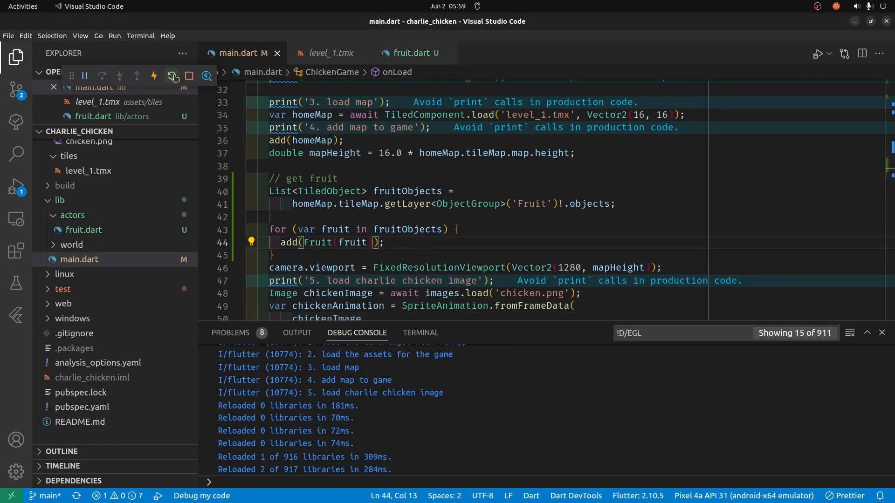
left_click(171, 76)
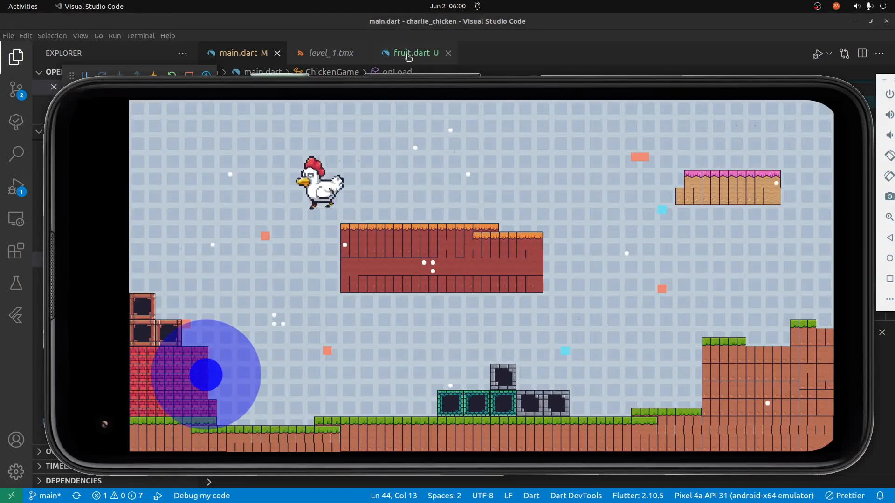
mouse_move(408, 52)
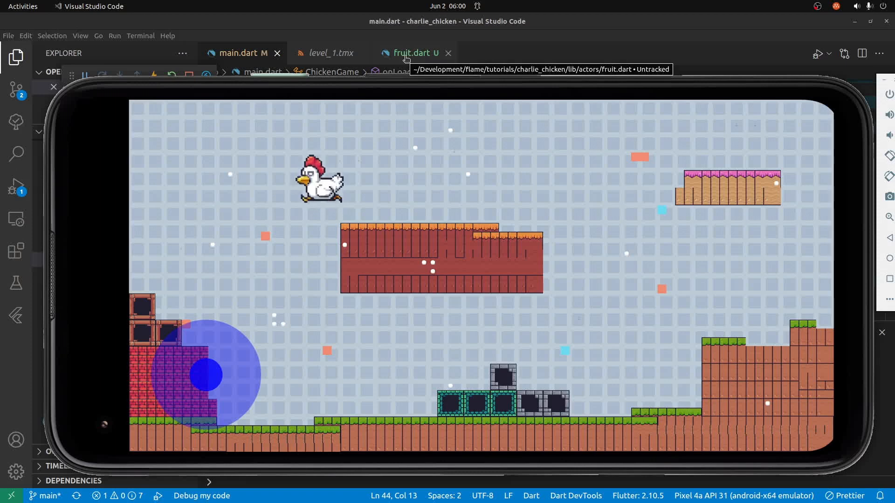
Step: Set size = Vector2.all(96); in Fruit's onLoad in fruit.dart and hot restart
left_click(411, 52)
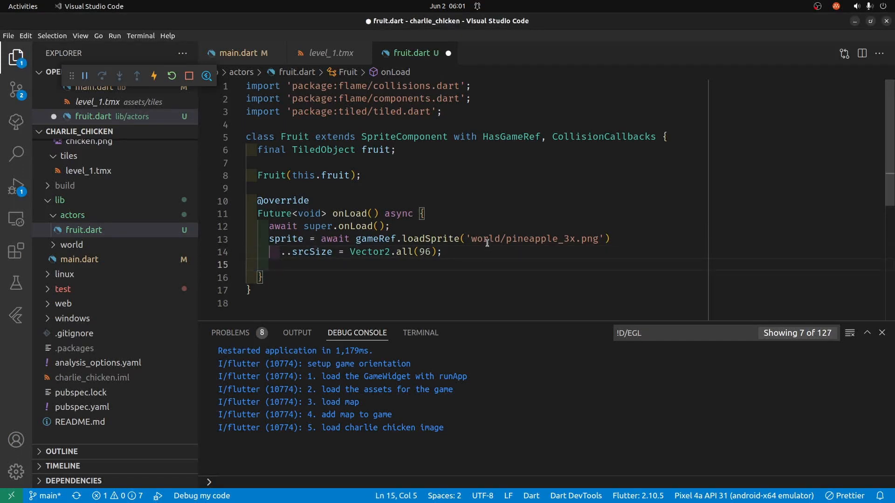
type("size")
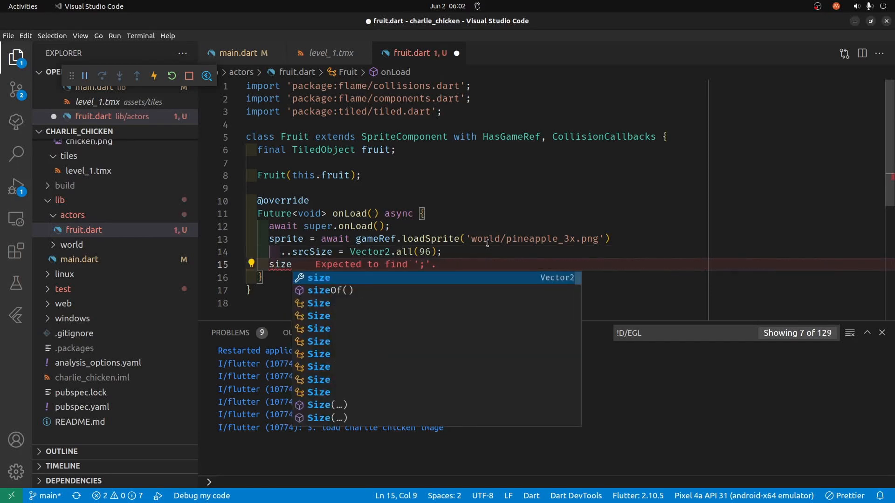
type("=")
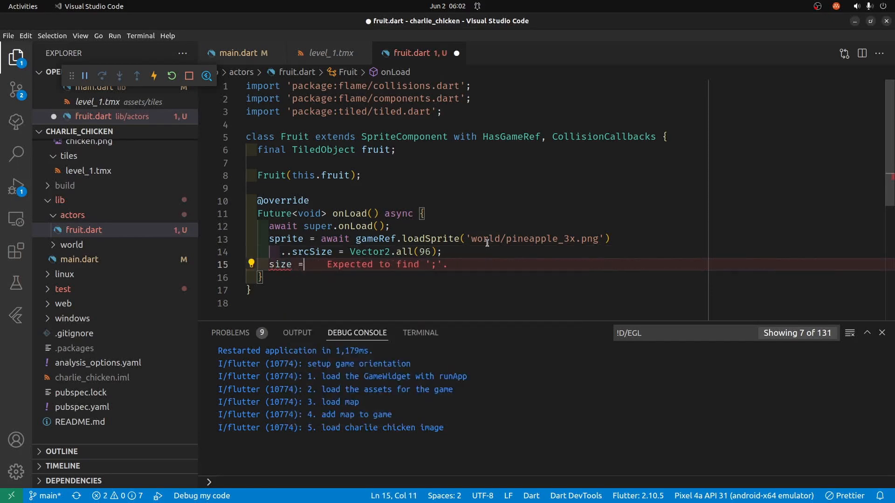
type("Vector")
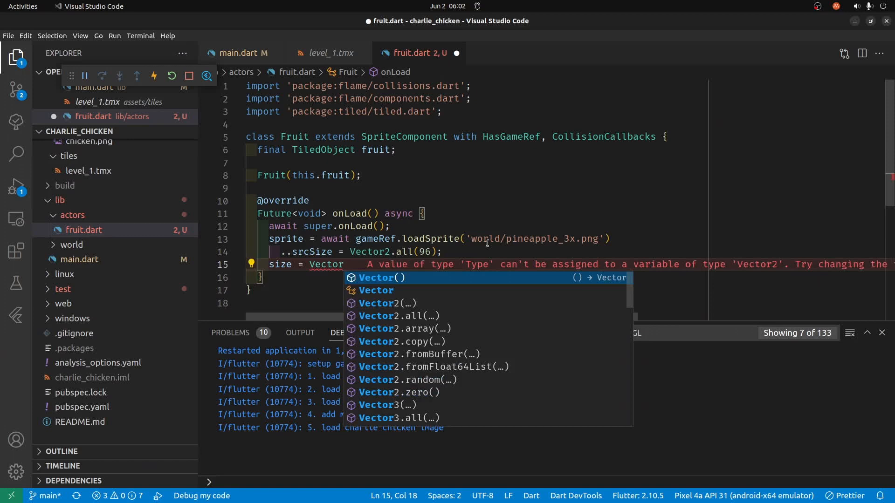
type("2.all")
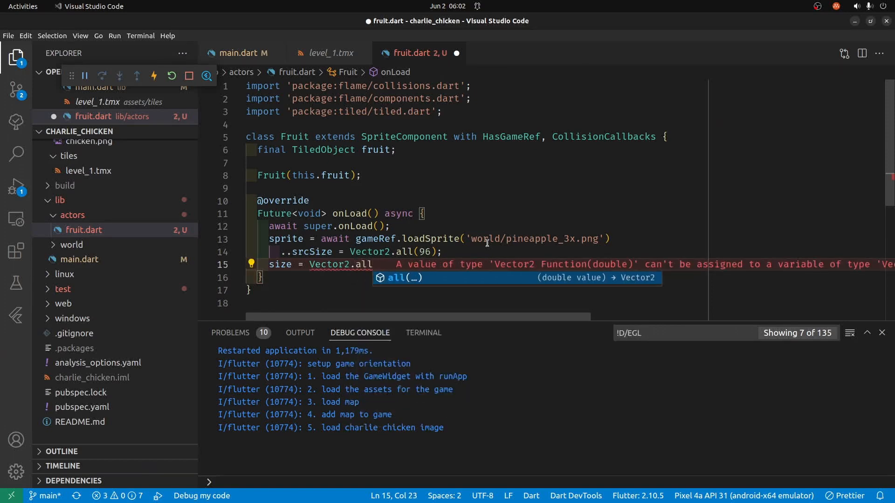
type("(")
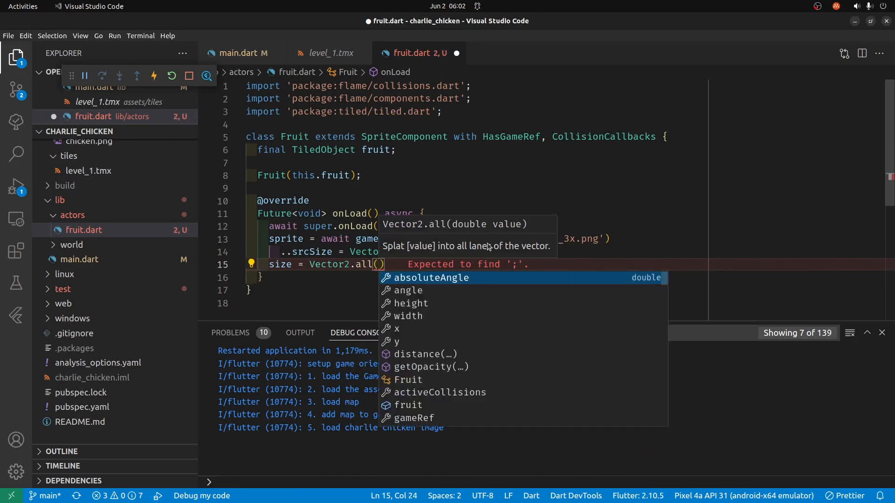
type("96")
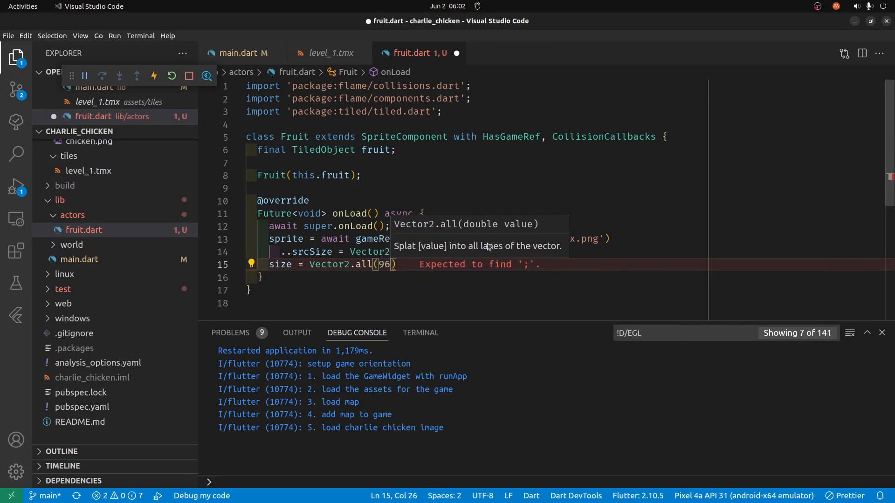
type(";")
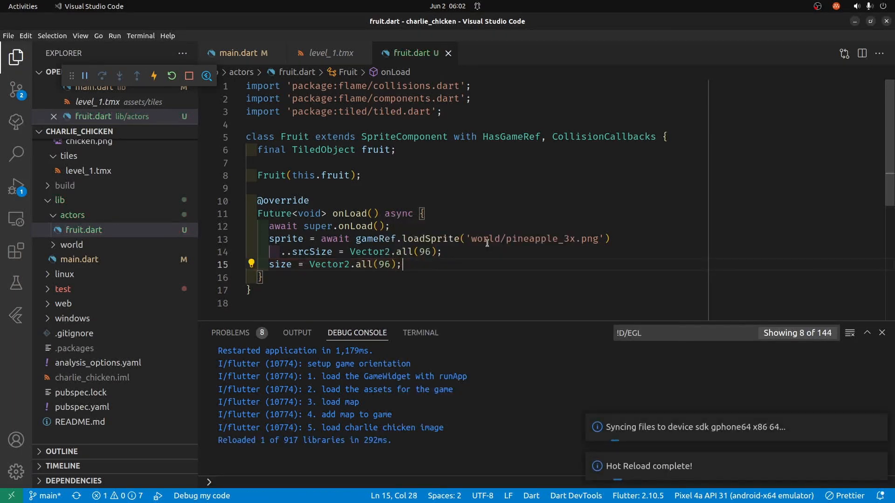
left_click(171, 75)
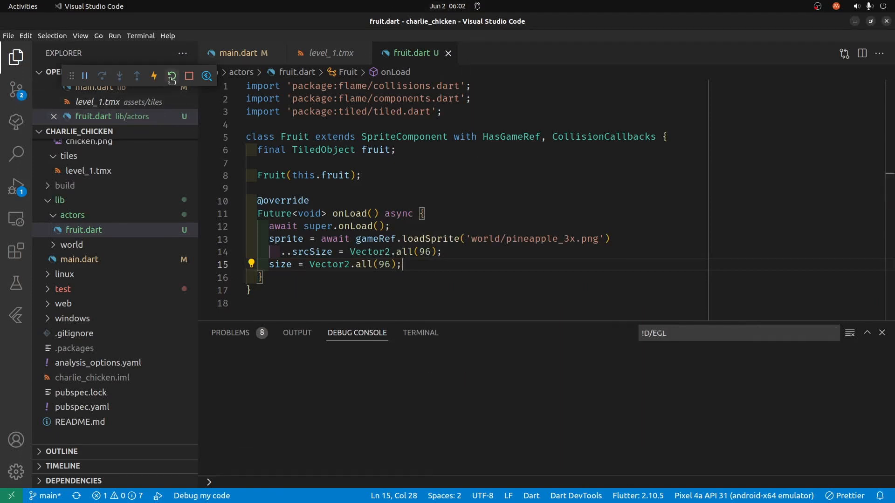
Step: Bring up the restarted level to check the pineapple sprite on the map
left_click(172, 76)
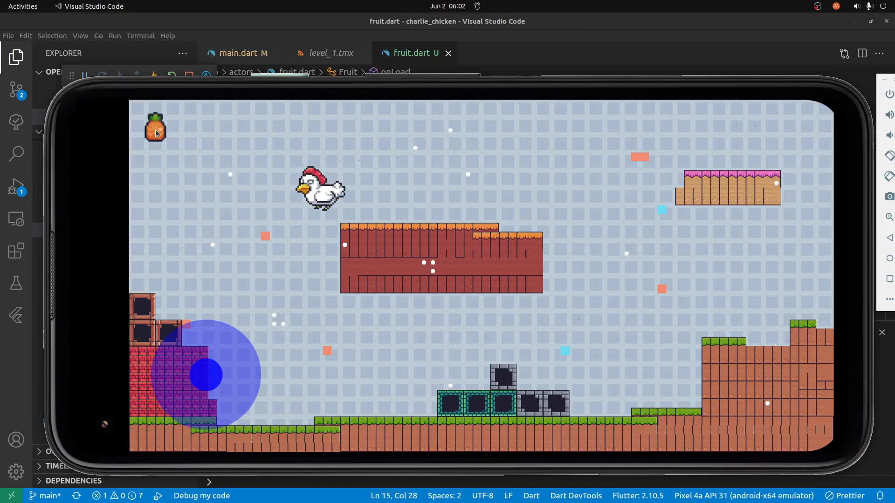
mouse_move(177, 105)
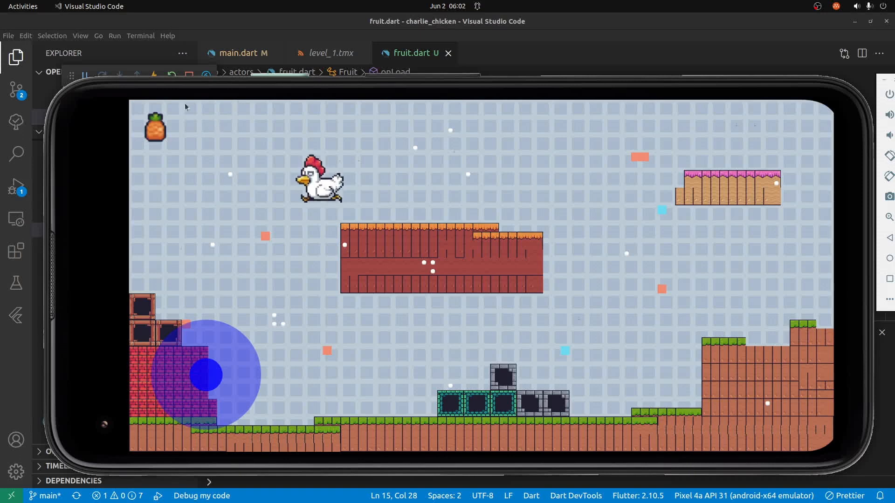
mouse_move(135, 108)
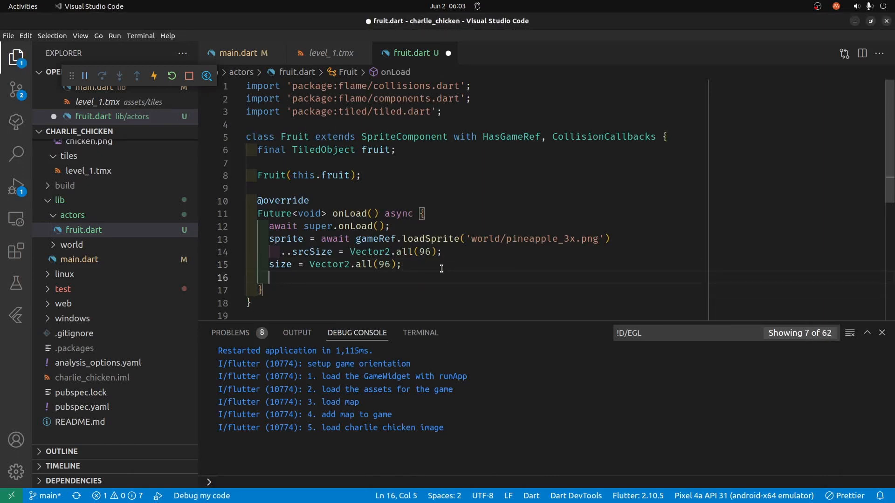
Step: Write position = Vector2(fruit.x, fruit.y); so the sprite sits at the Tiled object's coordinates
type("position =")
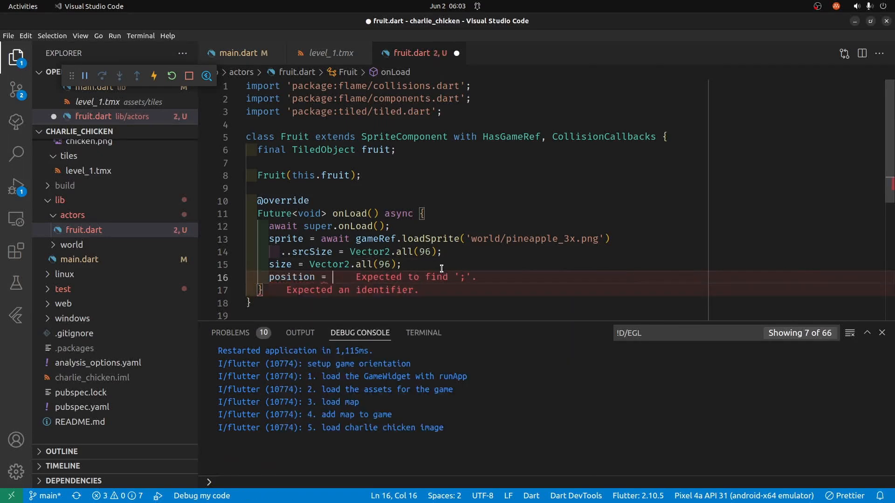
type("Vector2(")
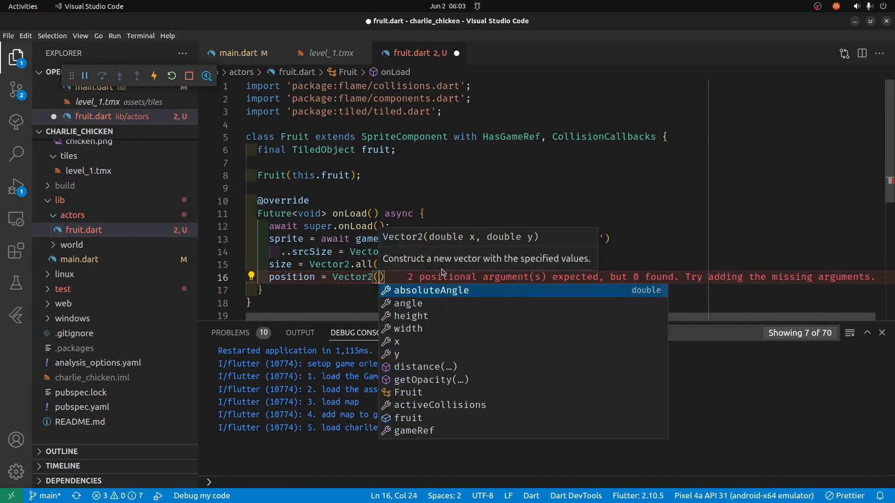
type("fruit")
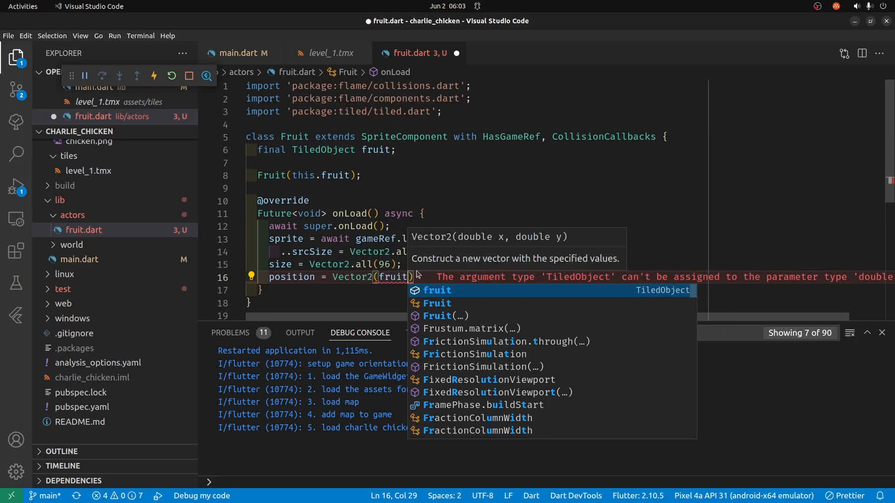
type(".")
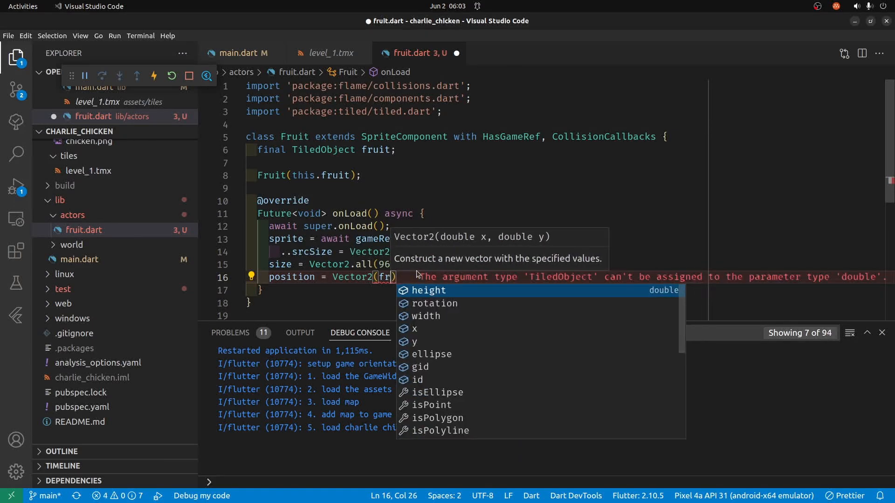
type("fruit.x")
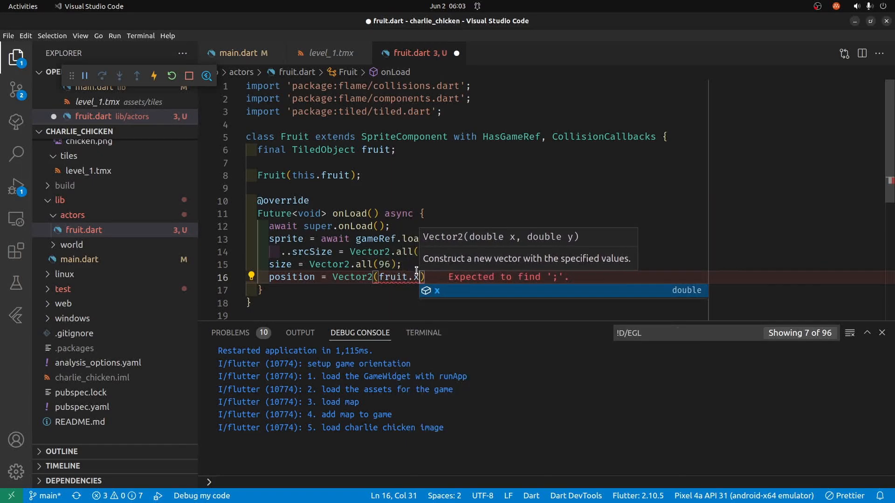
type(", fruit.y")
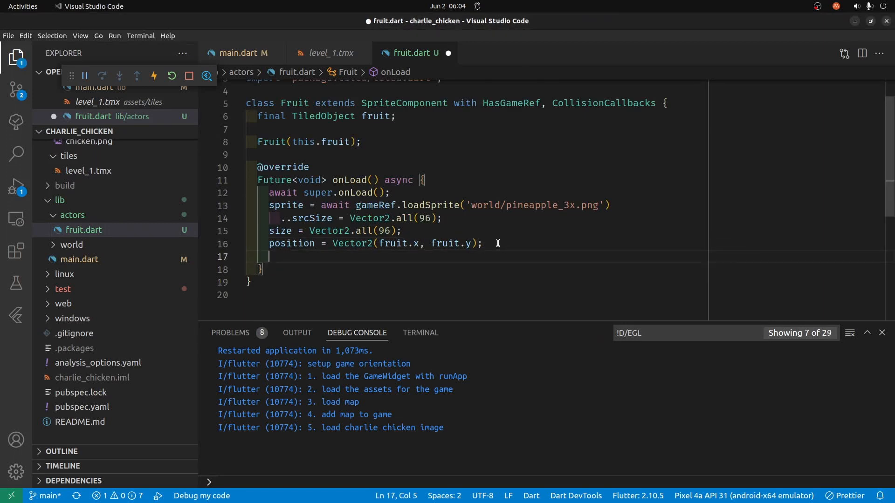
Step: Start add(RectangleHitbox(size: Vector2(...))); in onLoad
type("add(")
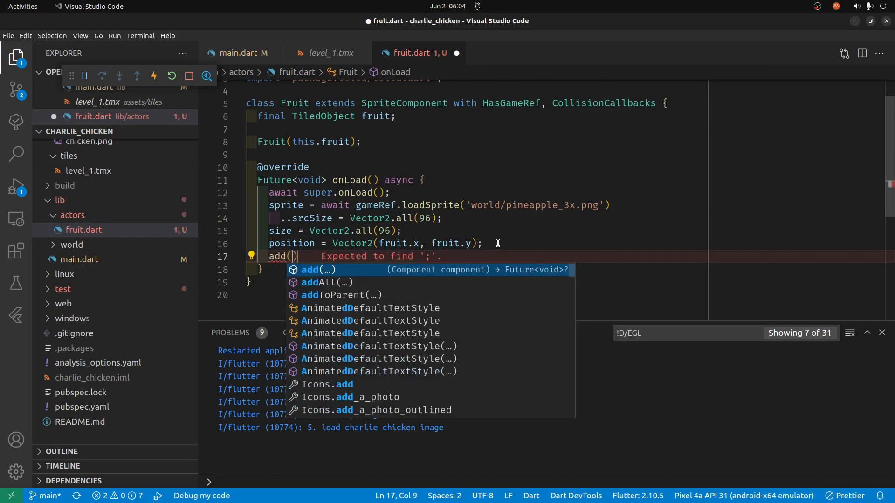
type("RectangleHitbox(")
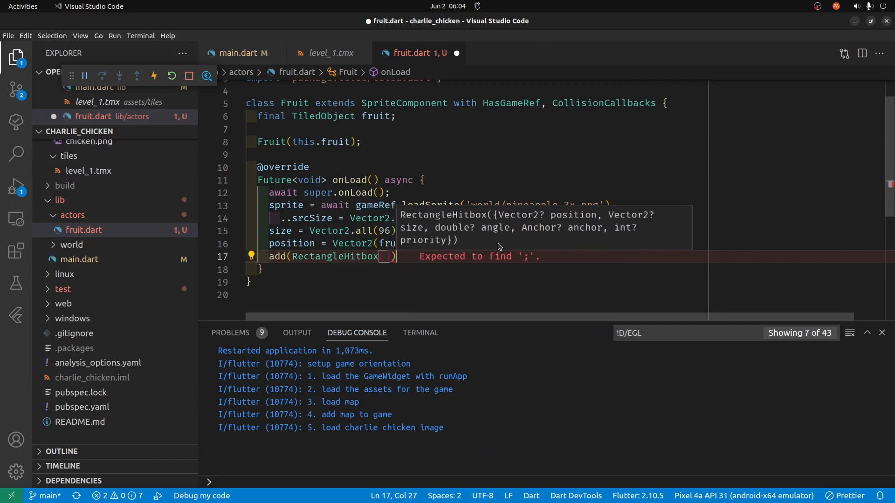
type(";")
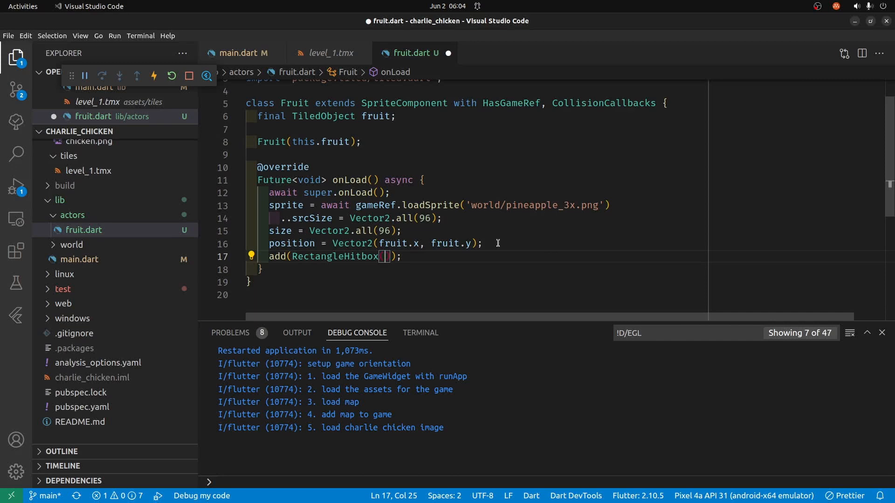
type("size")
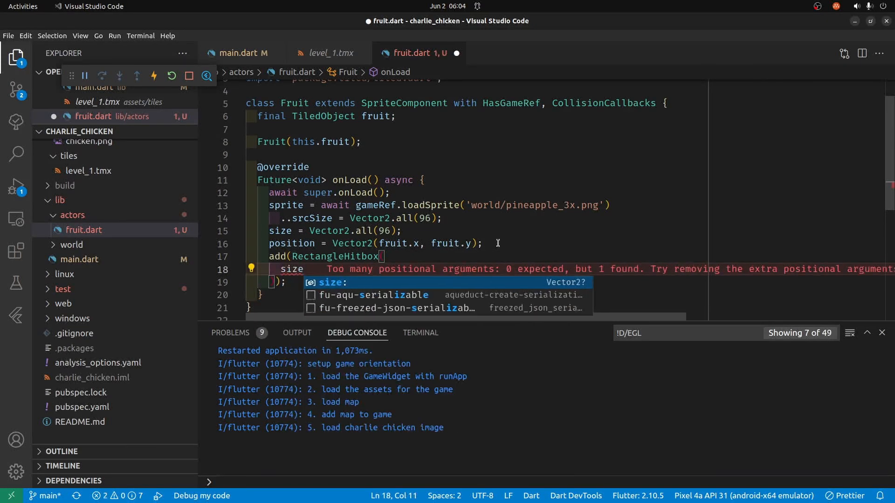
type(":")
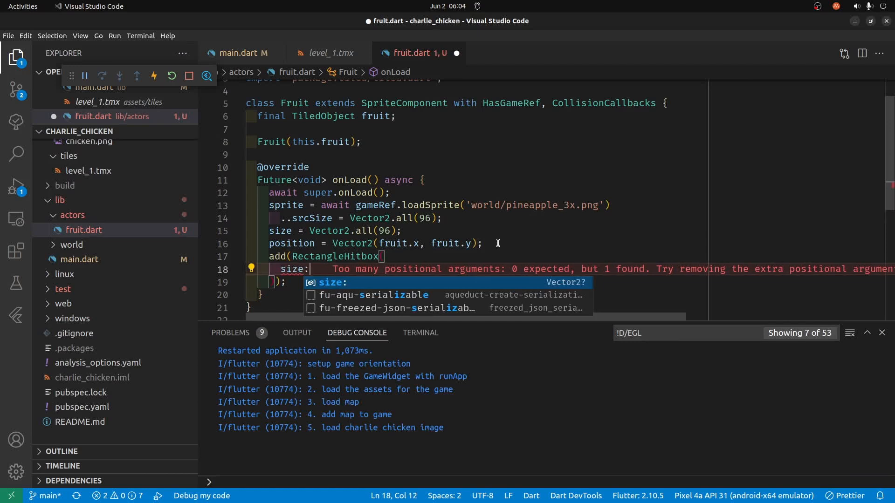
type("Vector(")
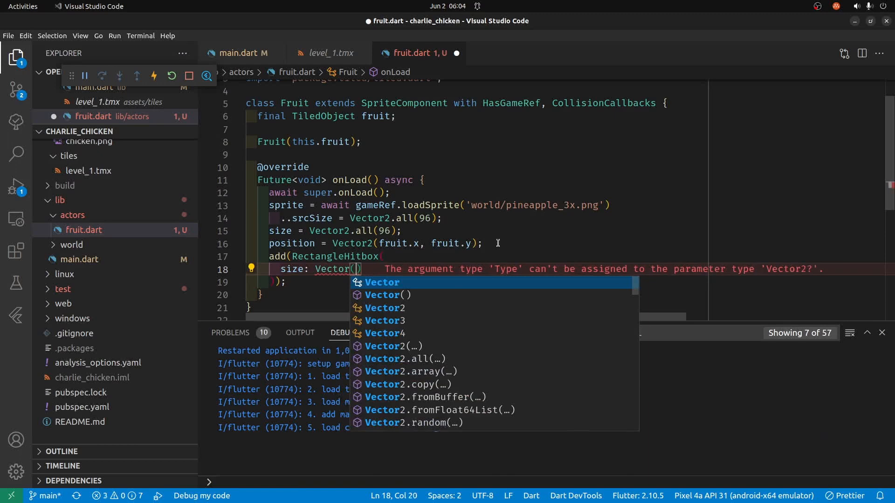
Step: Fill the hitbox size as Vector2(fruit.width, fruit.height) from the Tiled object
type("(")
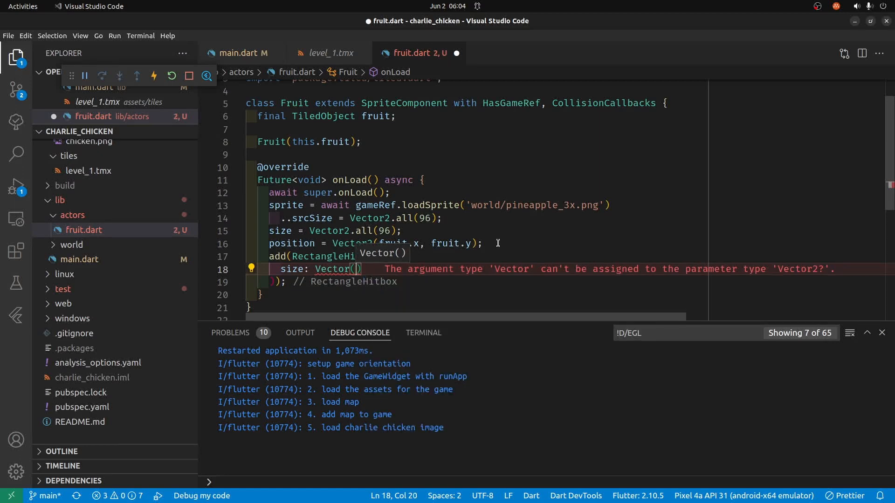
type("f")
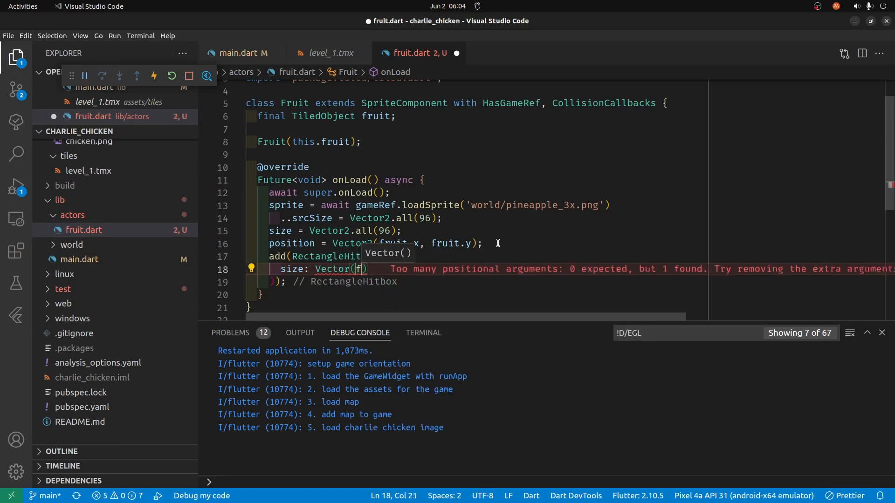
type("r")
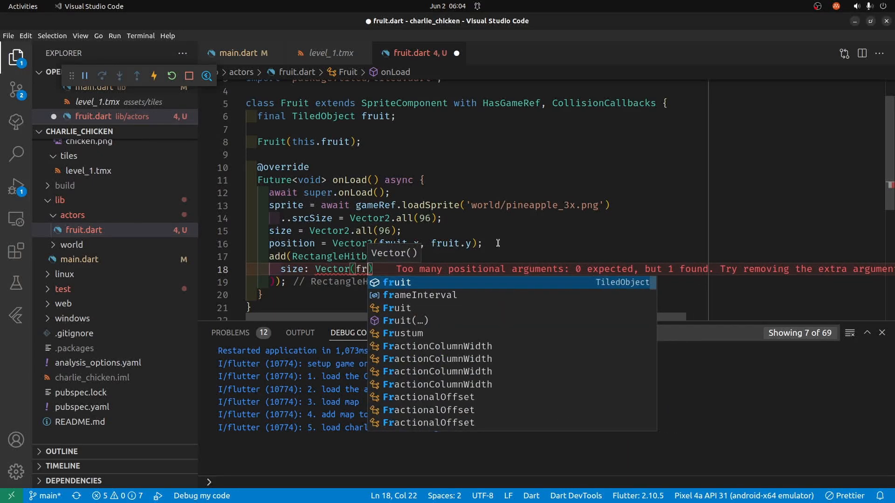
type(".")
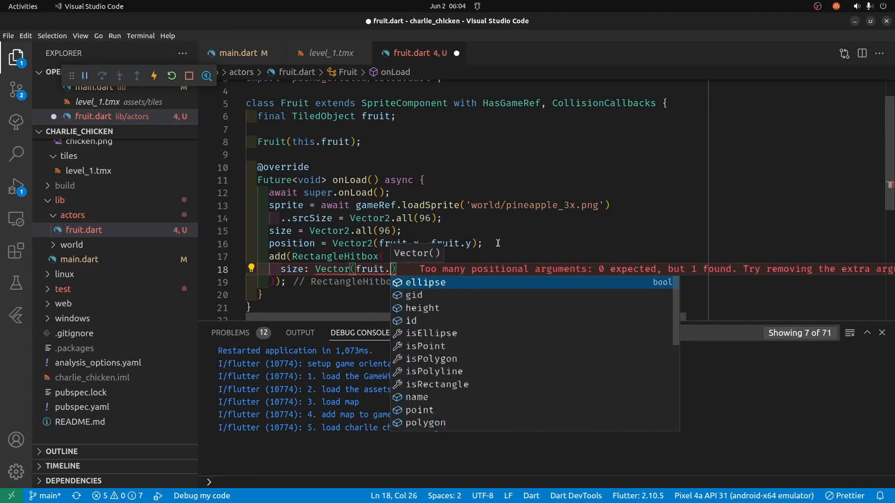
type("width")
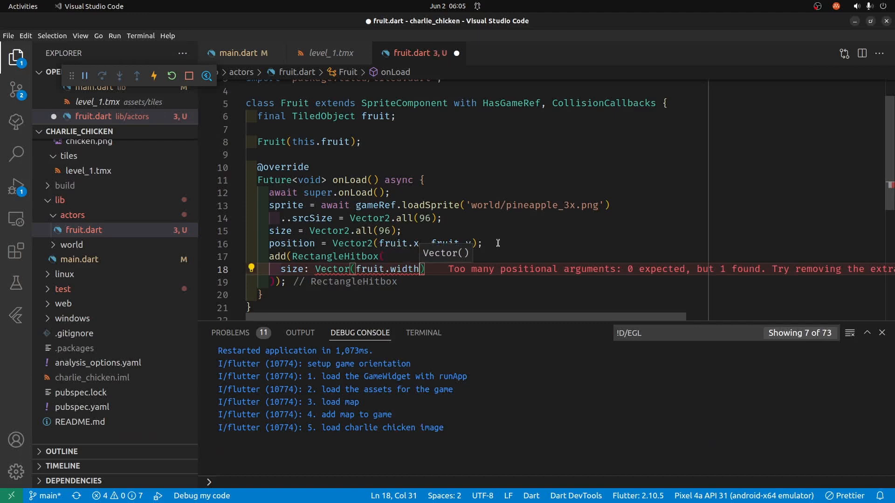
type(", fruit.height")
type("debugMode = true;")
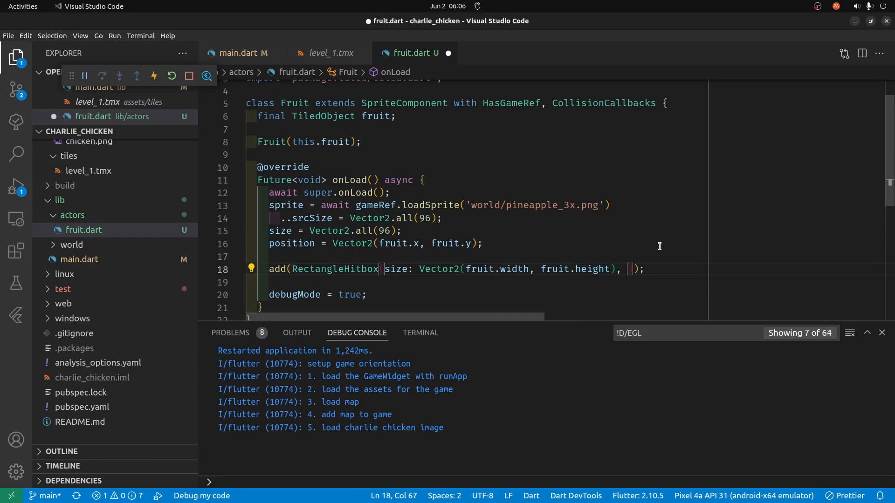
Step: Add anchor: Anchor.center and position: size / 2 to the RectangleHitbox
type("anchor:")
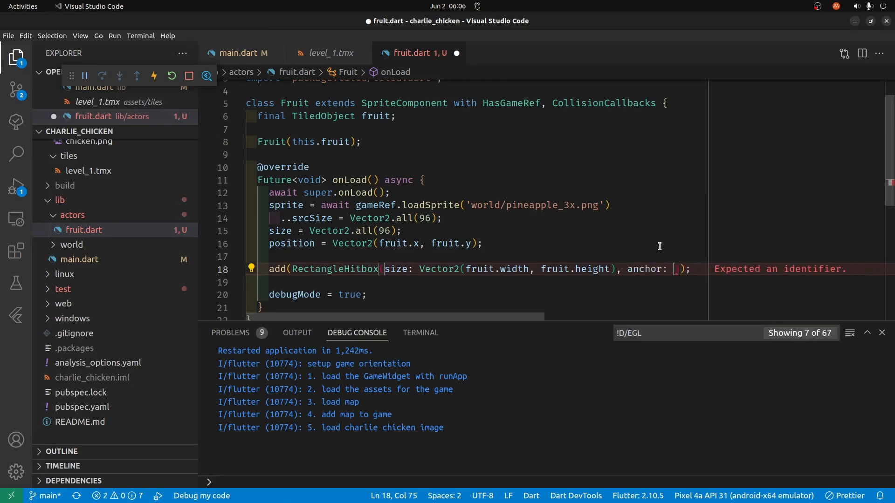
type("Anchor")
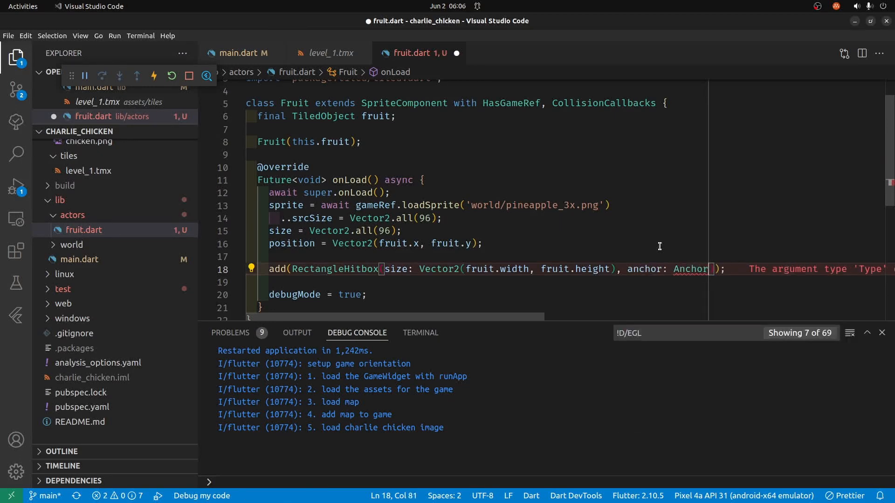
type(".center, position:")
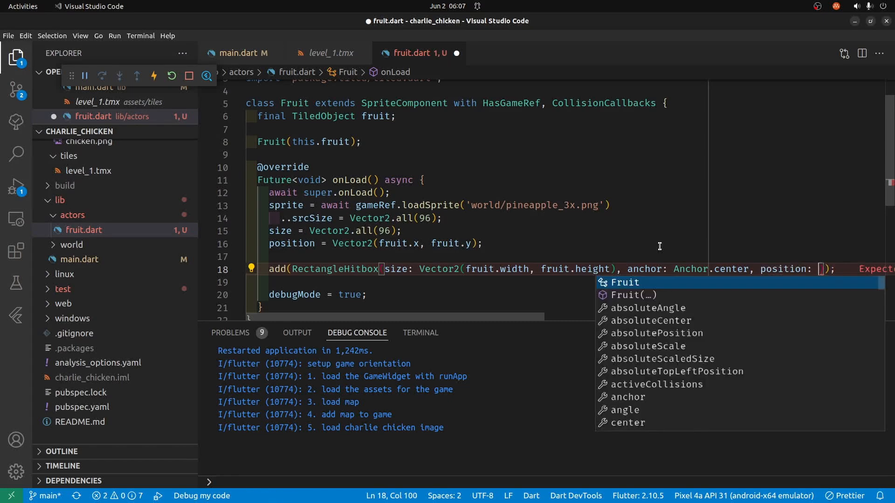
type("size/2")
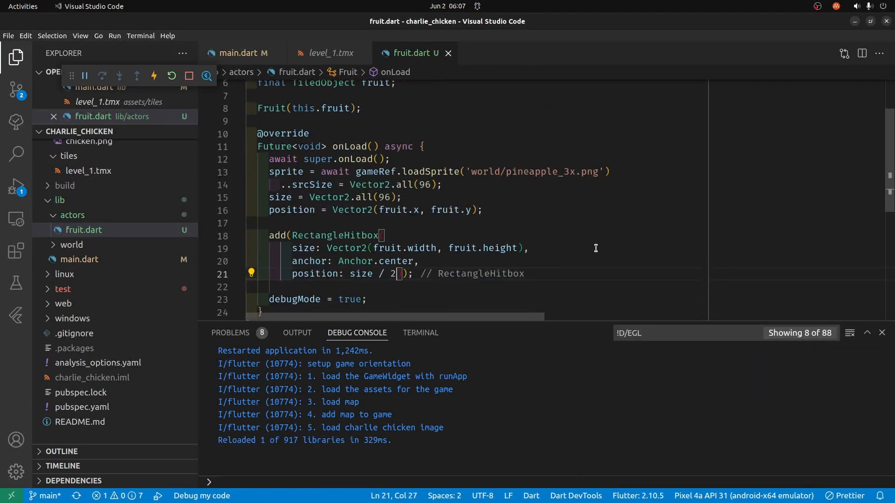
Step: Check the size value, look over fruit.dart, and hot-restart the running game
double_click(361, 273)
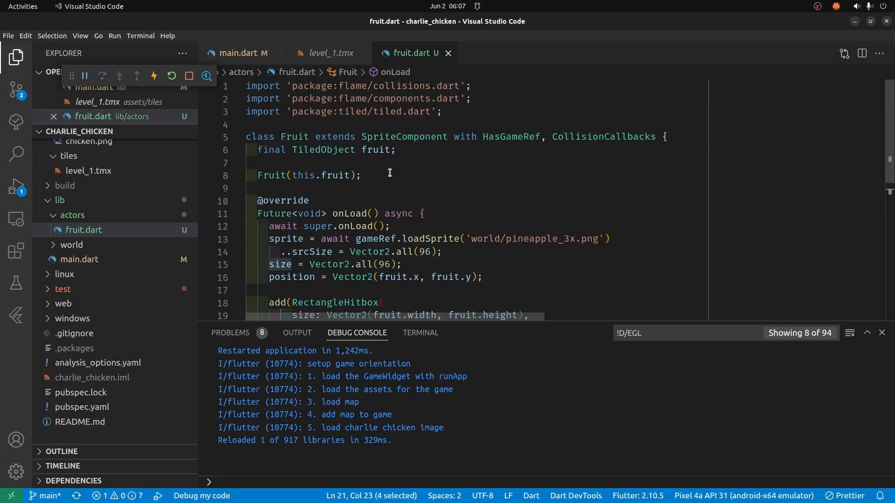
scroll("down", 3)
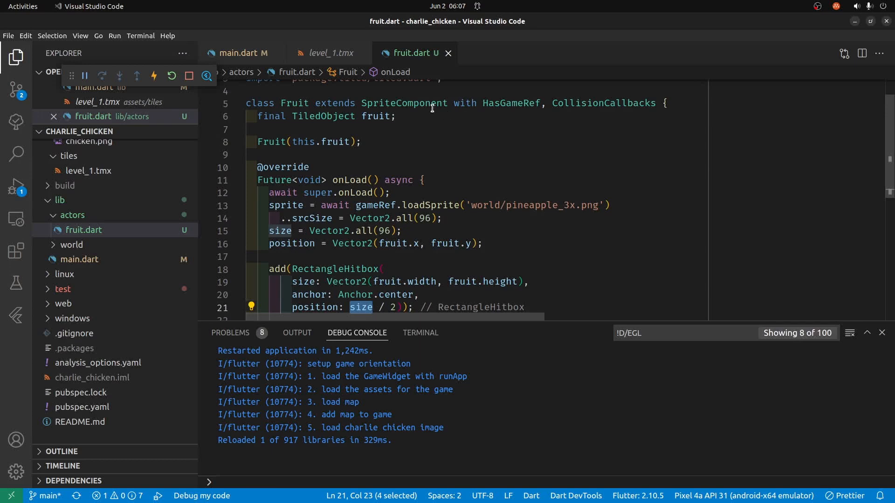
mouse_move(451, 108)
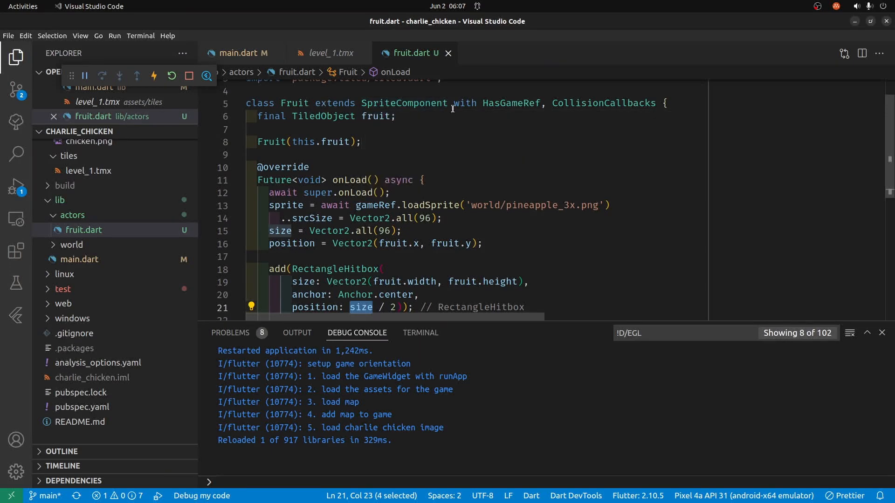
scroll("down", 3)
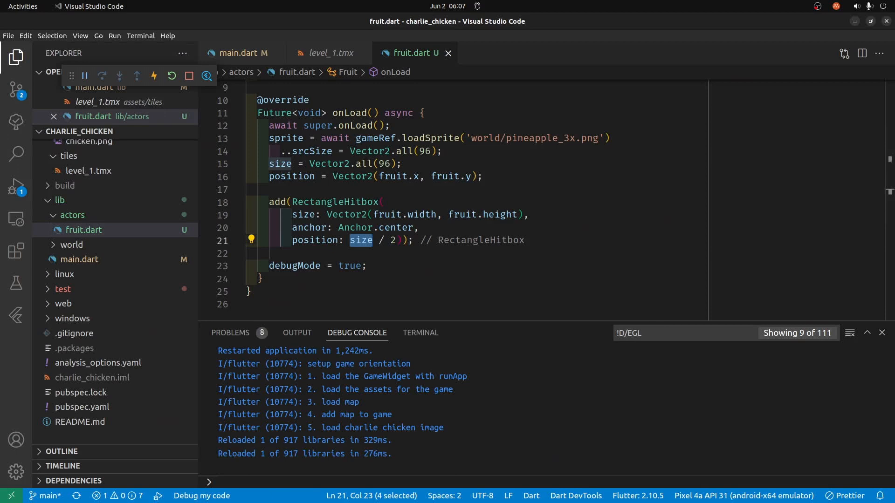
left_click(171, 75)
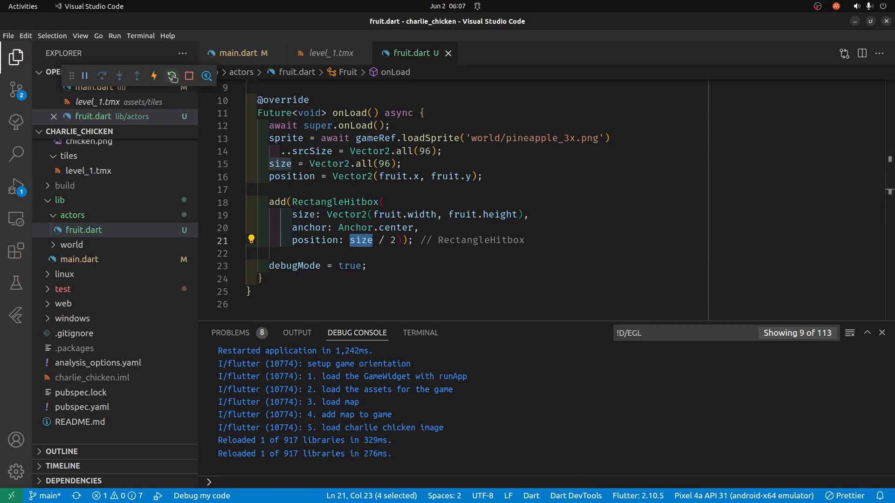